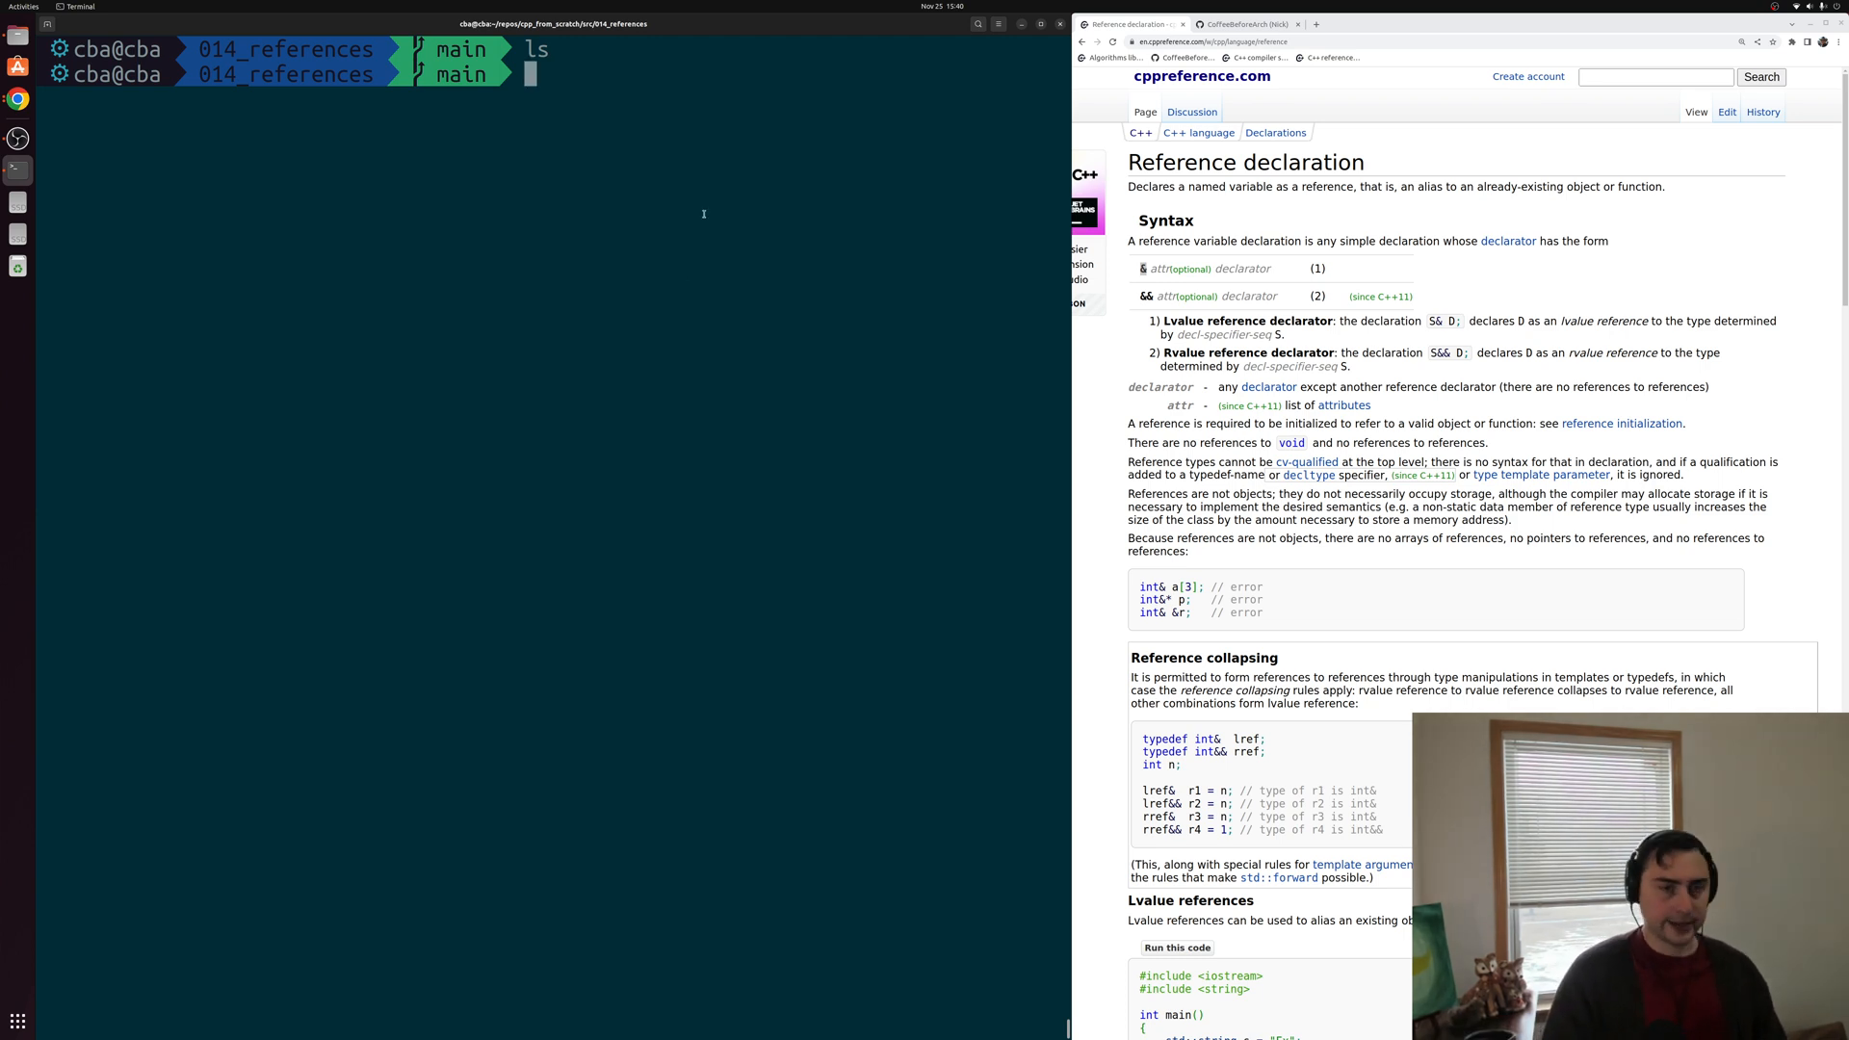
Start Vim on a new file named references.cpp.
type("vim")
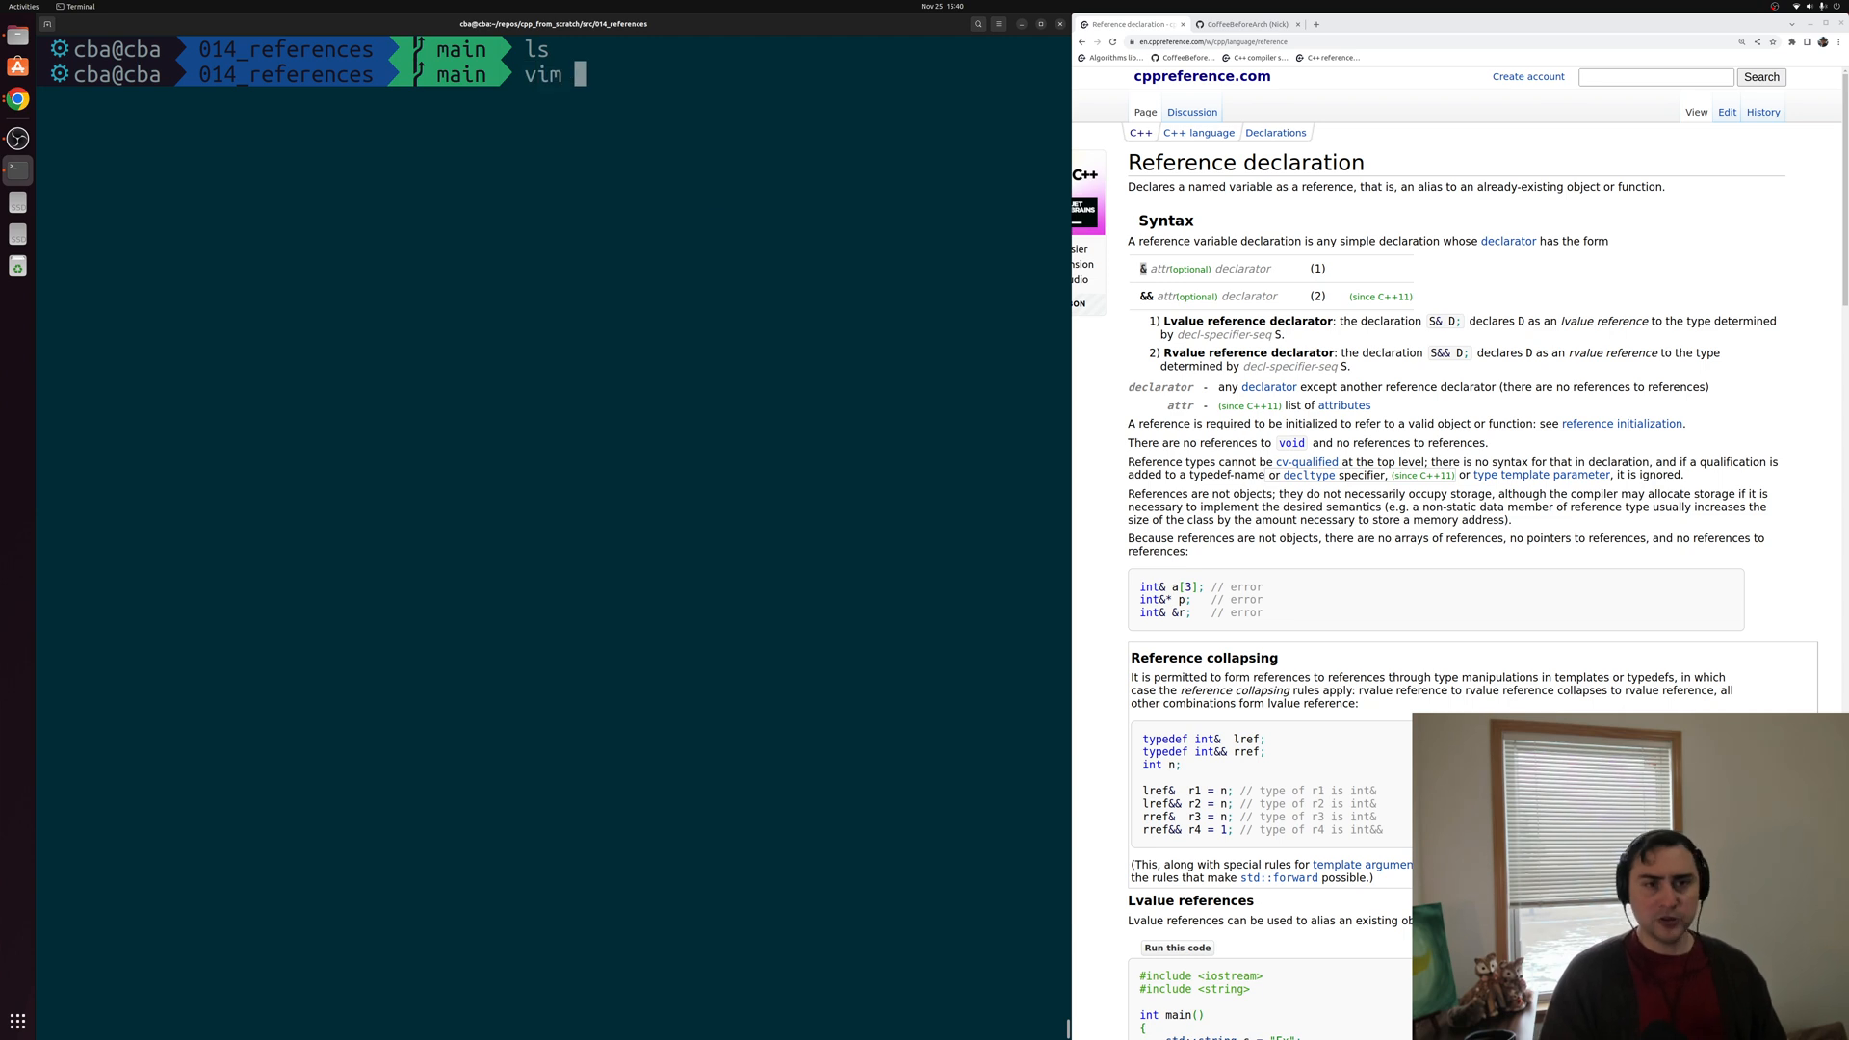
type("references.c")
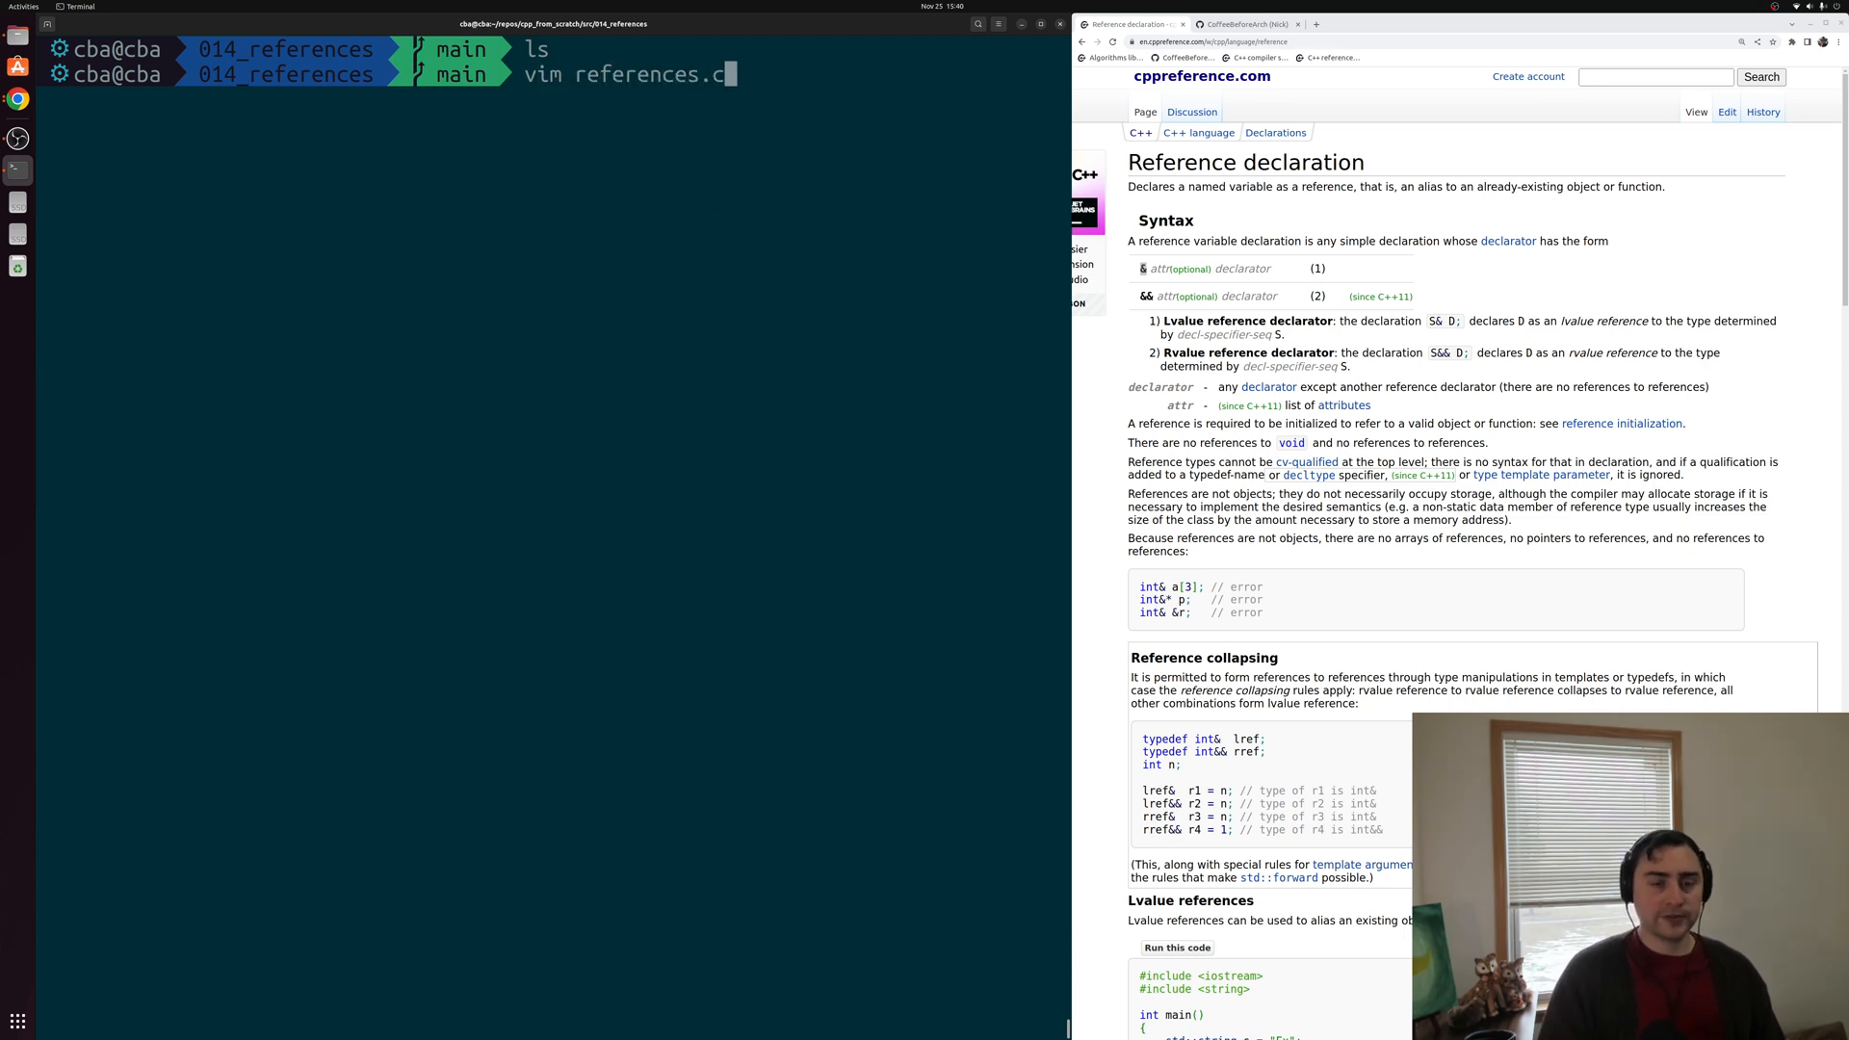
key("Return")
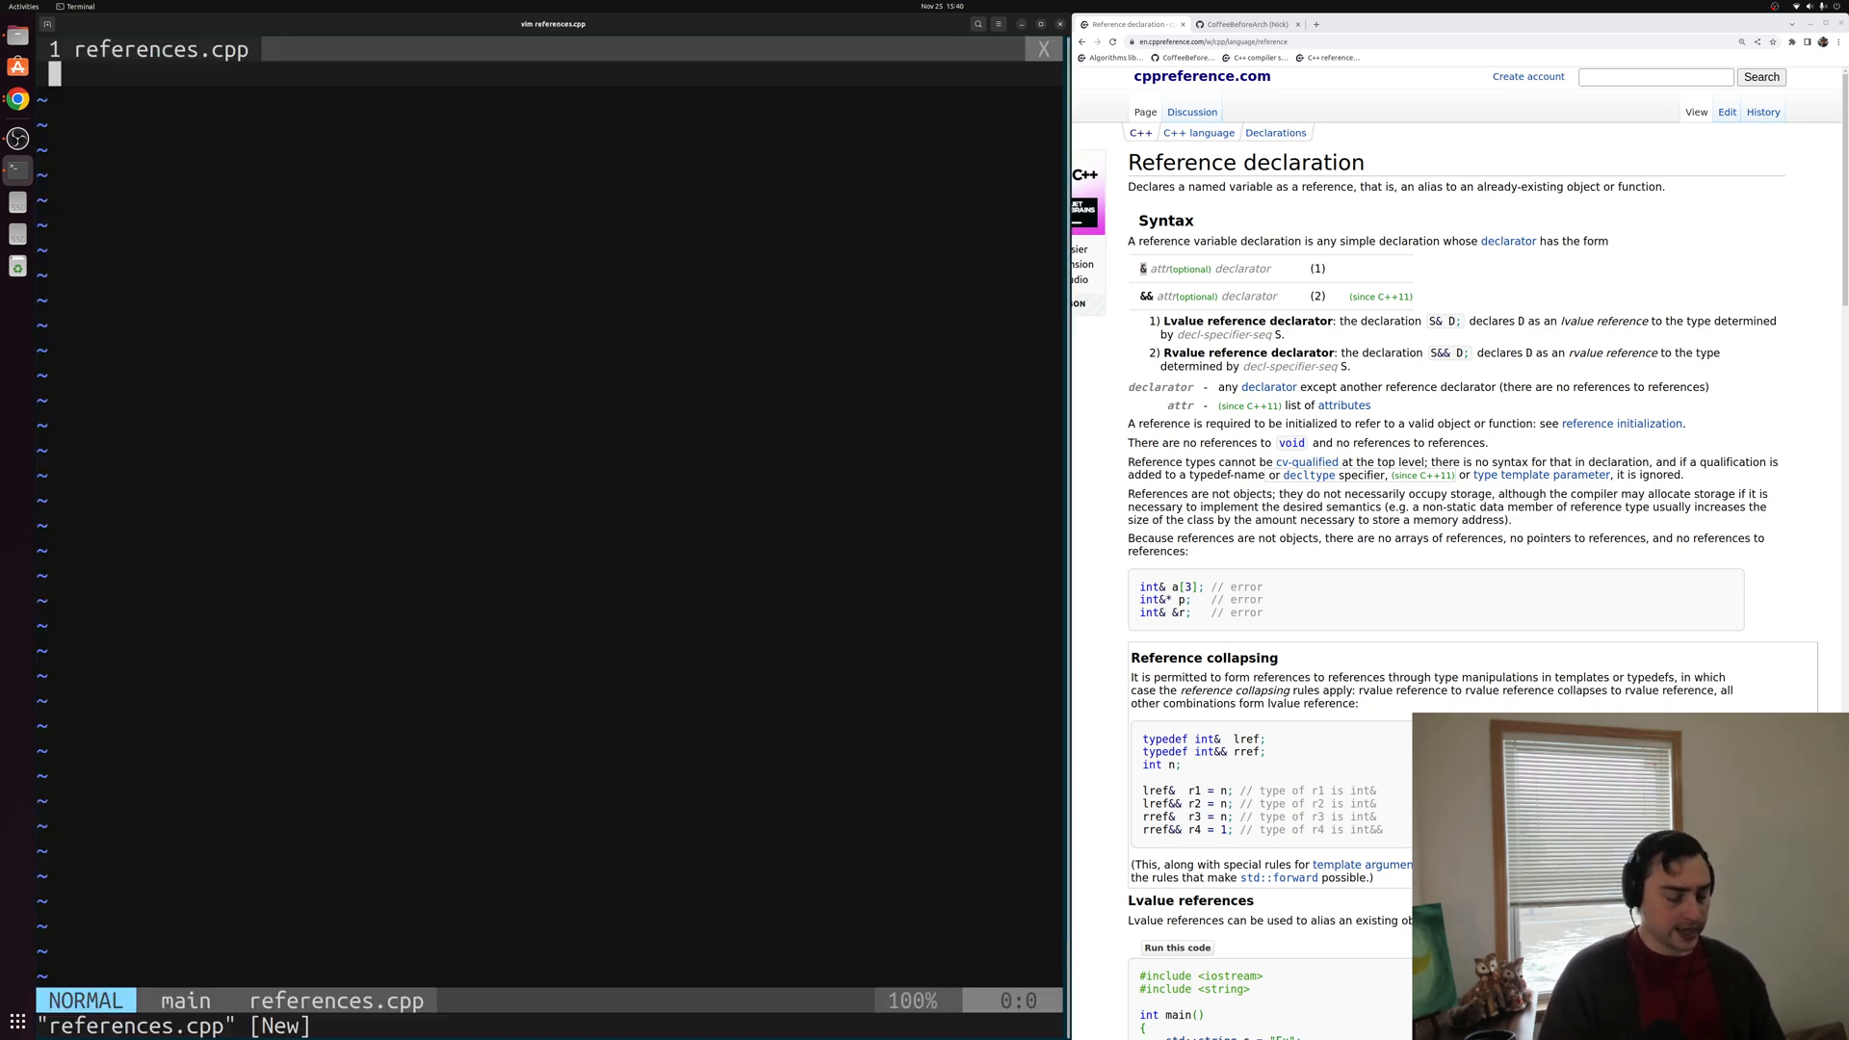
Write #include <iostream> and main with int a = 5; int b = a; b += 1;.
type("#include <iostream>")
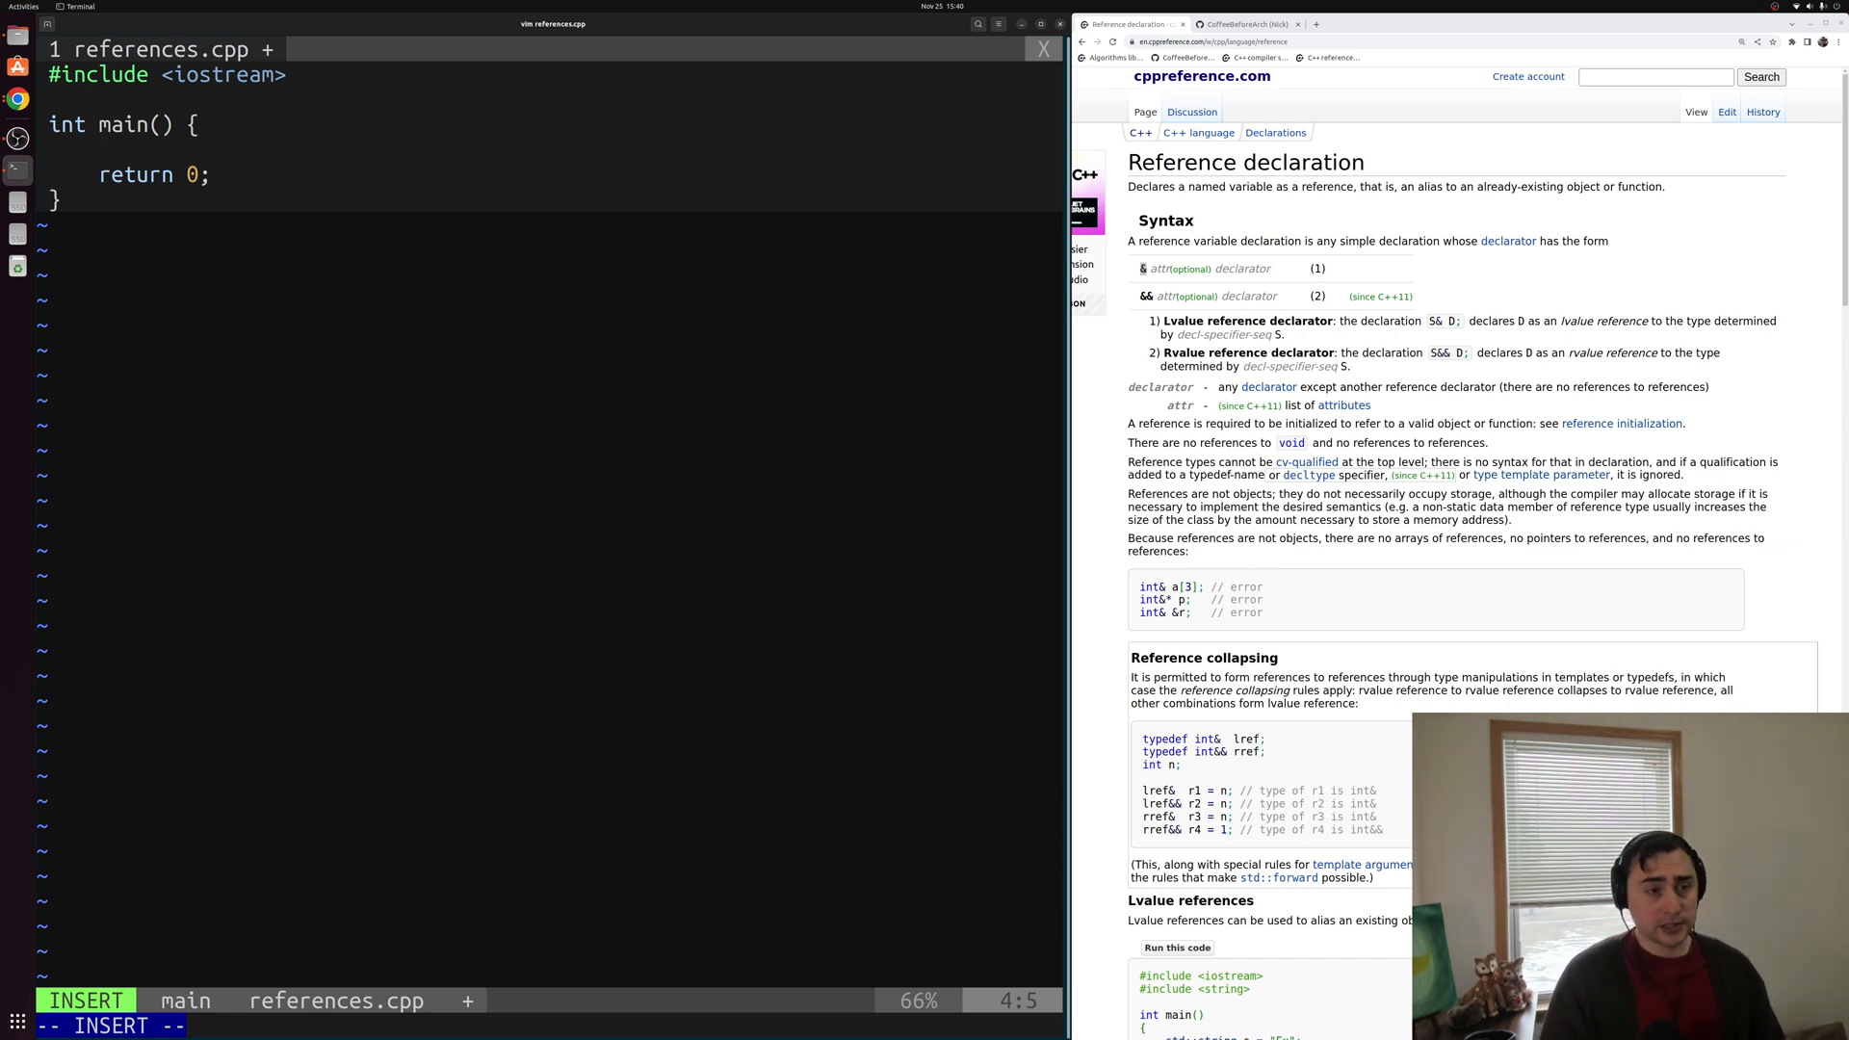
type("int a")
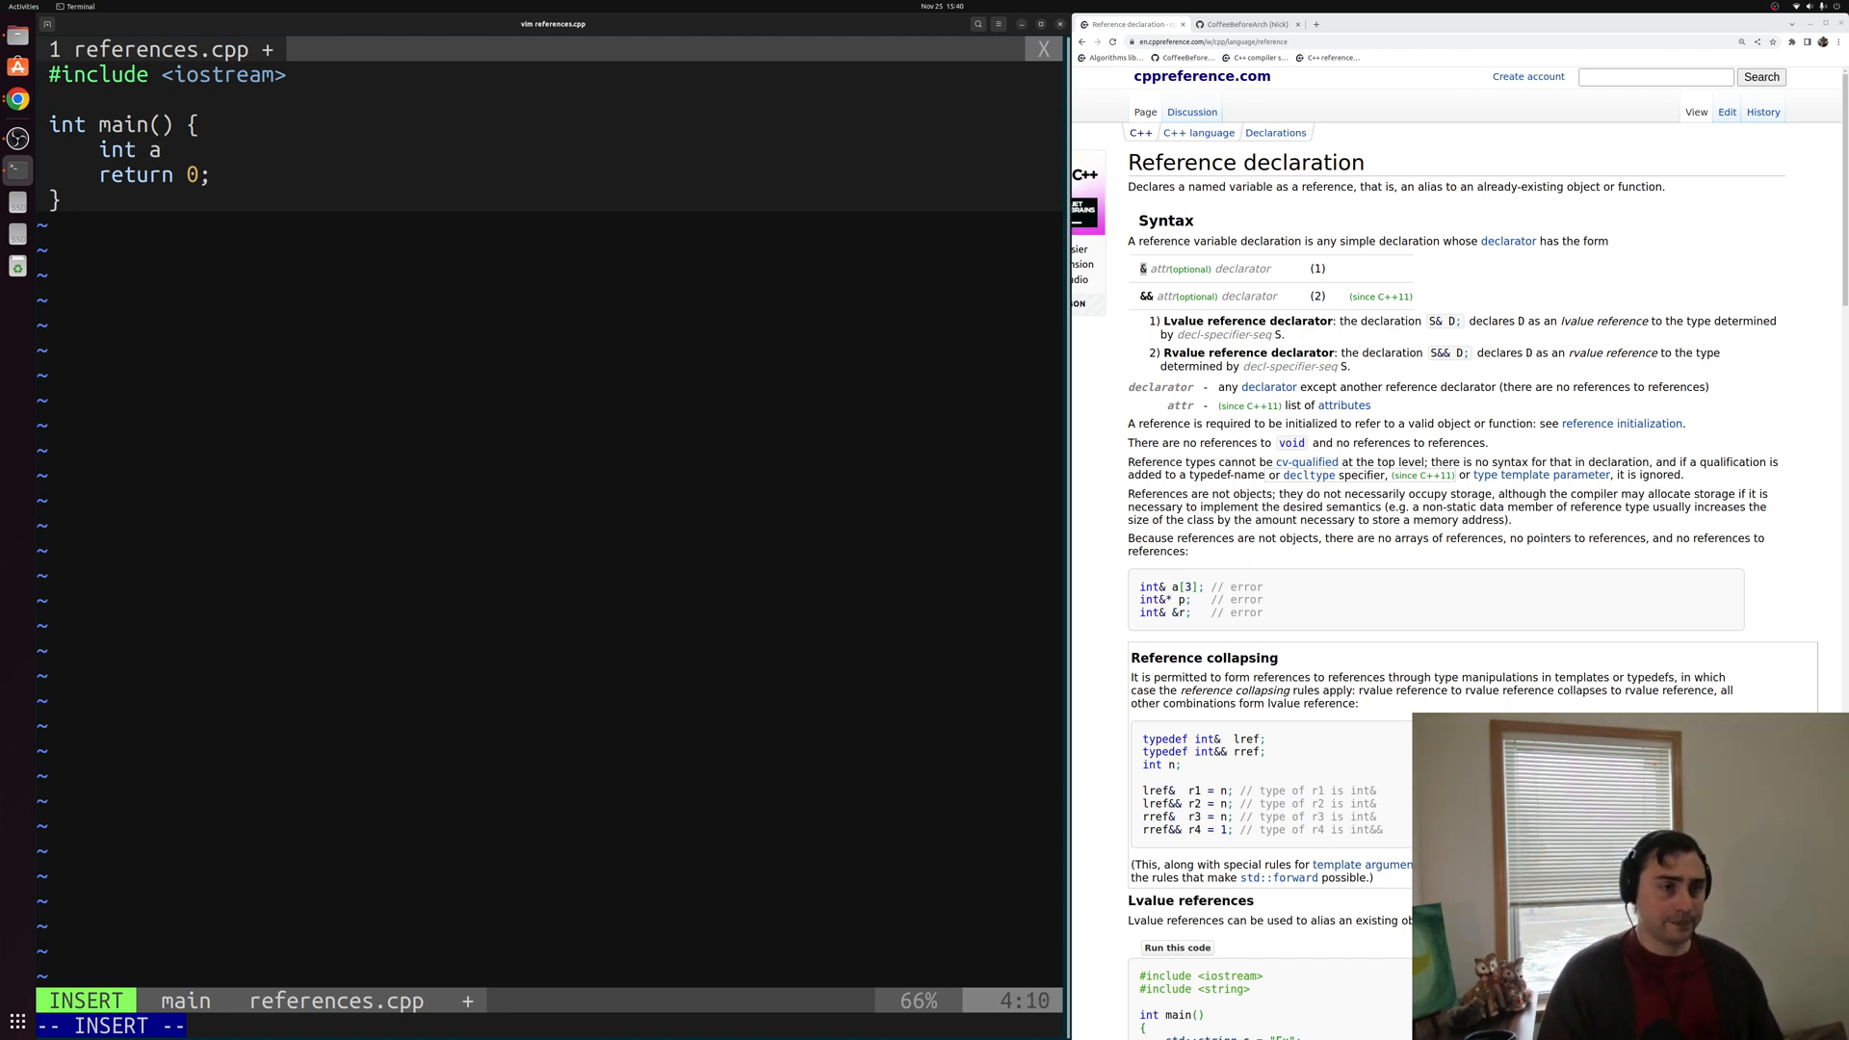
type("= 5;")
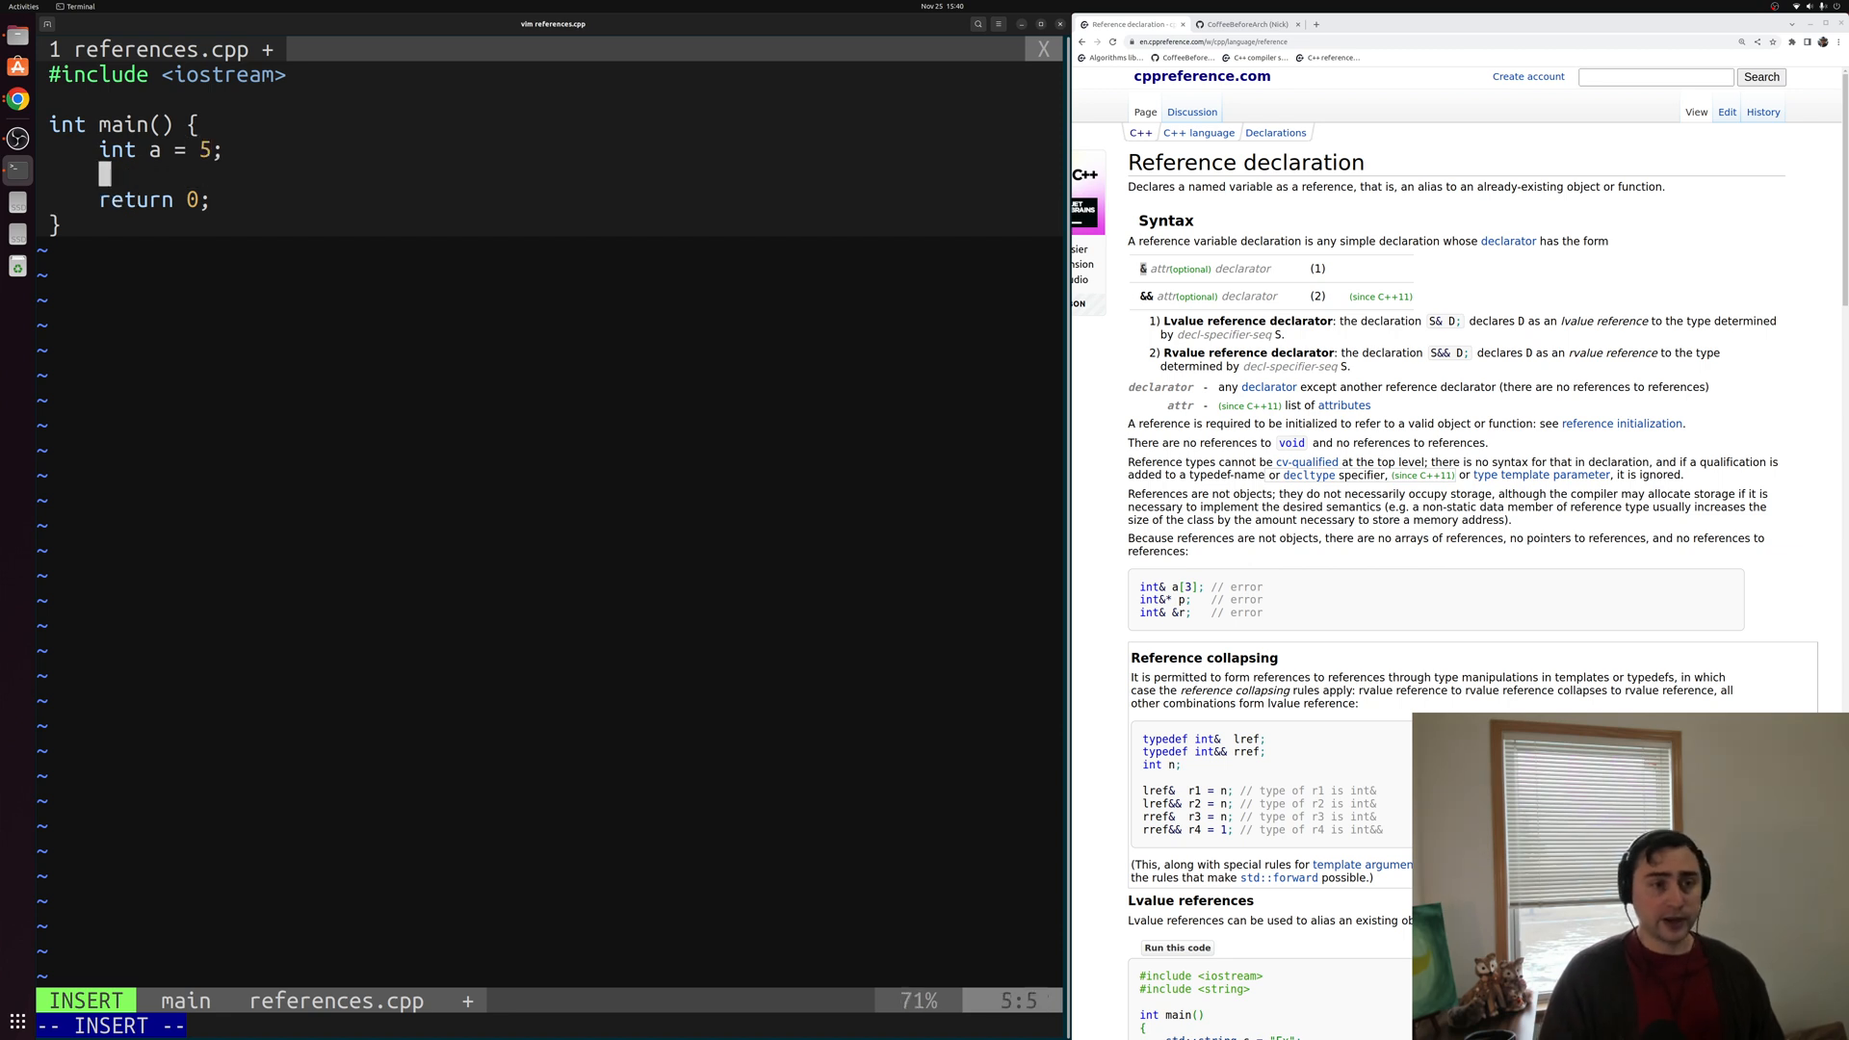
type("int b = a;")
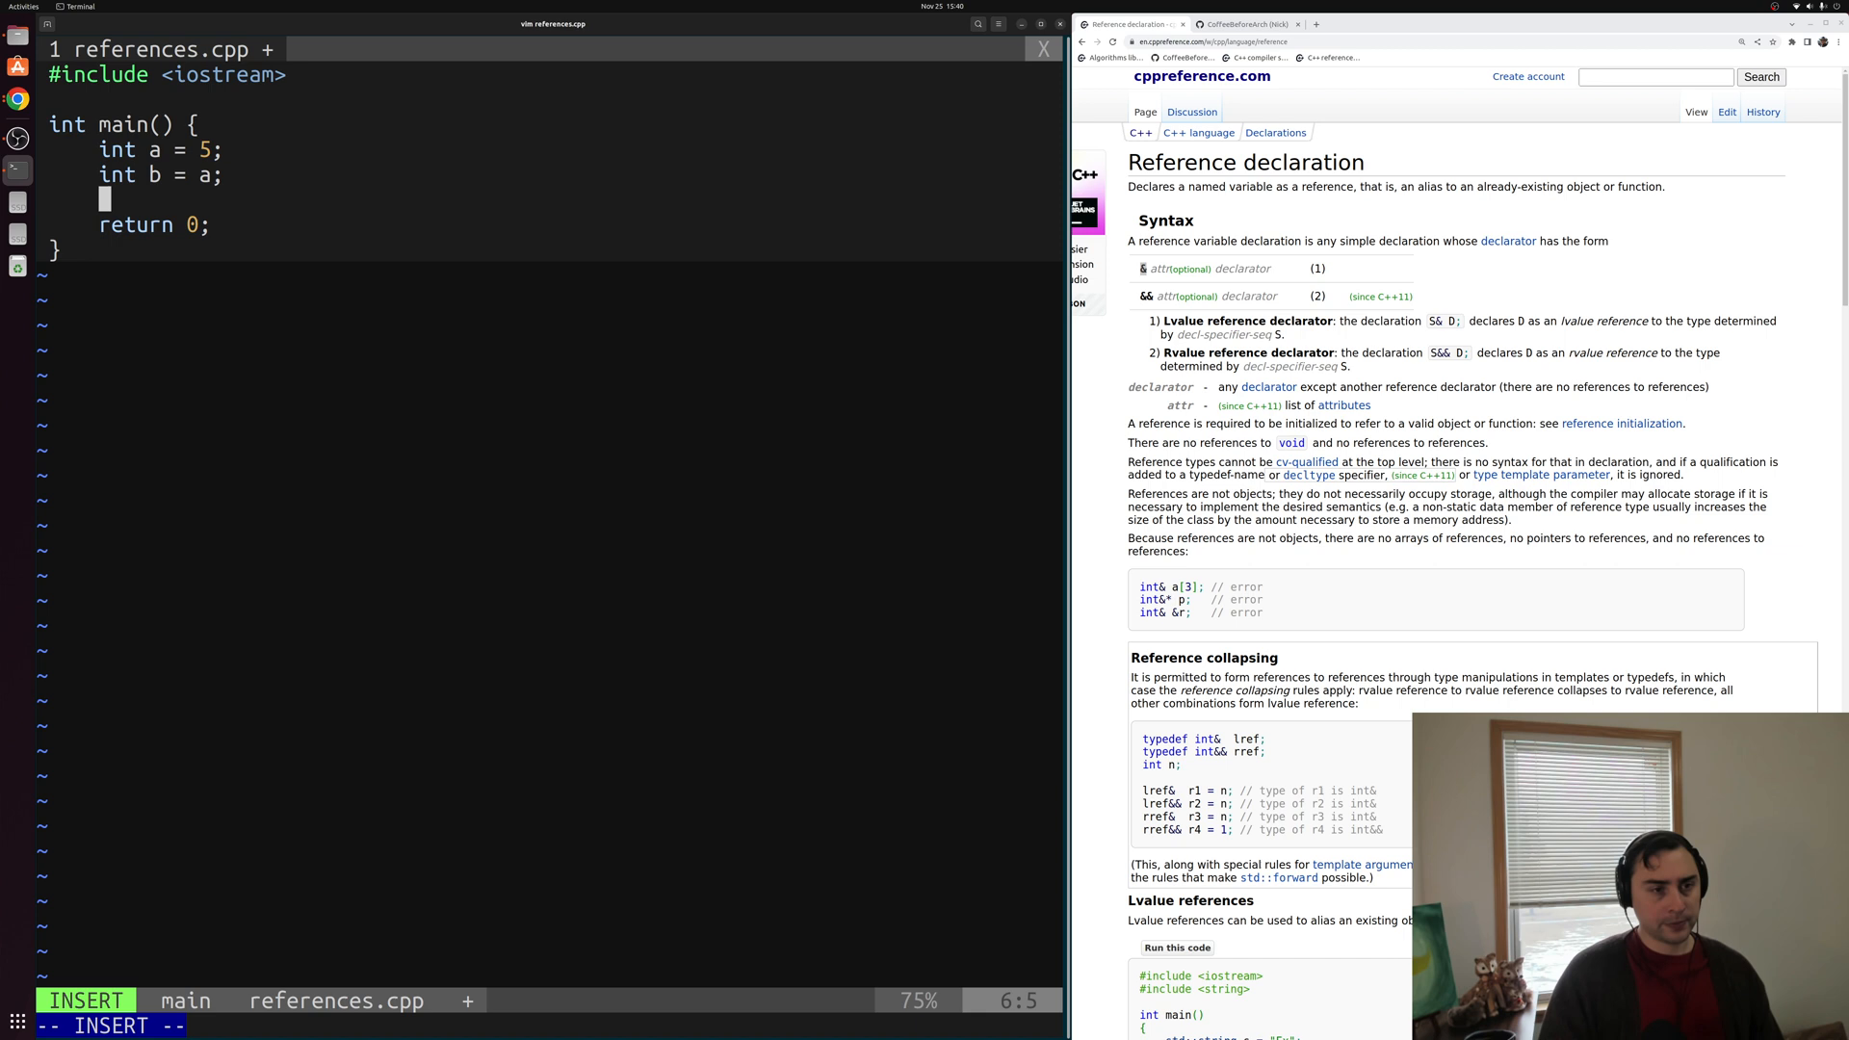
type("b")
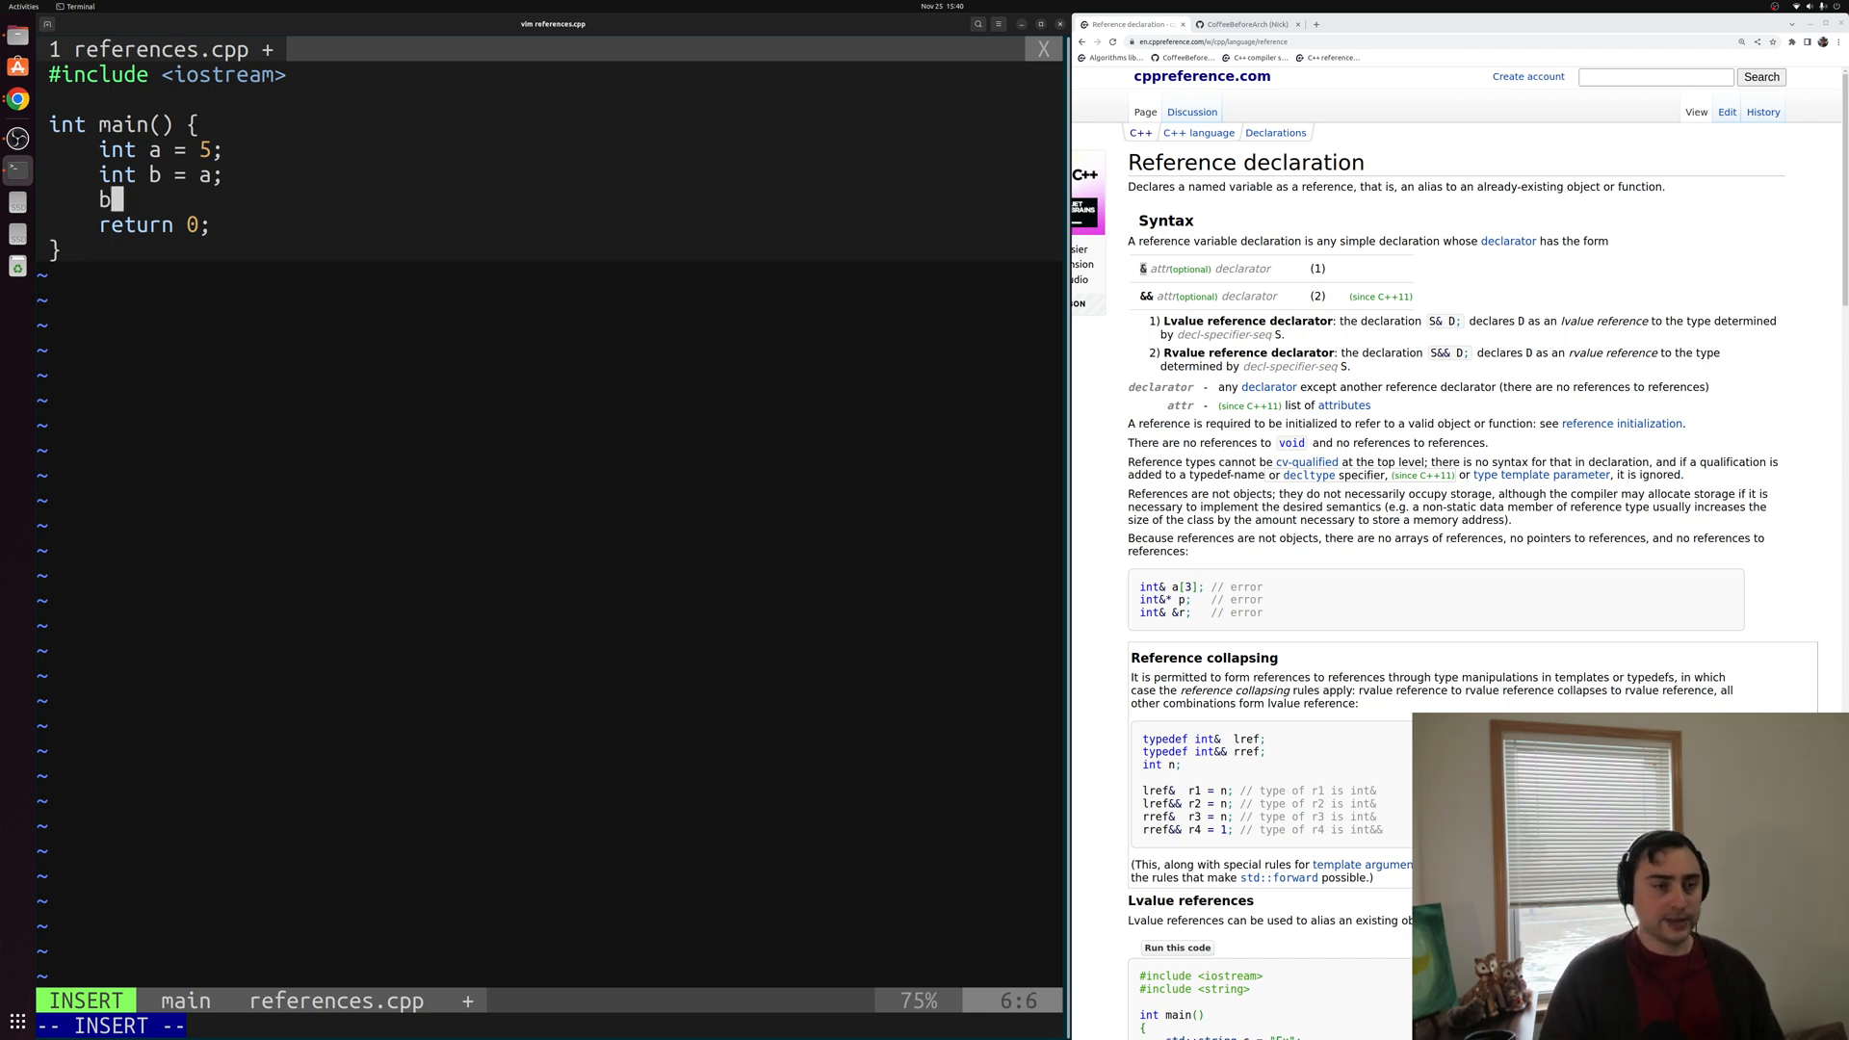
type("+= 1;")
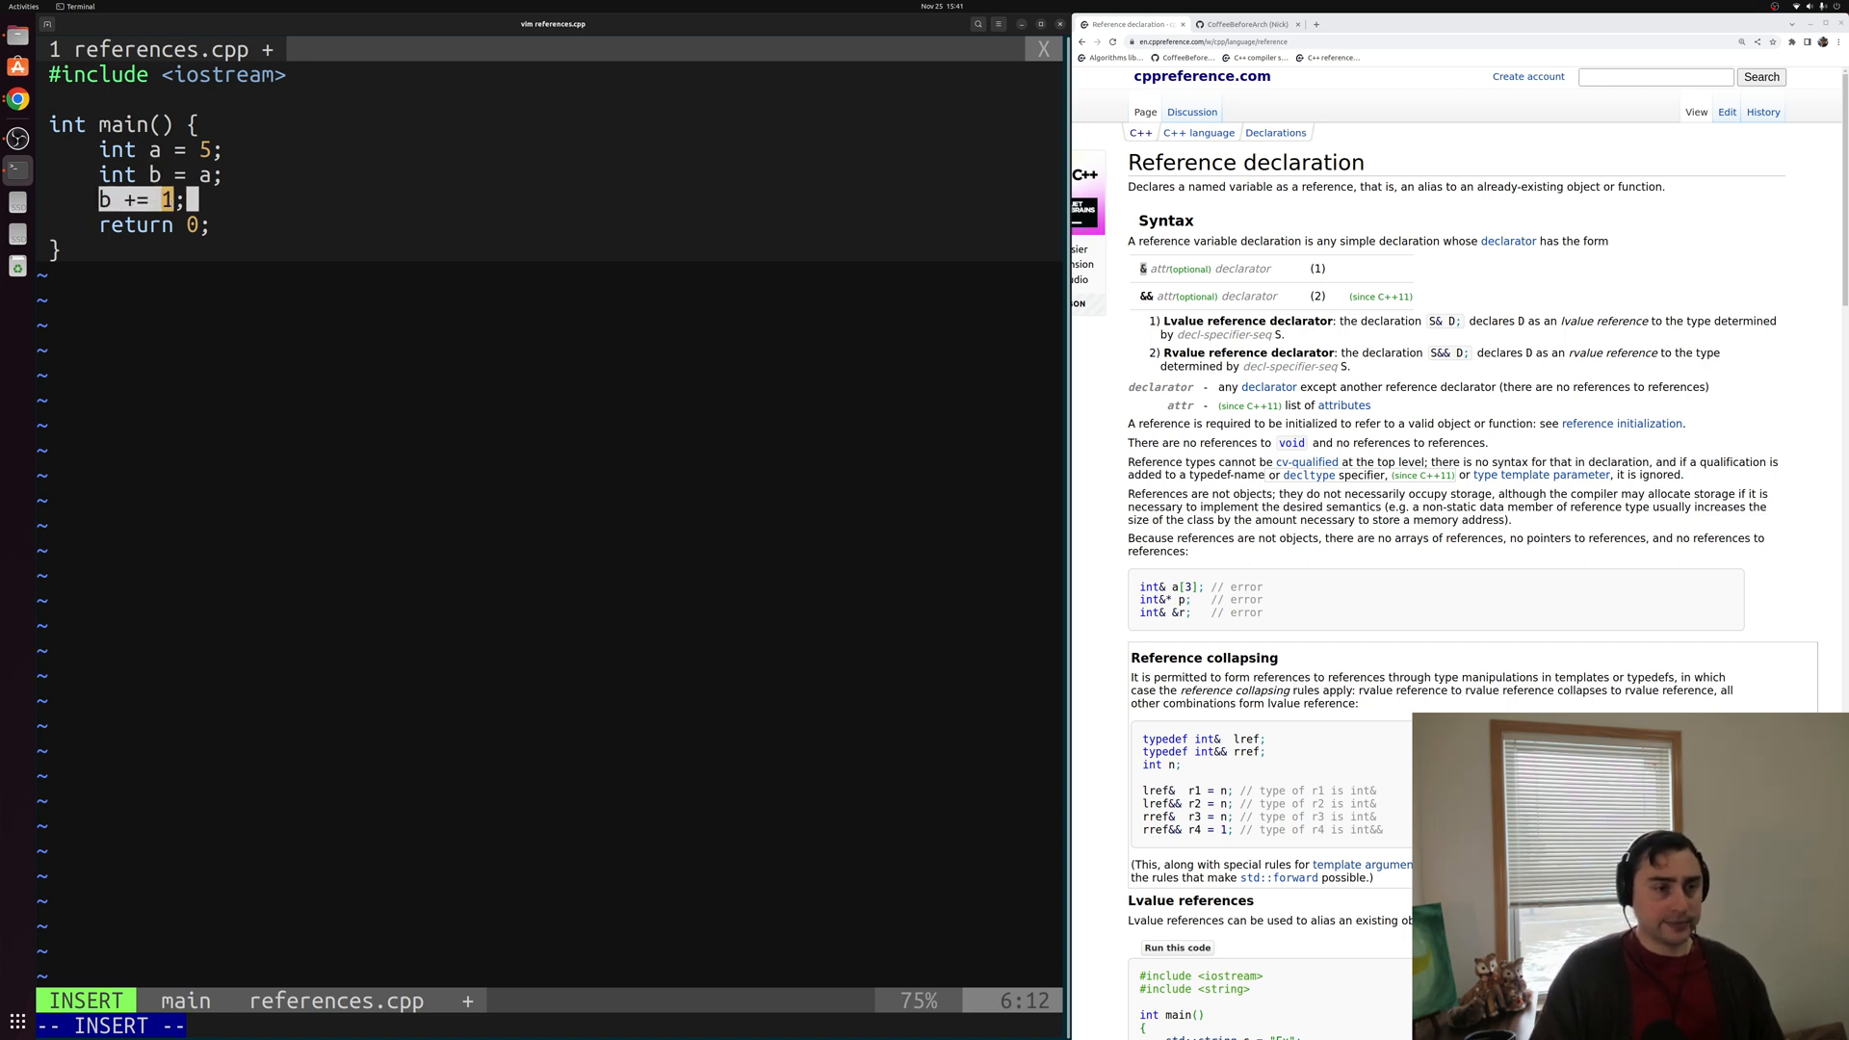
mouse_move(297, 195)
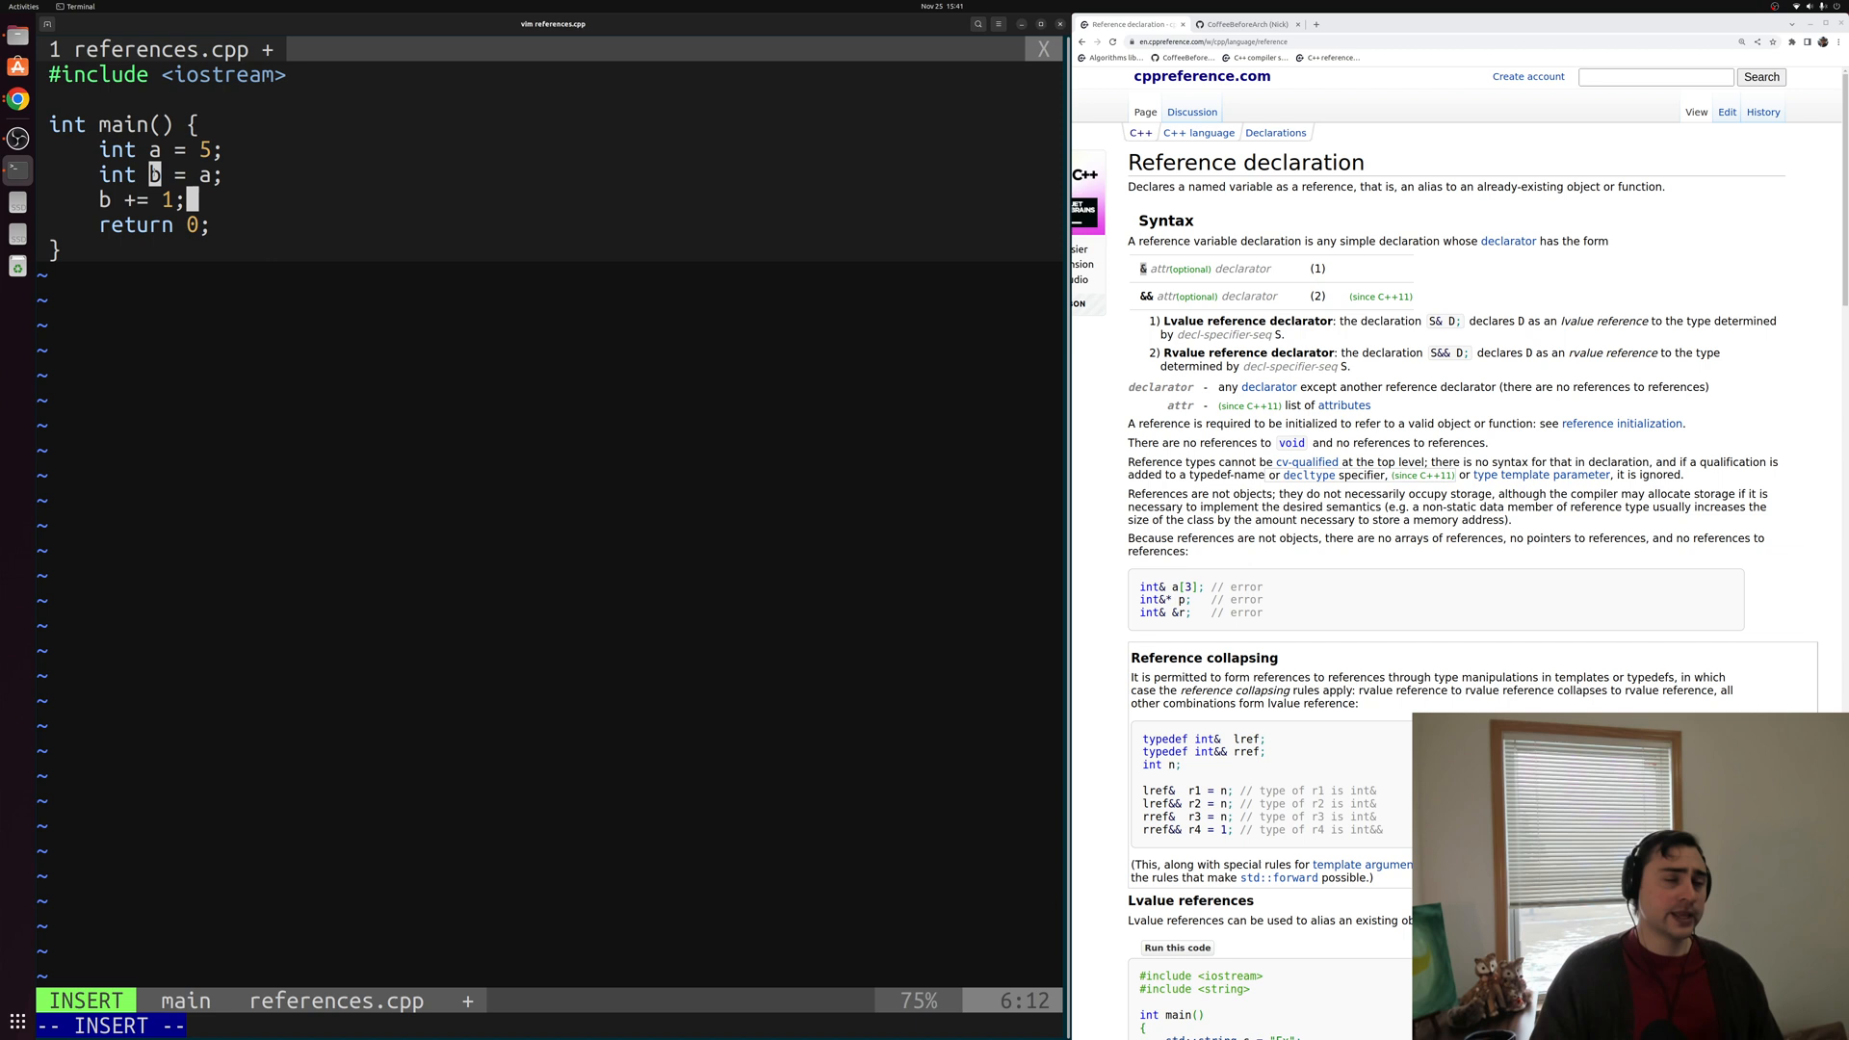
mouse_move(281, 202)
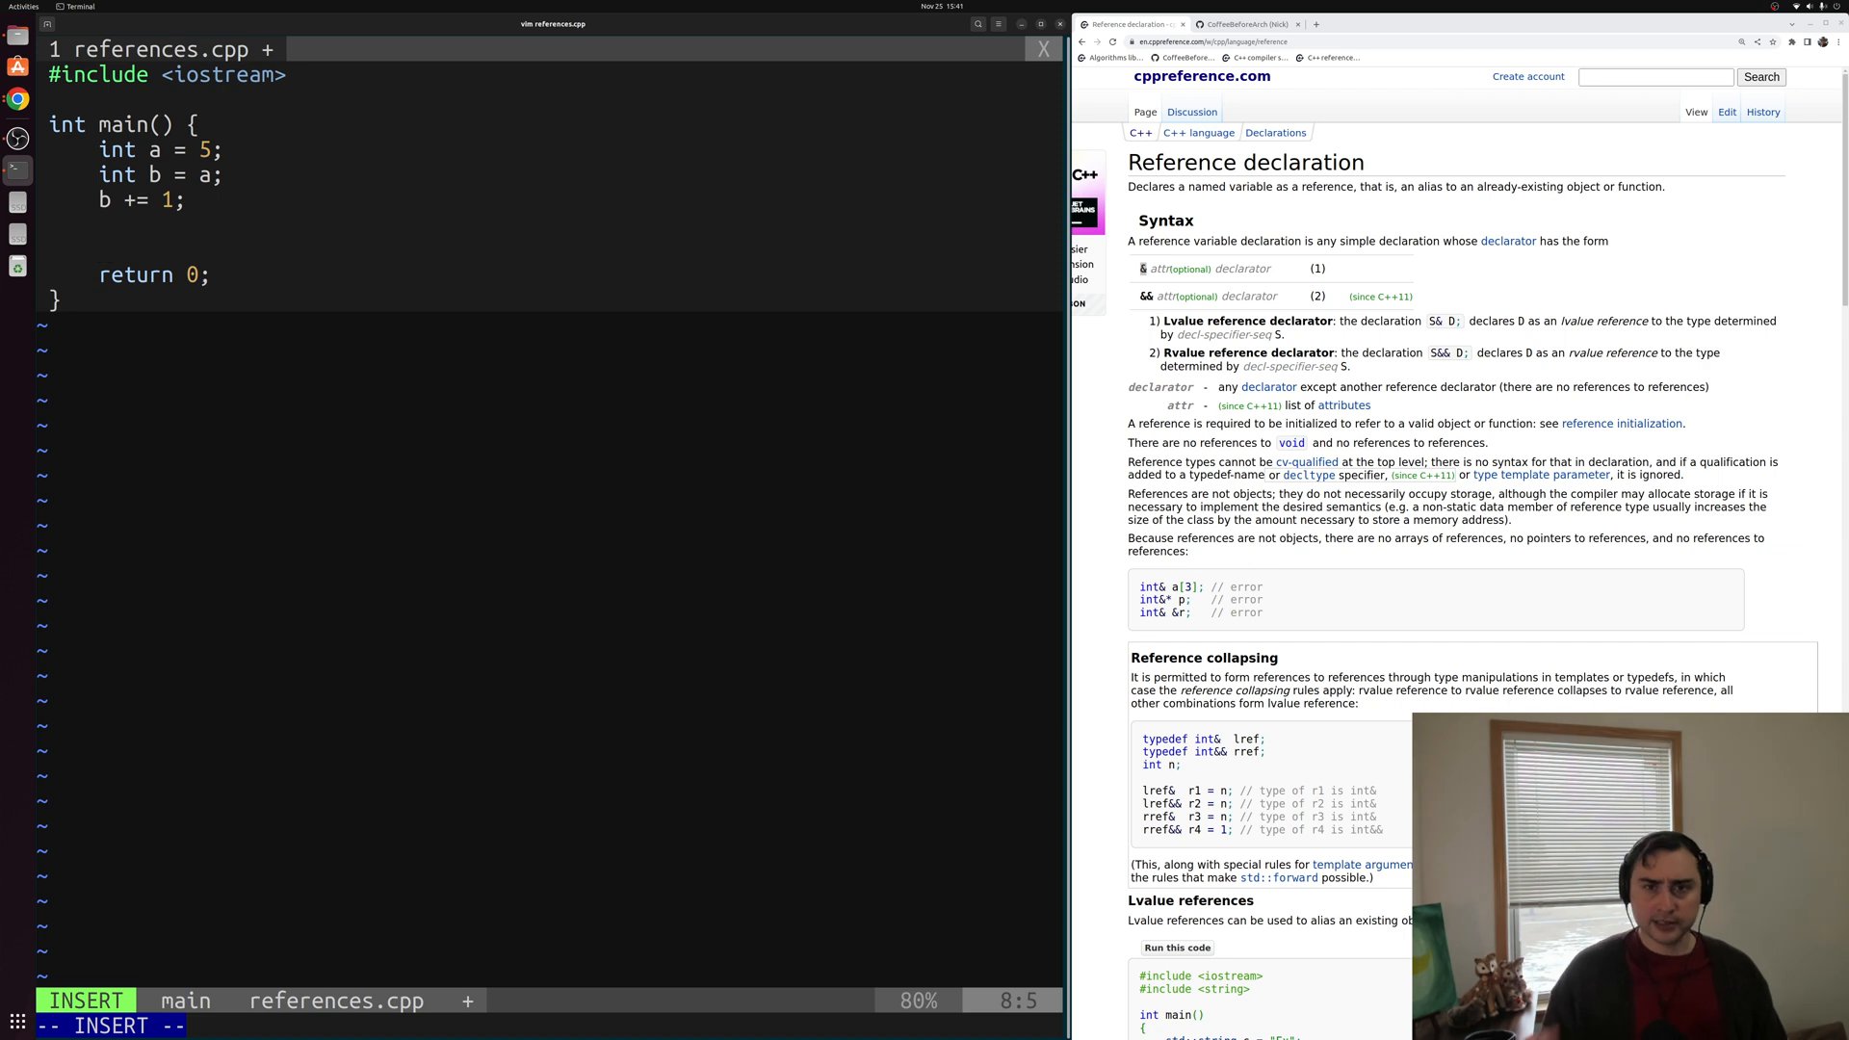
Add std::cout << "a = " << a << '\n'; to print a's value.
type("std:")
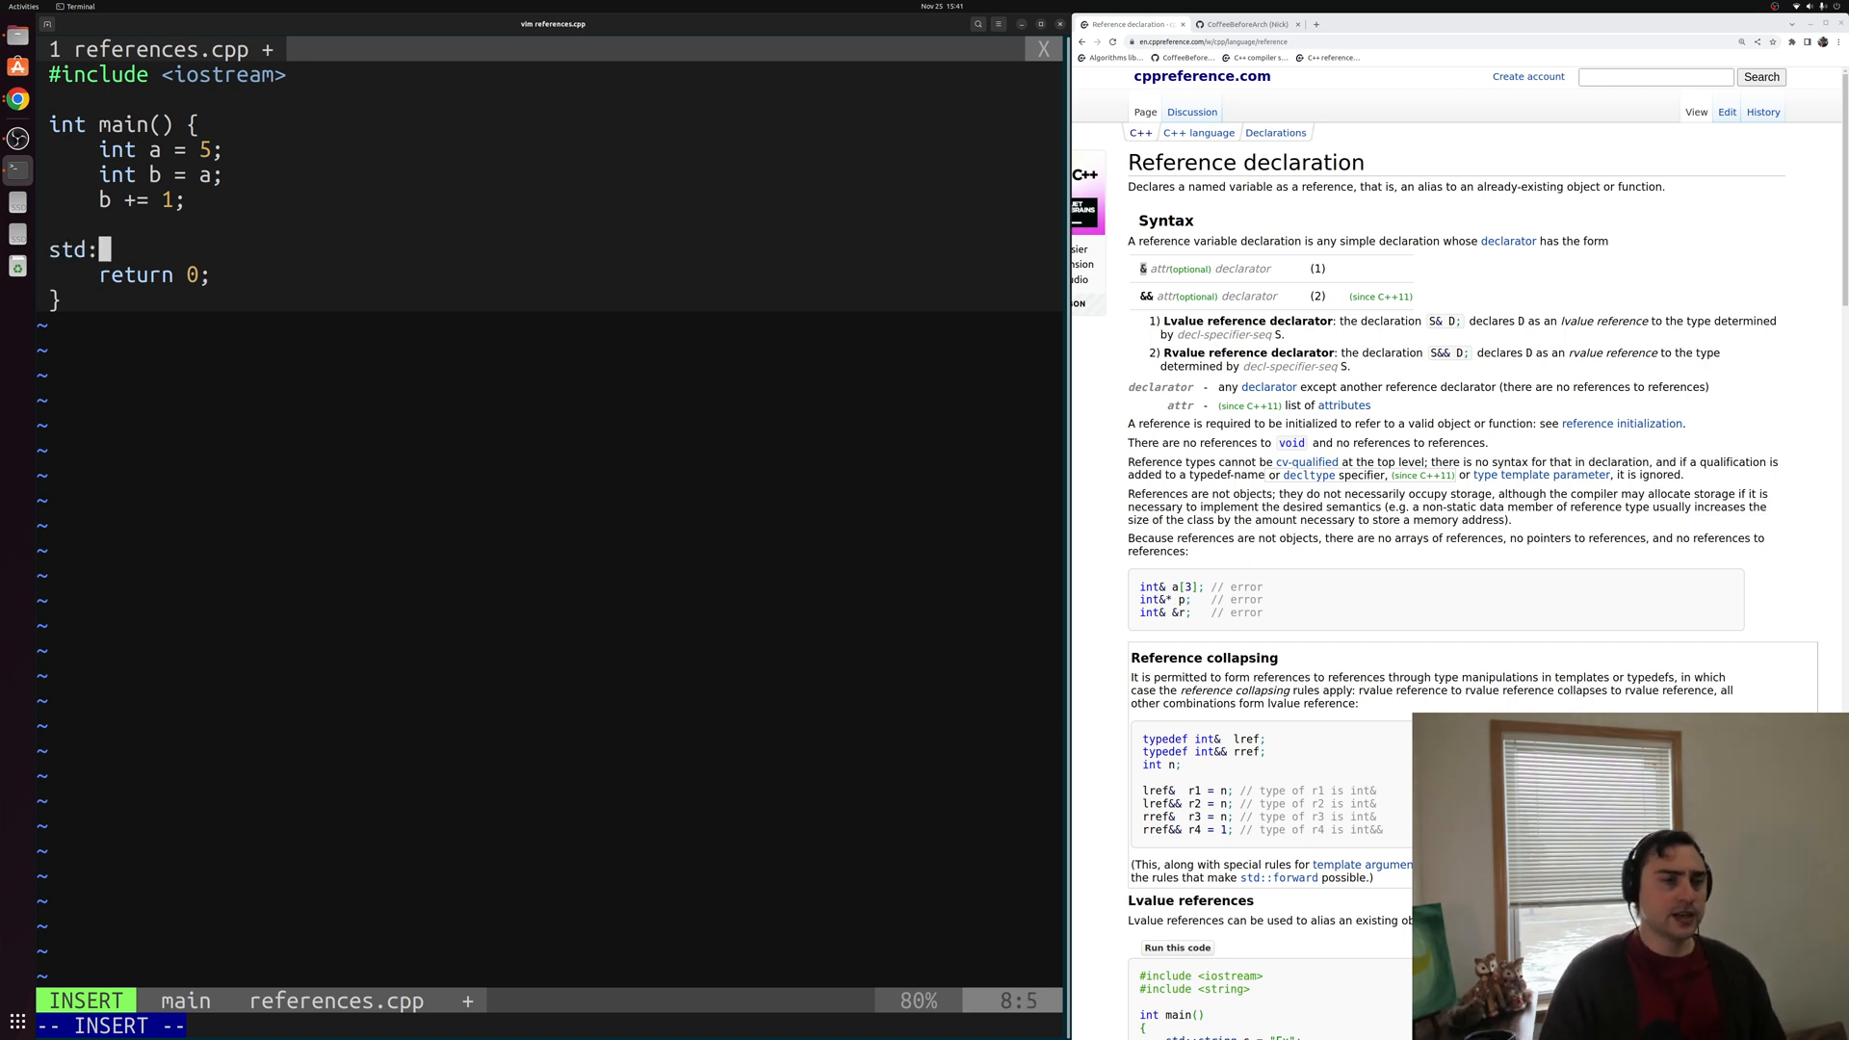
type(":cout <<")
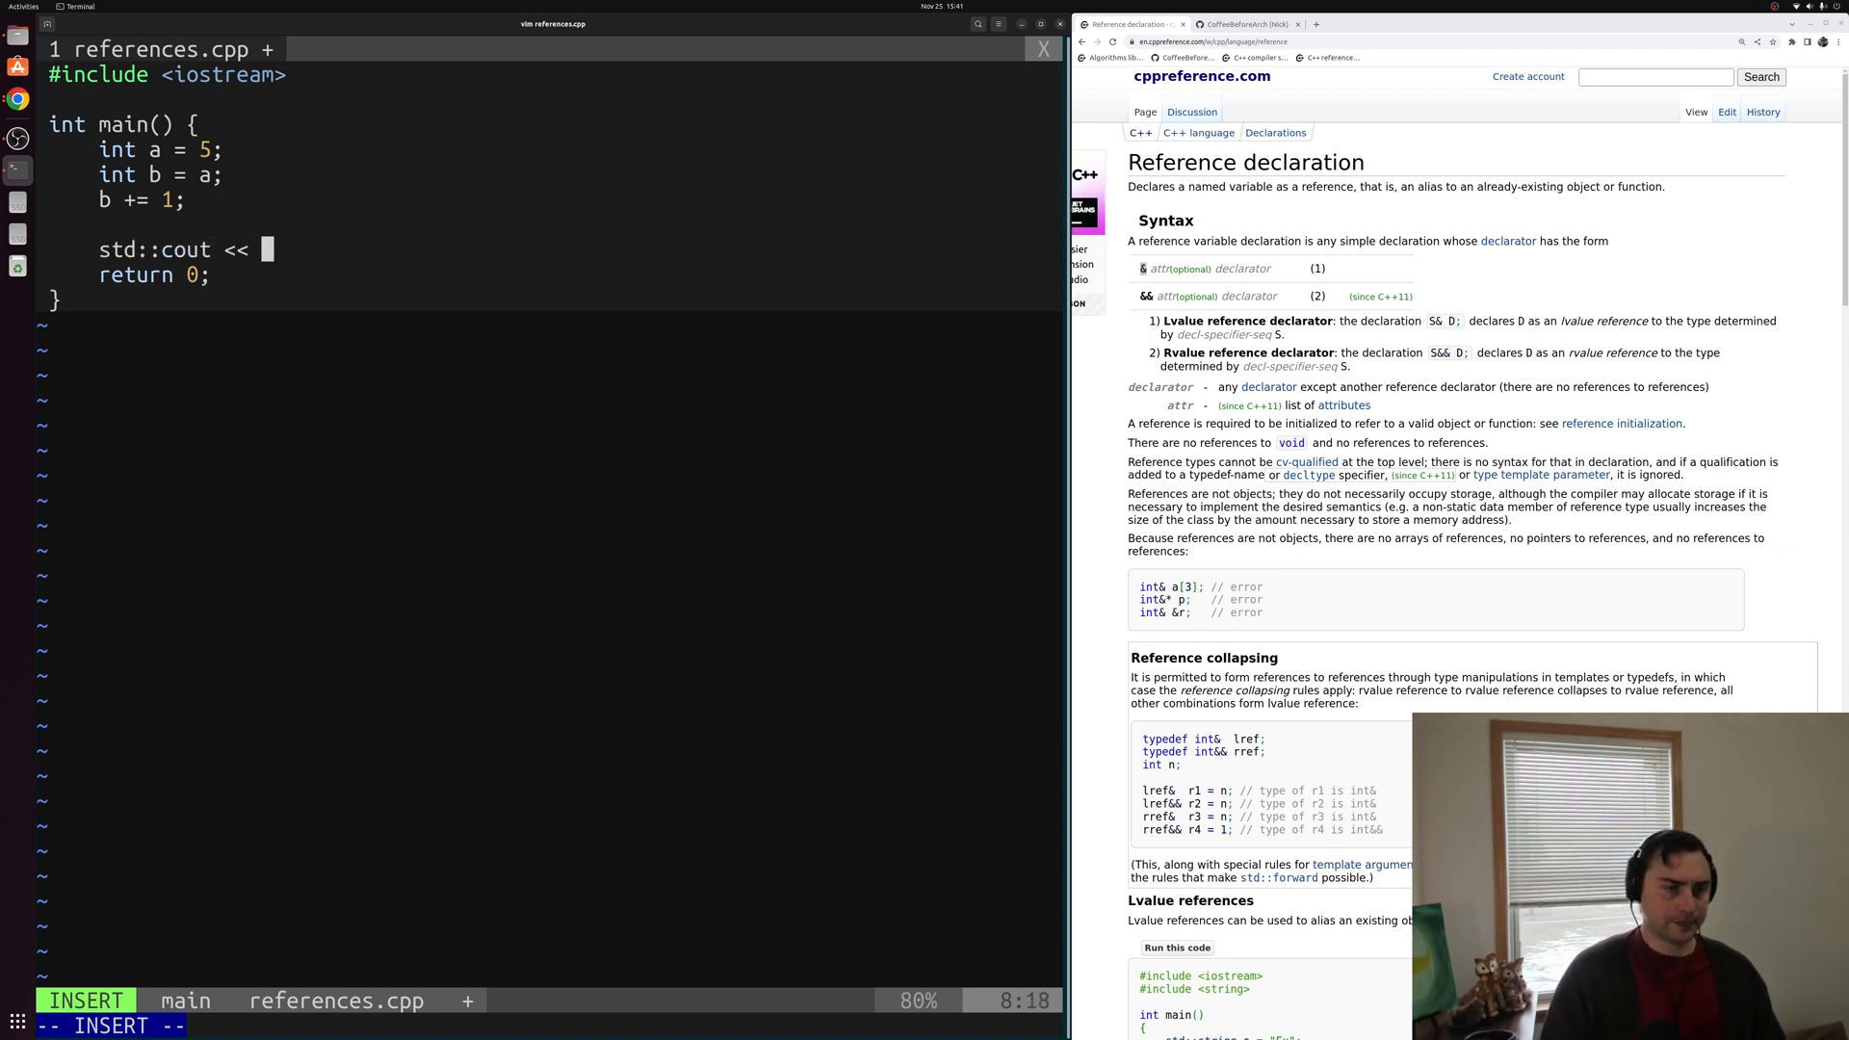
type("\"")
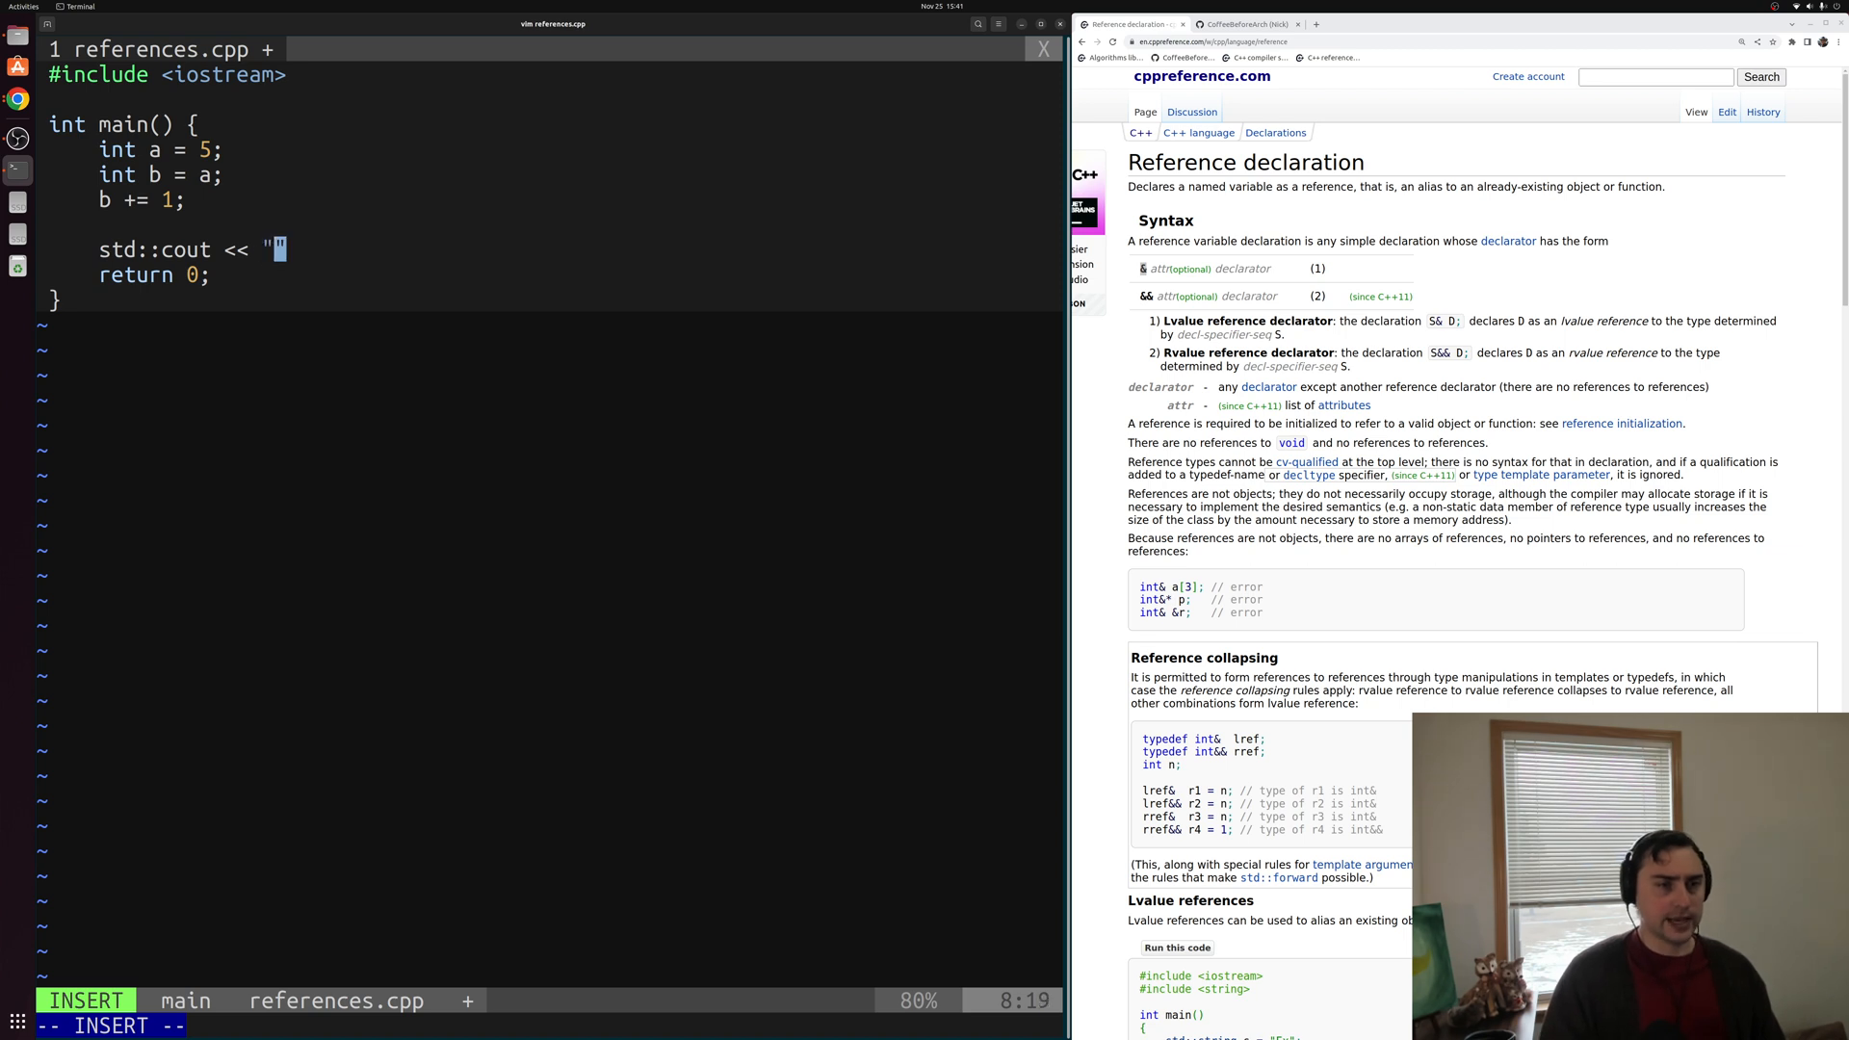
type("a = \" << a")
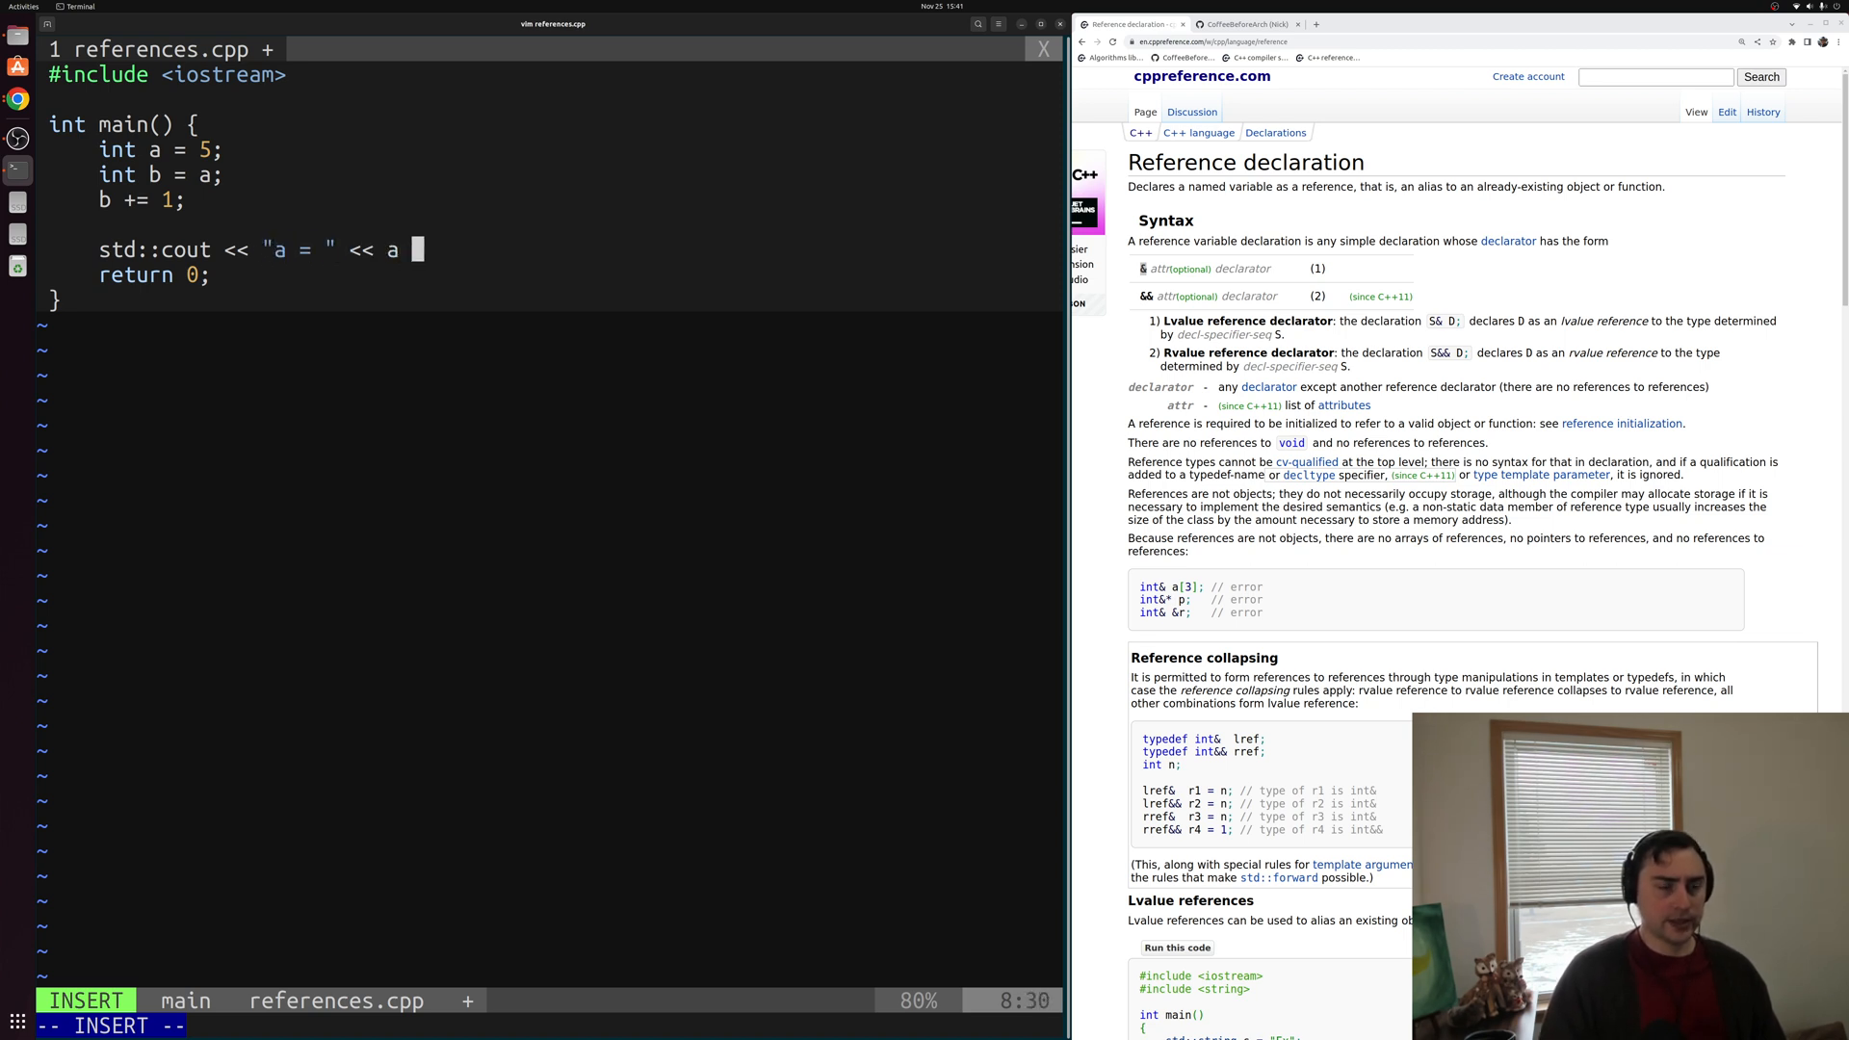
type("<< '\\n'")
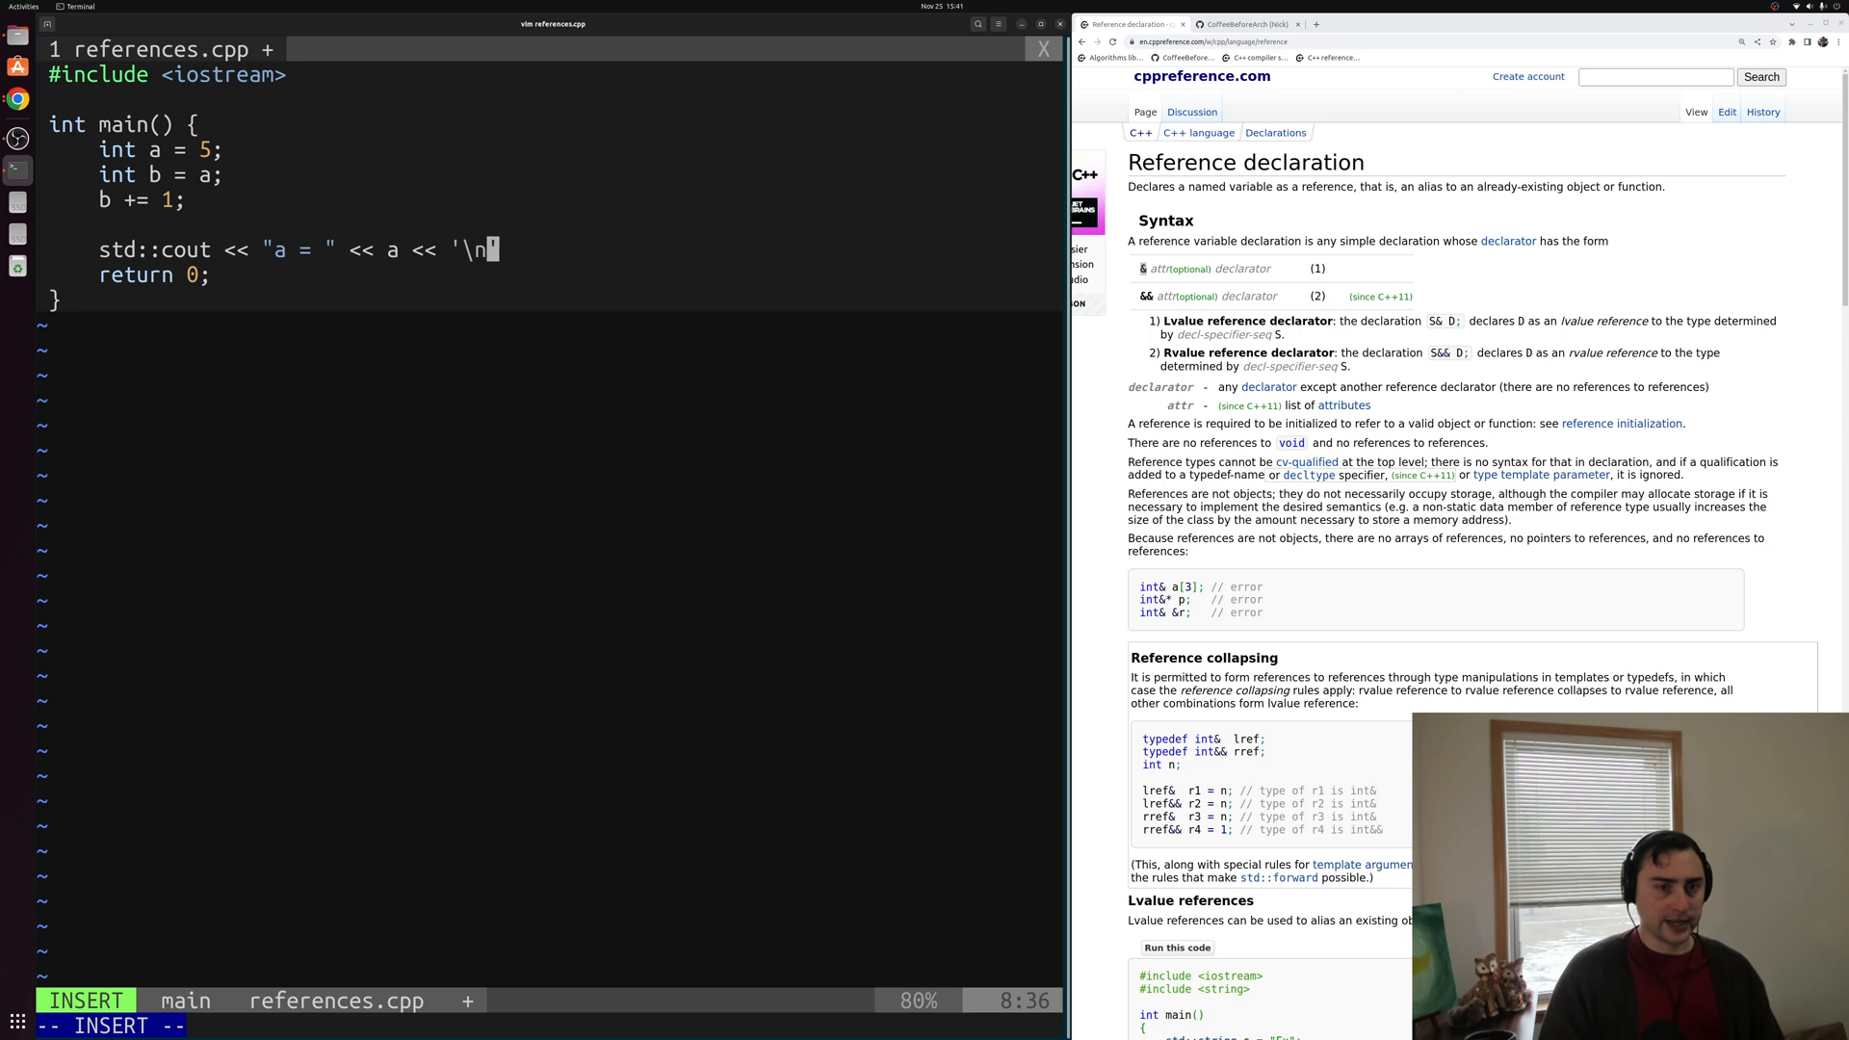
Duplicate the print line for b, then suspend Vim back to the shell.
key("Escape")
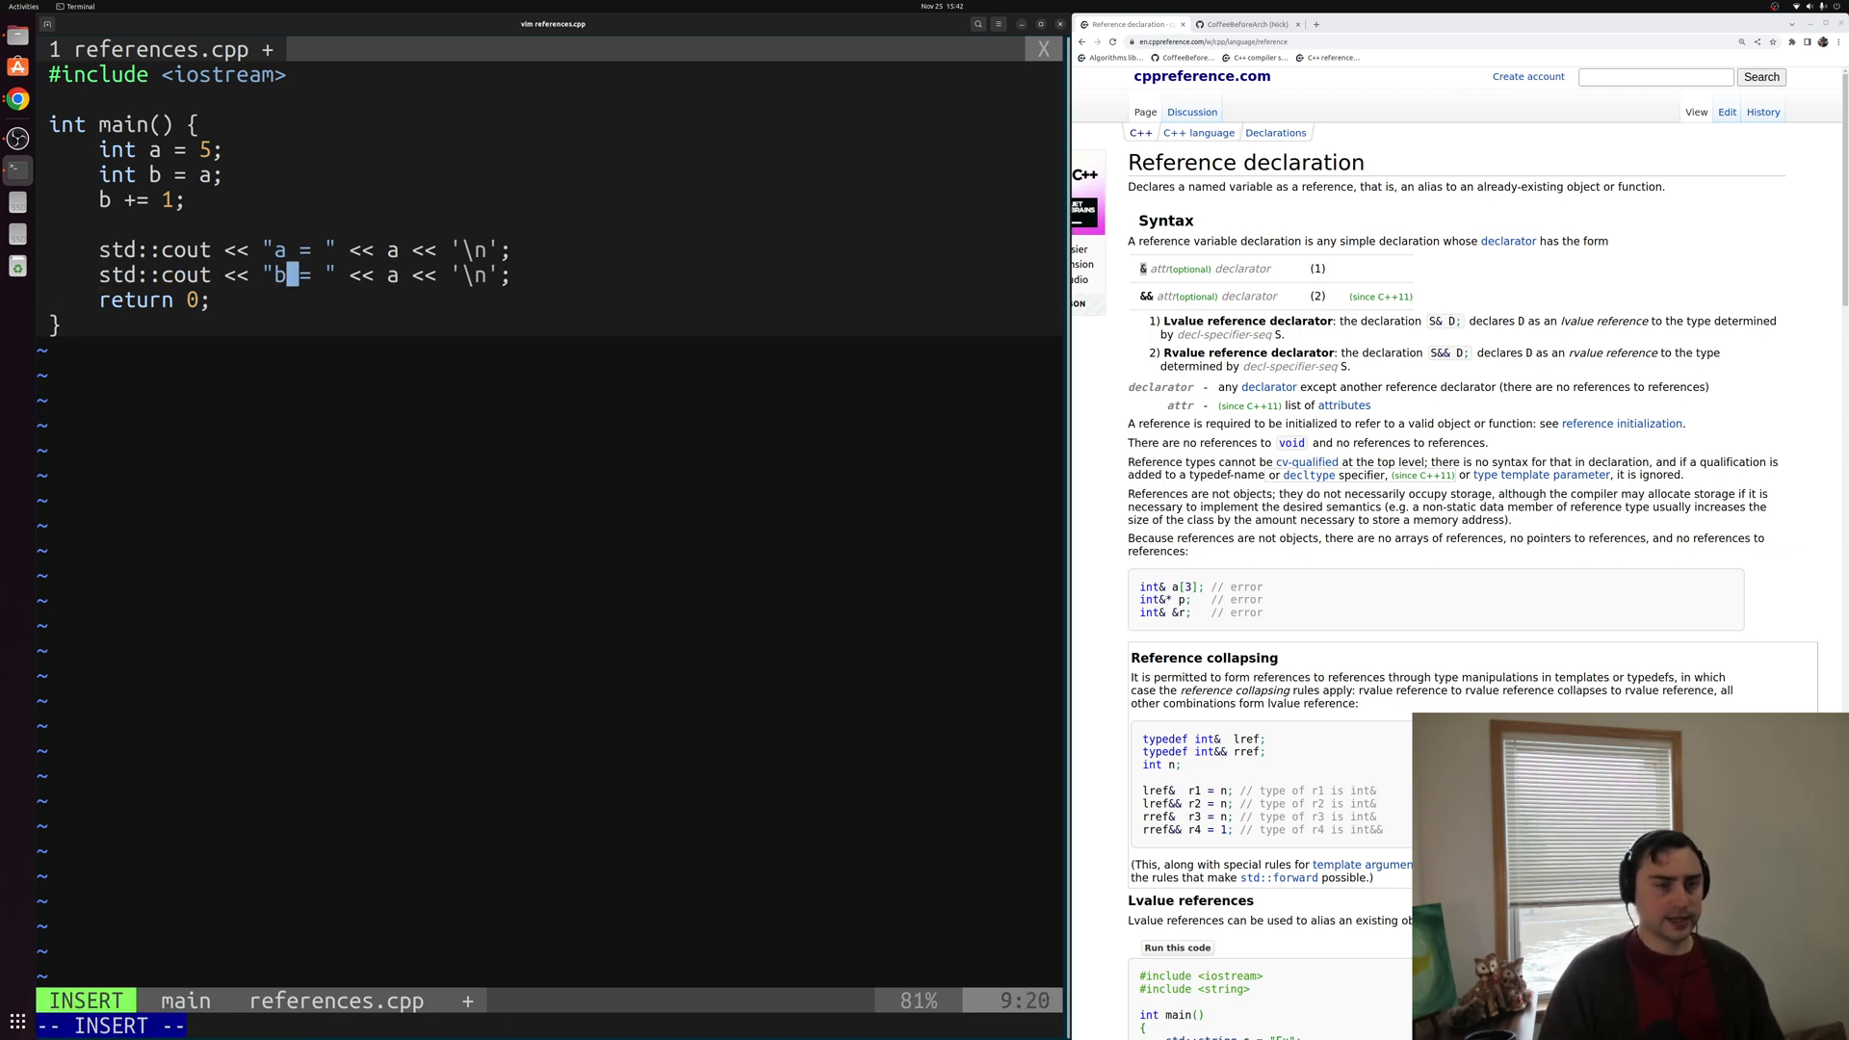
type("b")
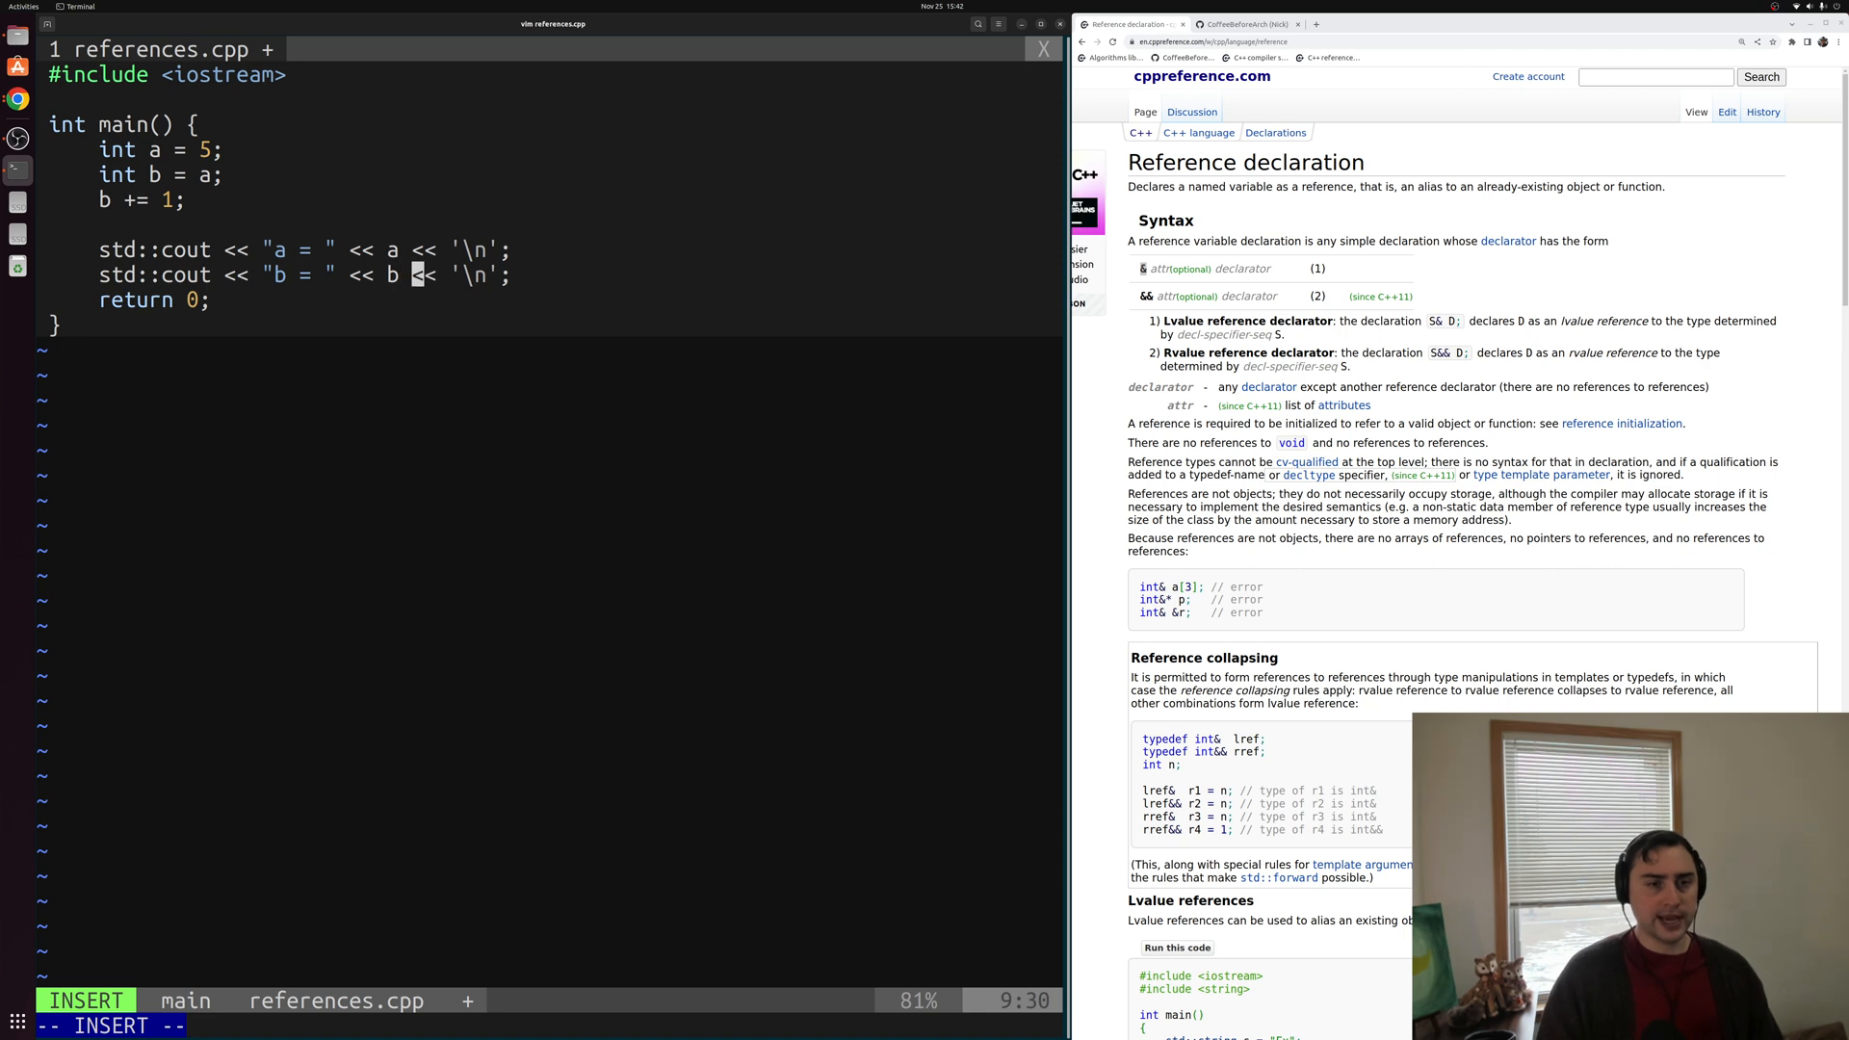
key("Escape")
type("g")
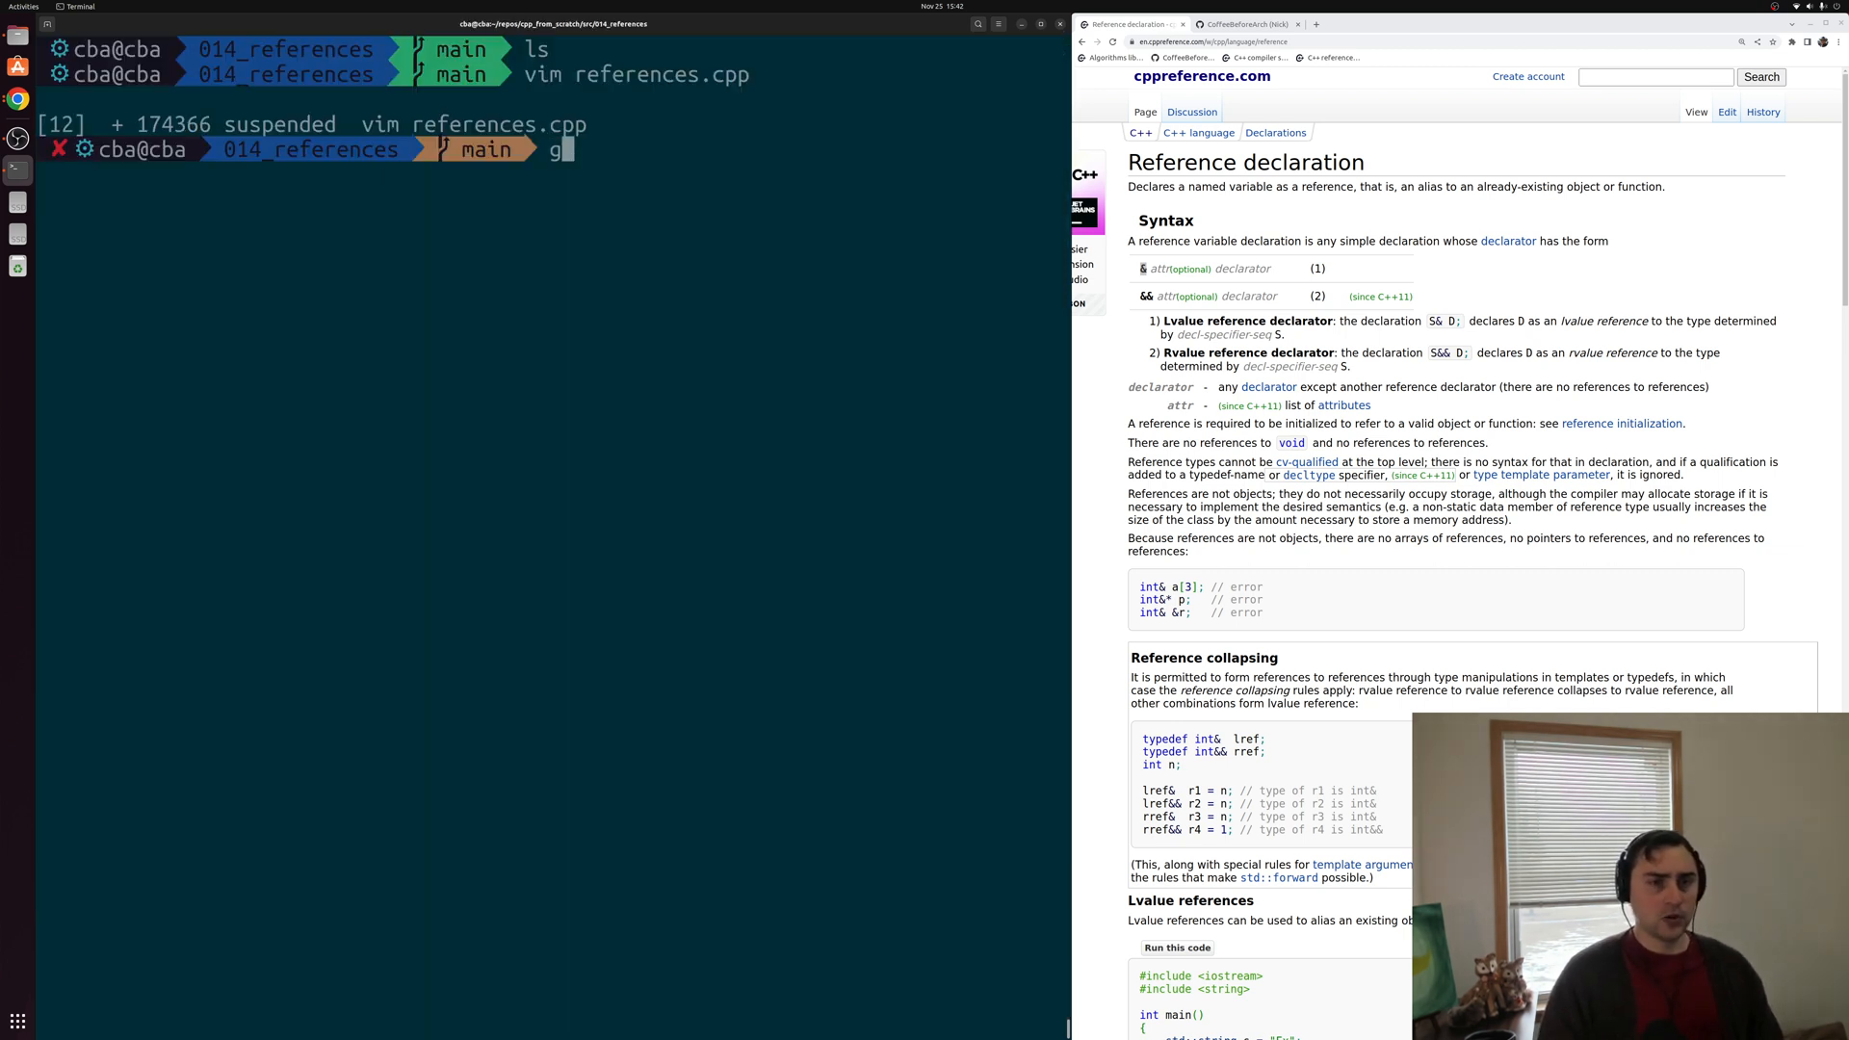
Compile with g++ references.cpp -o references and run it, printing a = 5 and b = 6.
type("++ references.cpp")
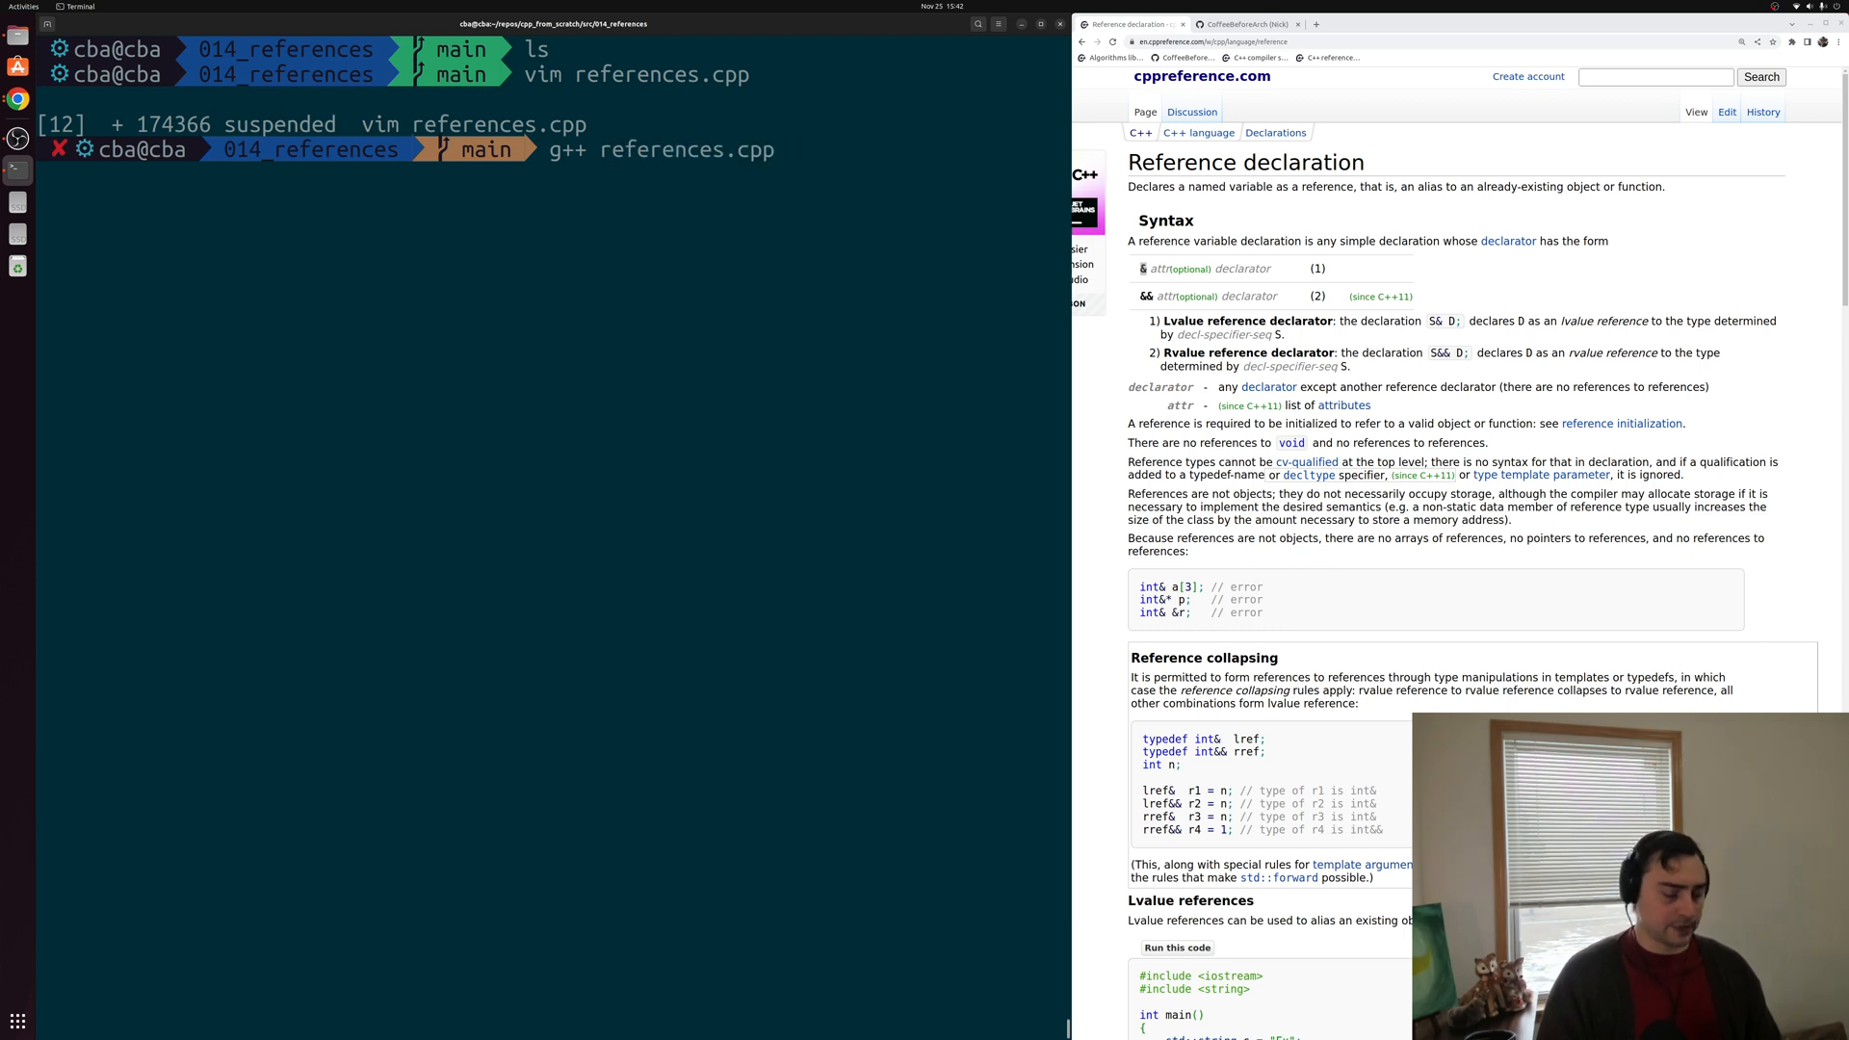
type("-o references")
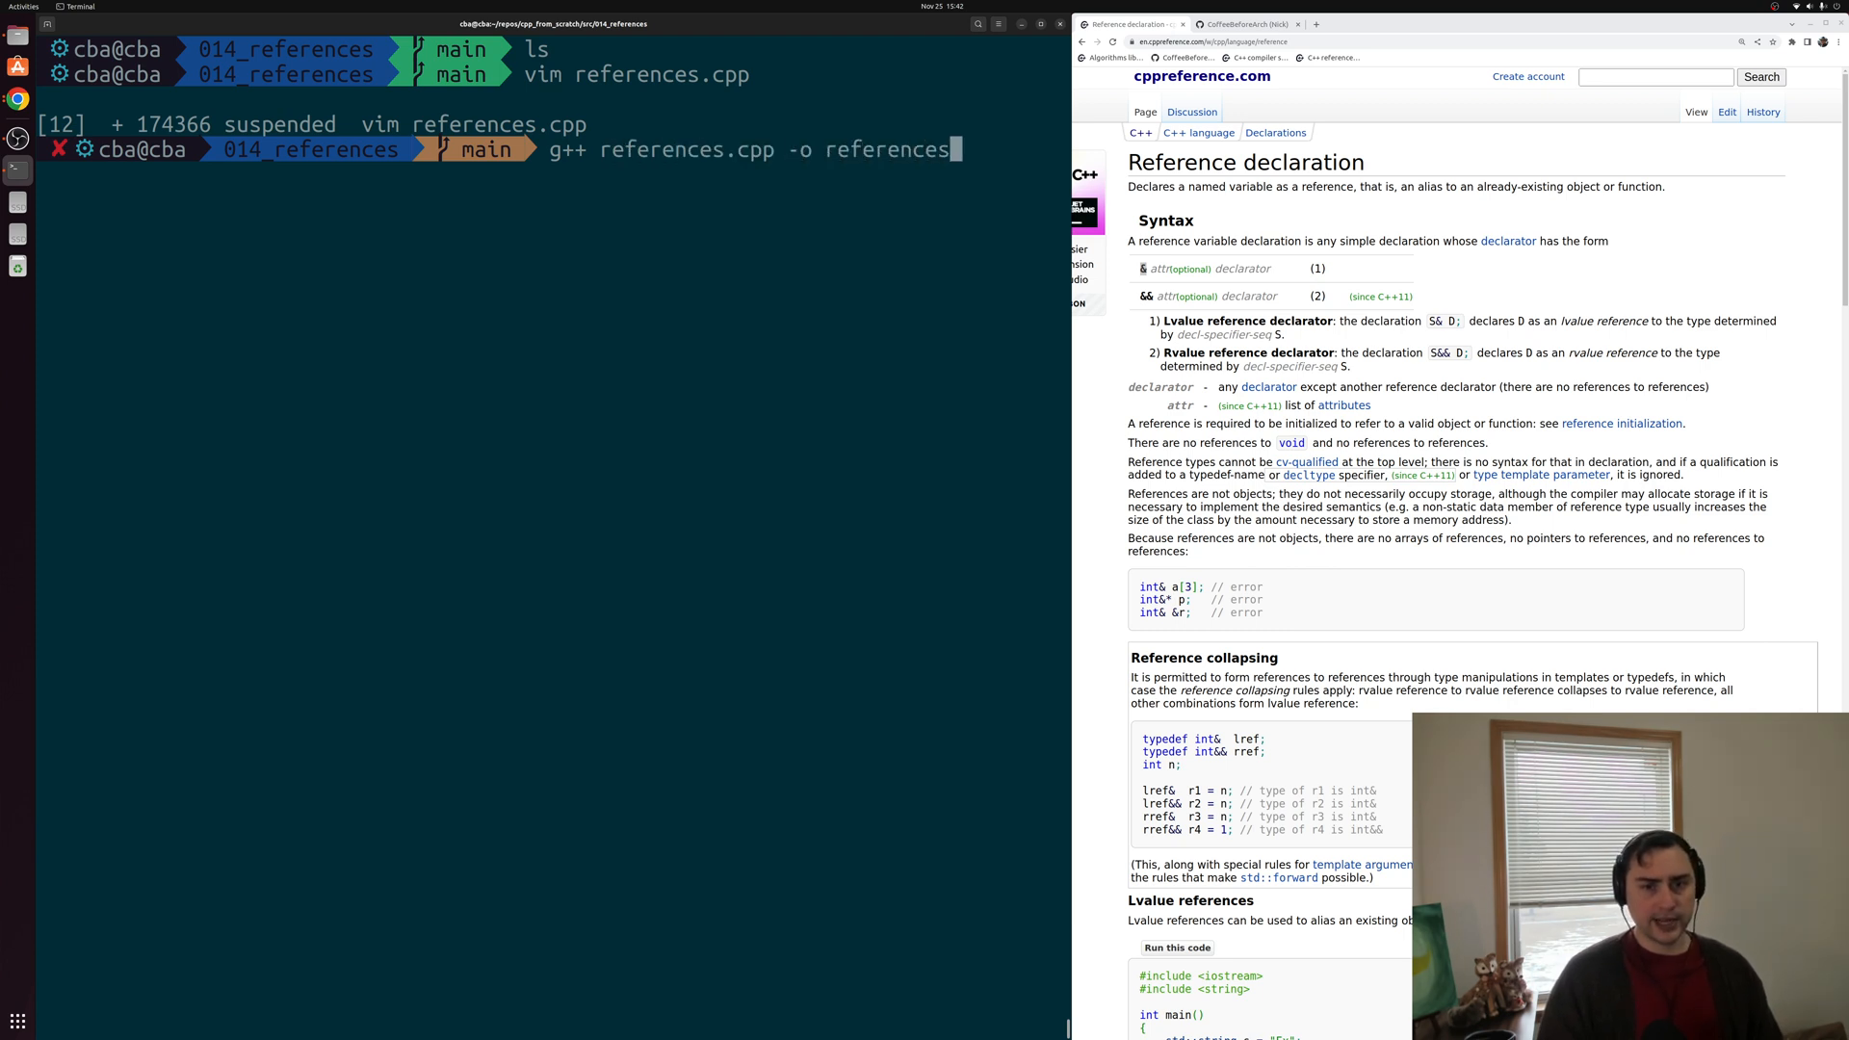
key("Return")
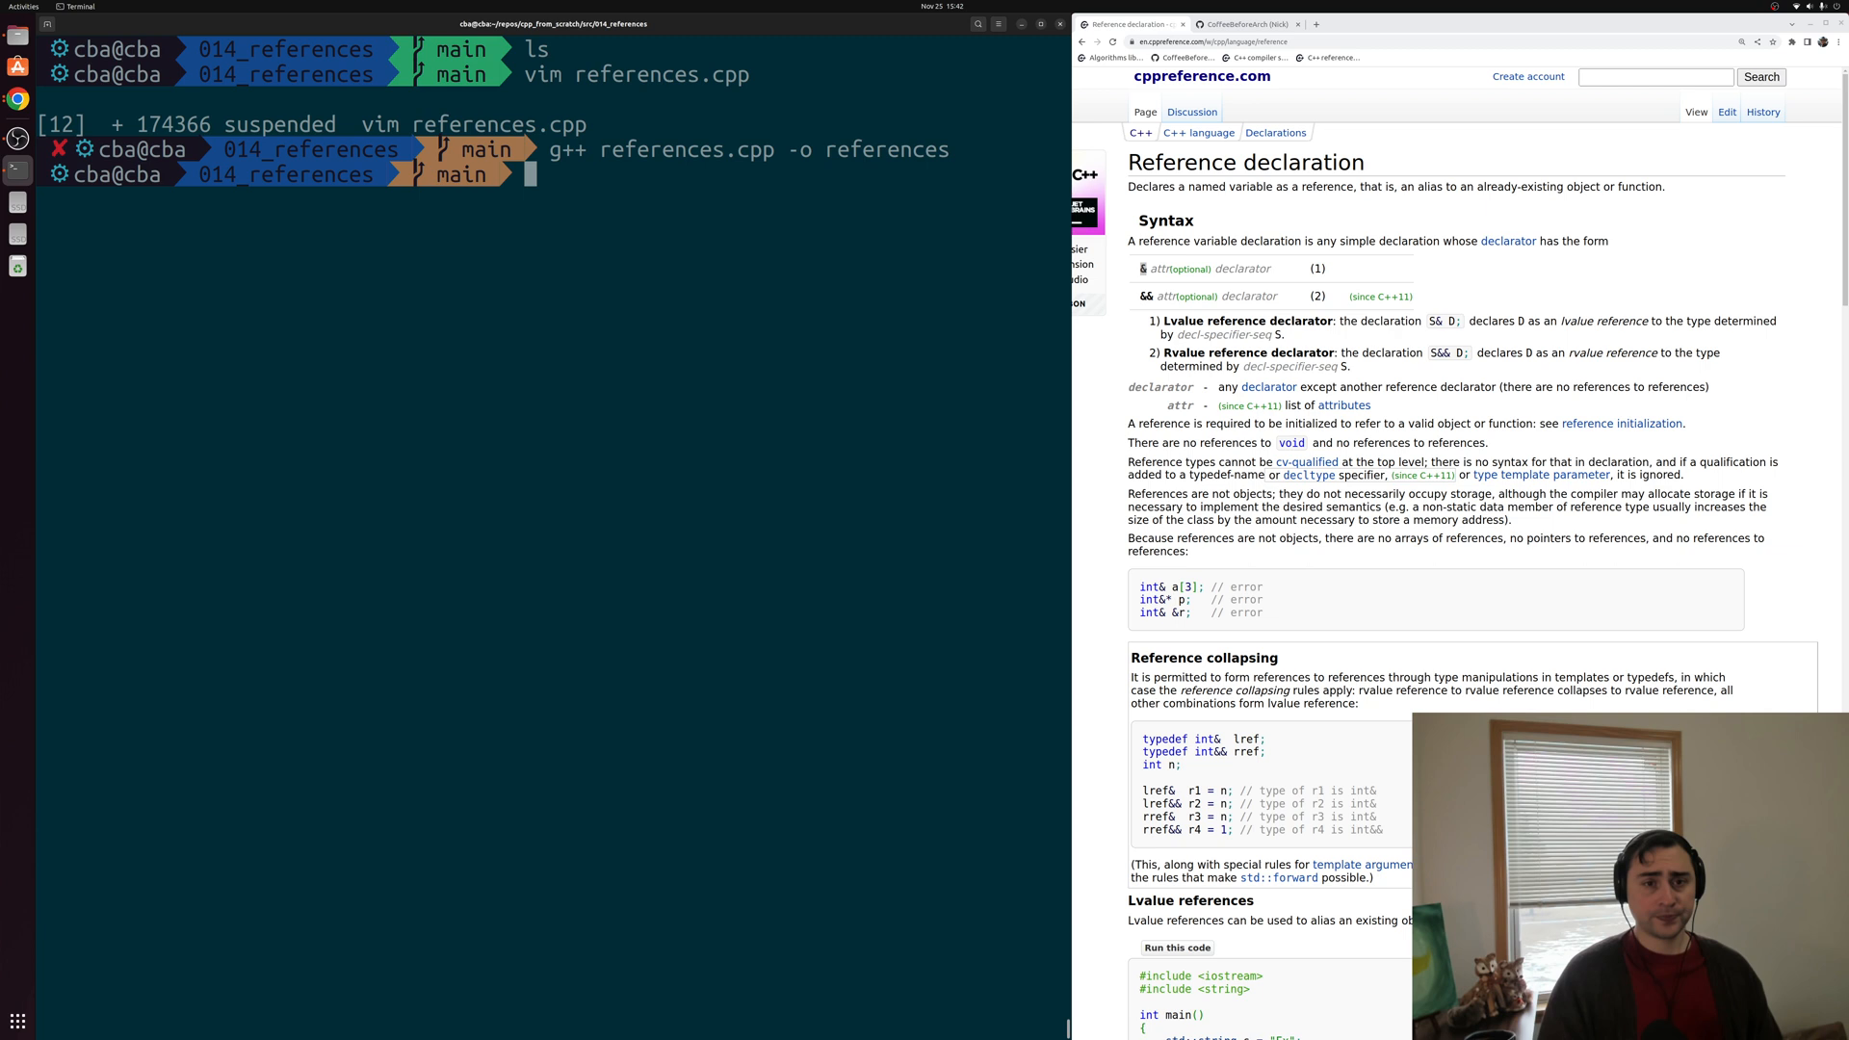
key("Return")
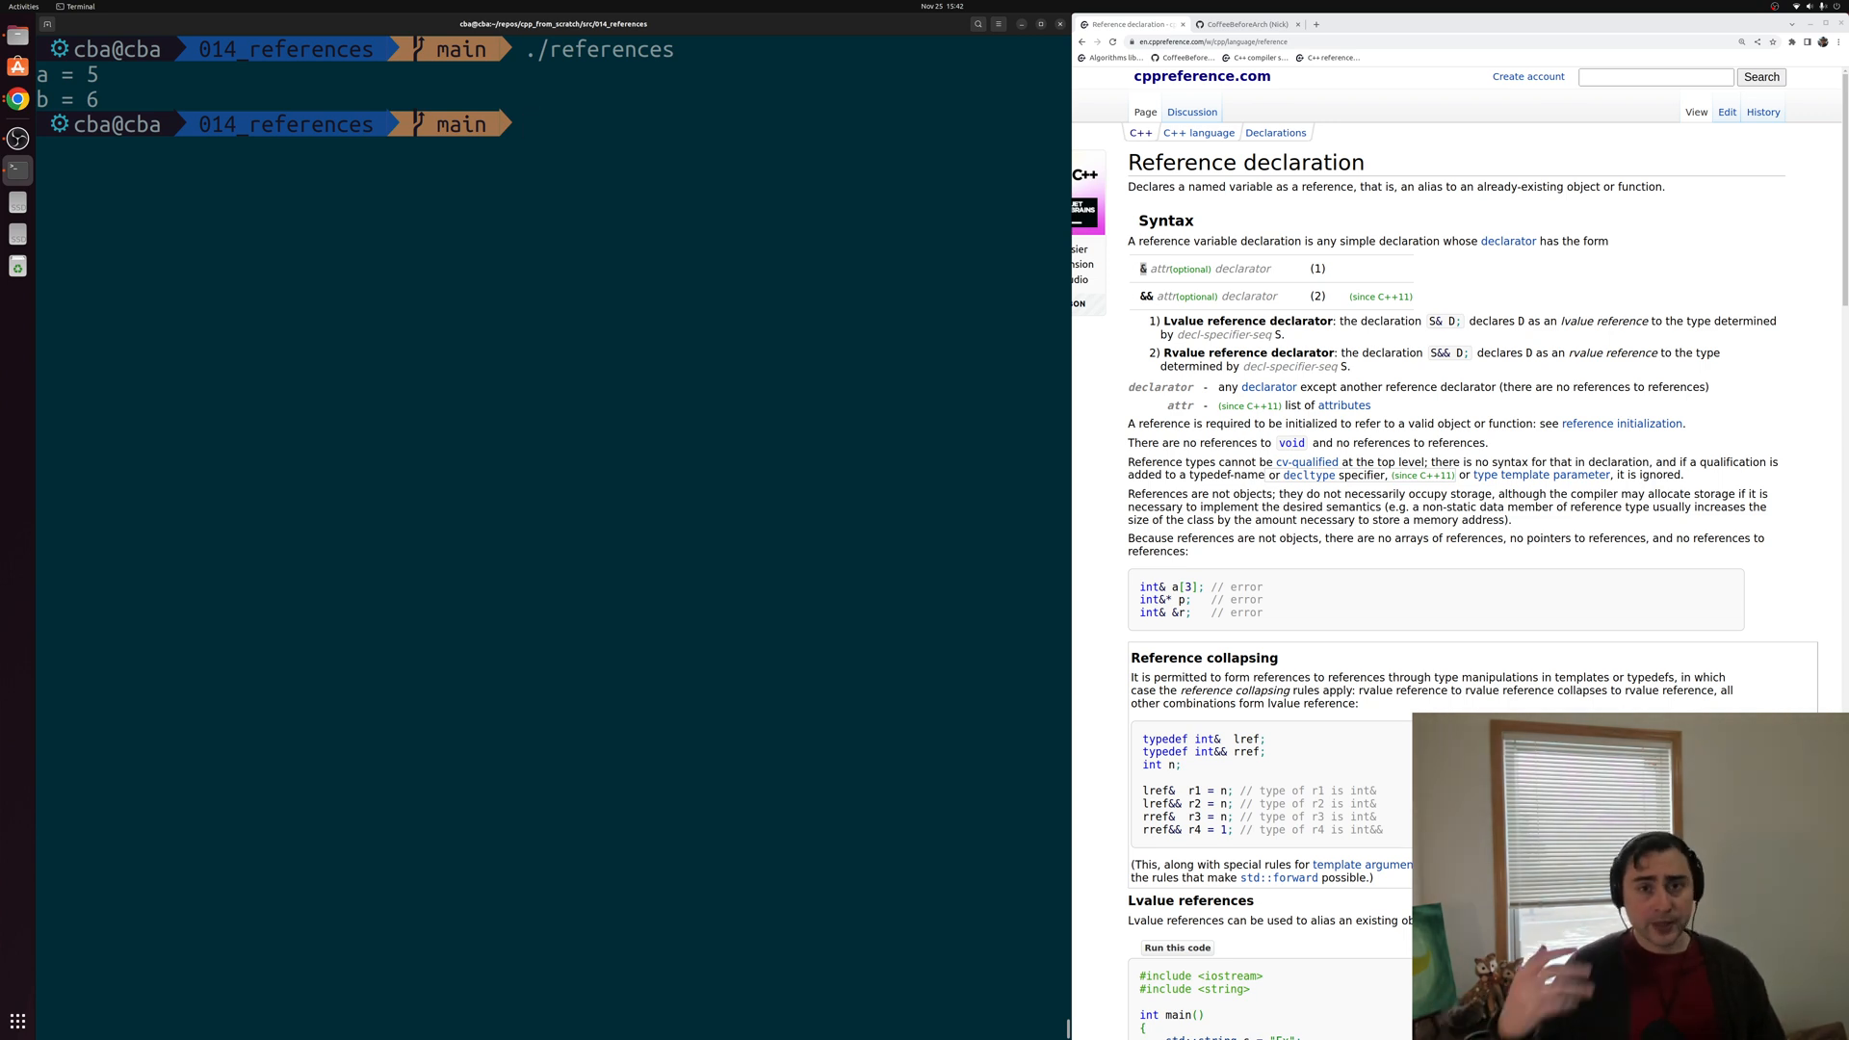
type("fg")
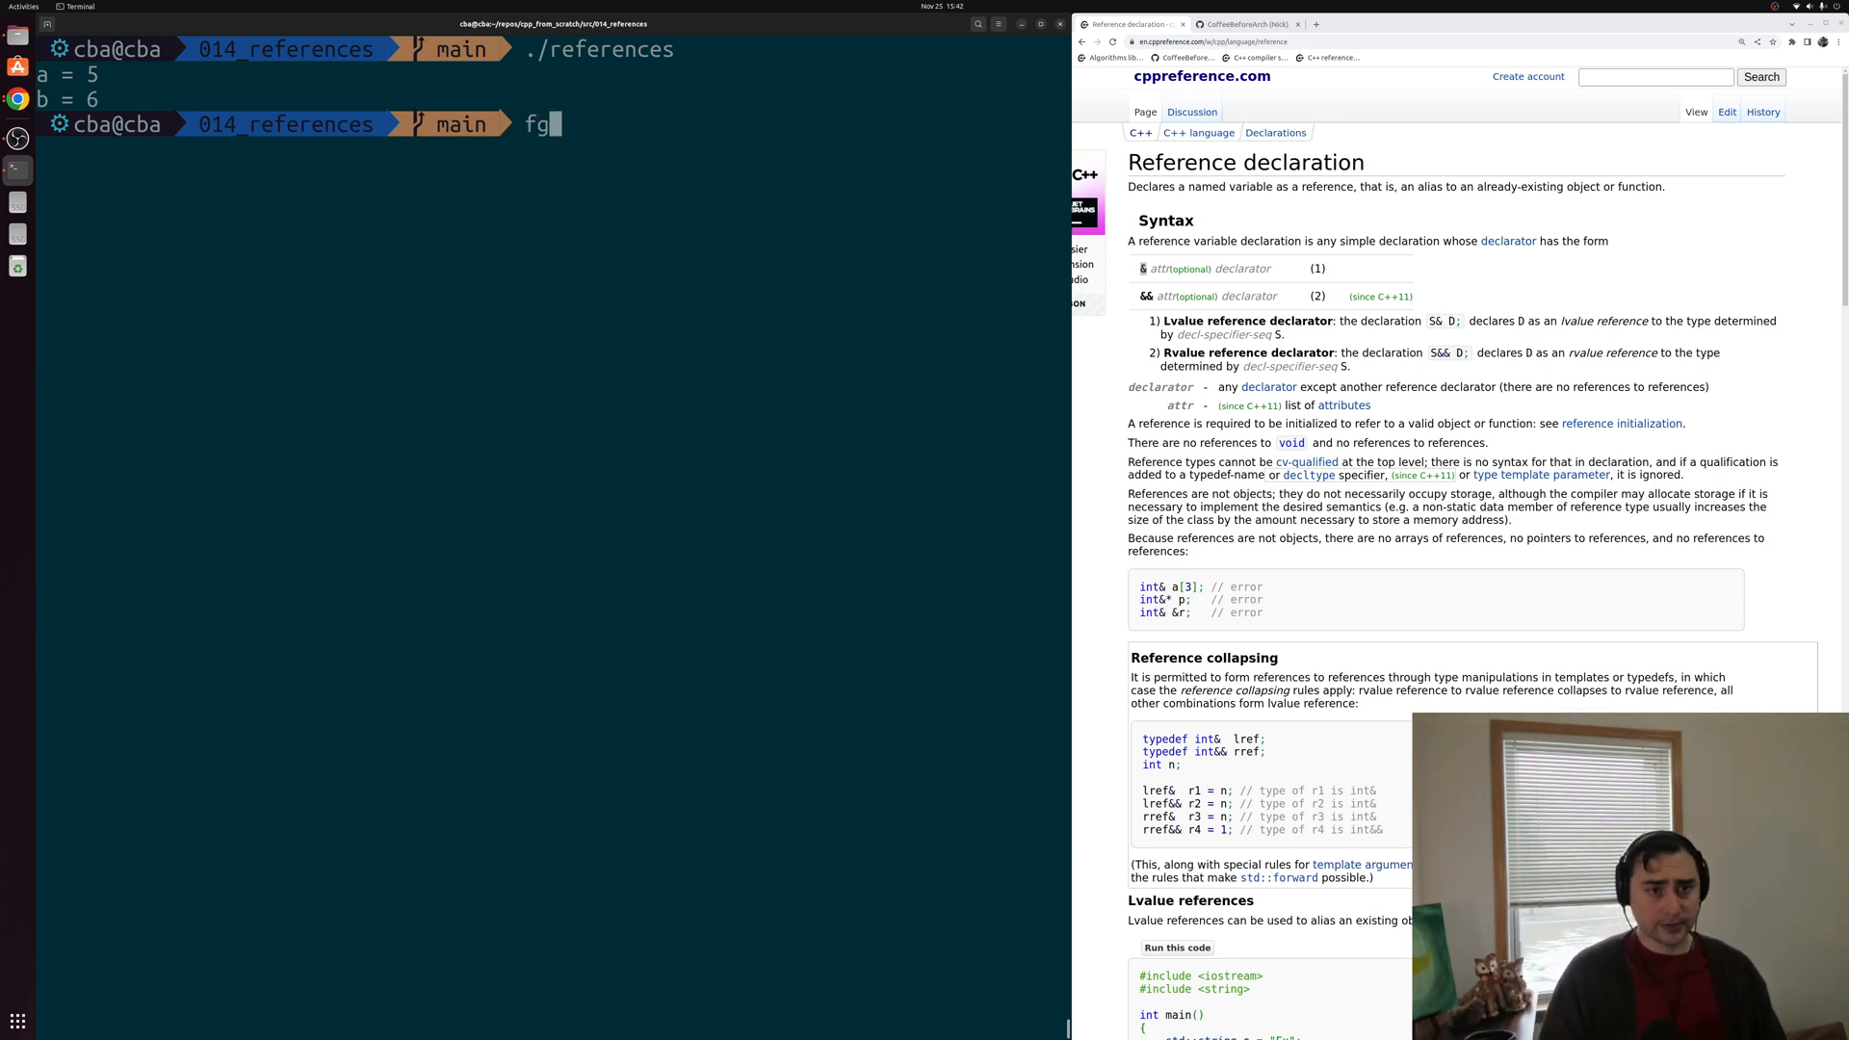
Resume Vim with fg and insert & so b's declaration reads int &b = a.
key("Return")
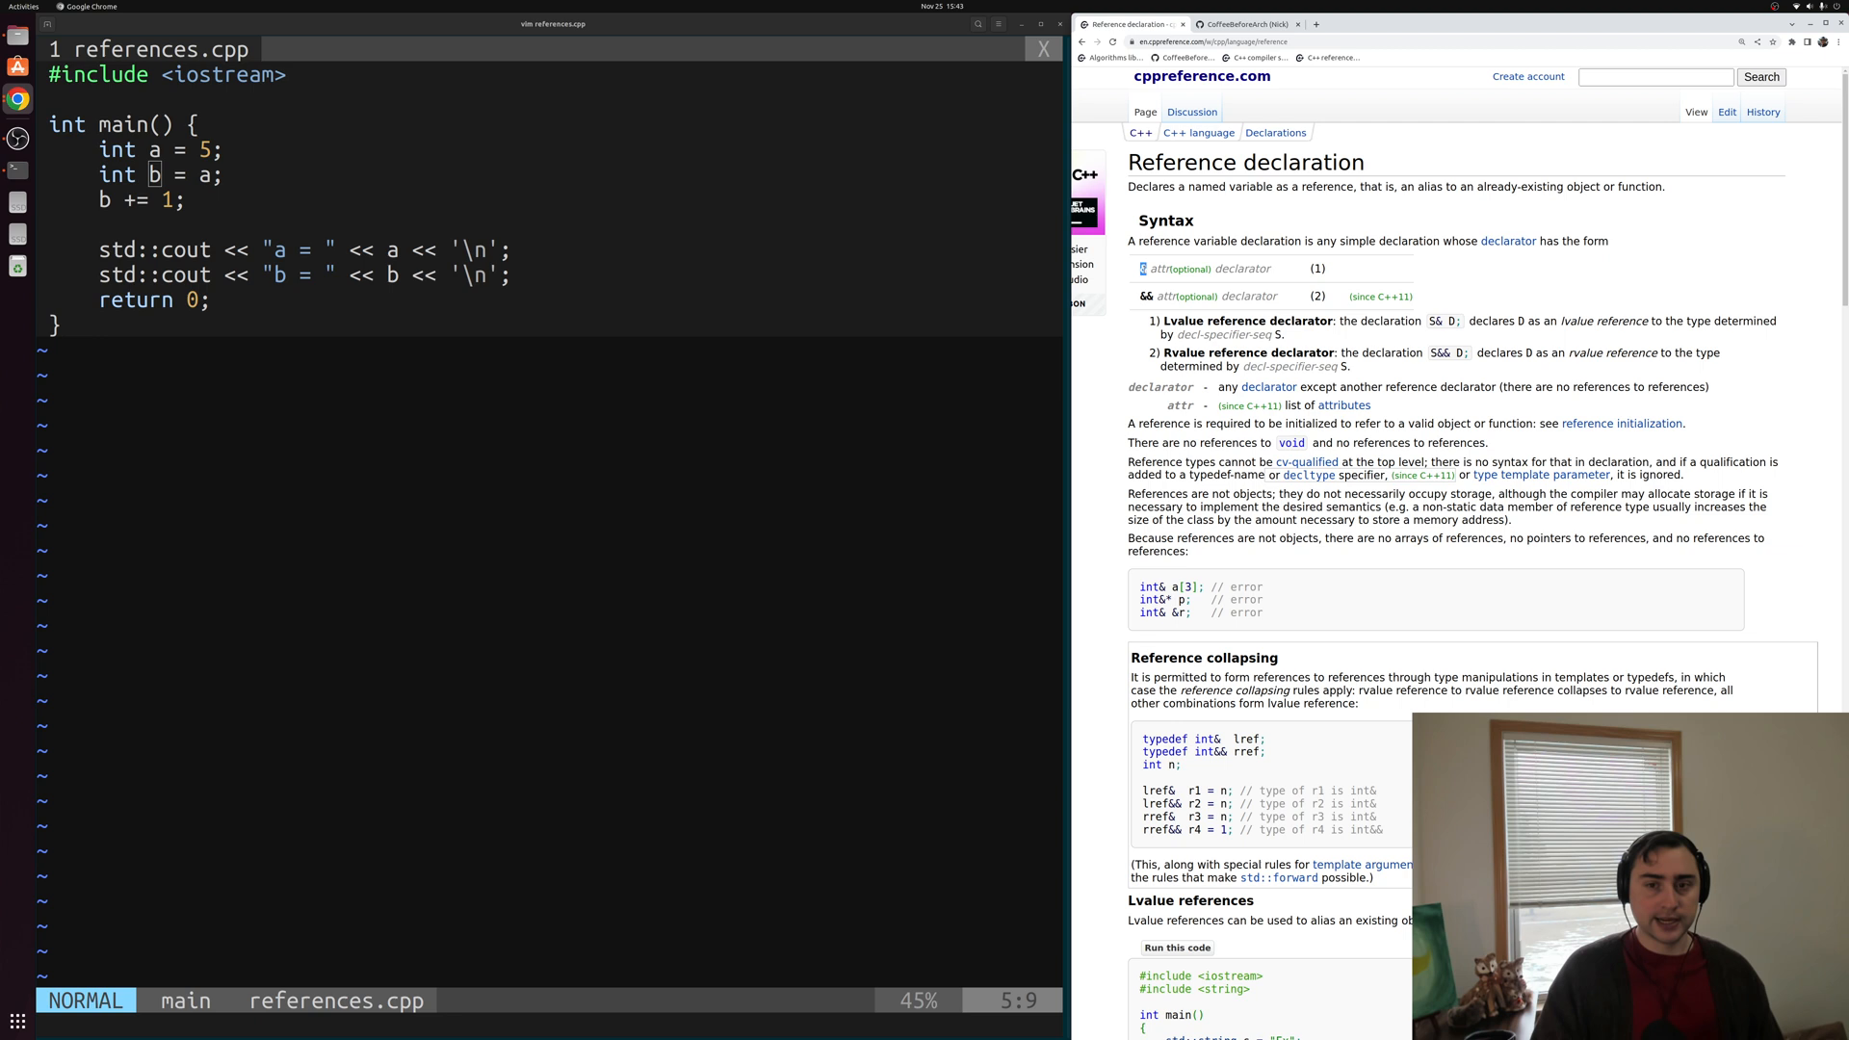
key("i")
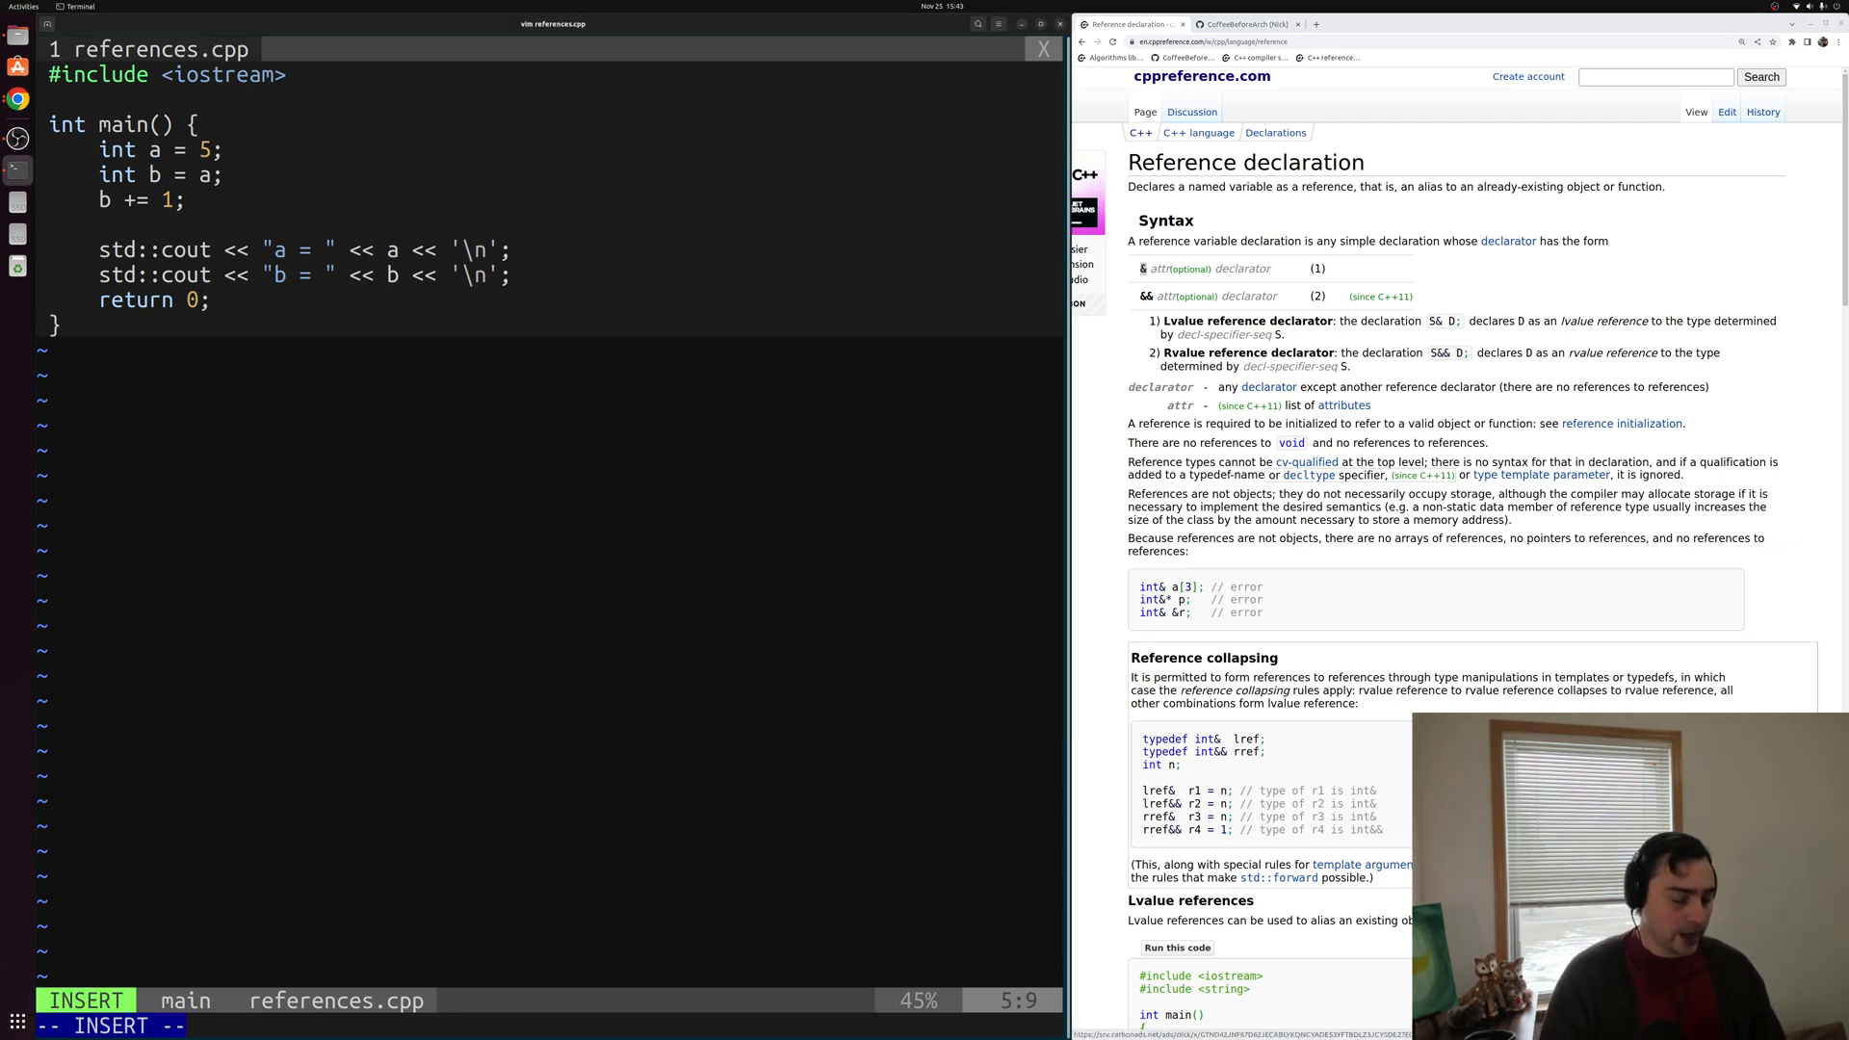
type("&")
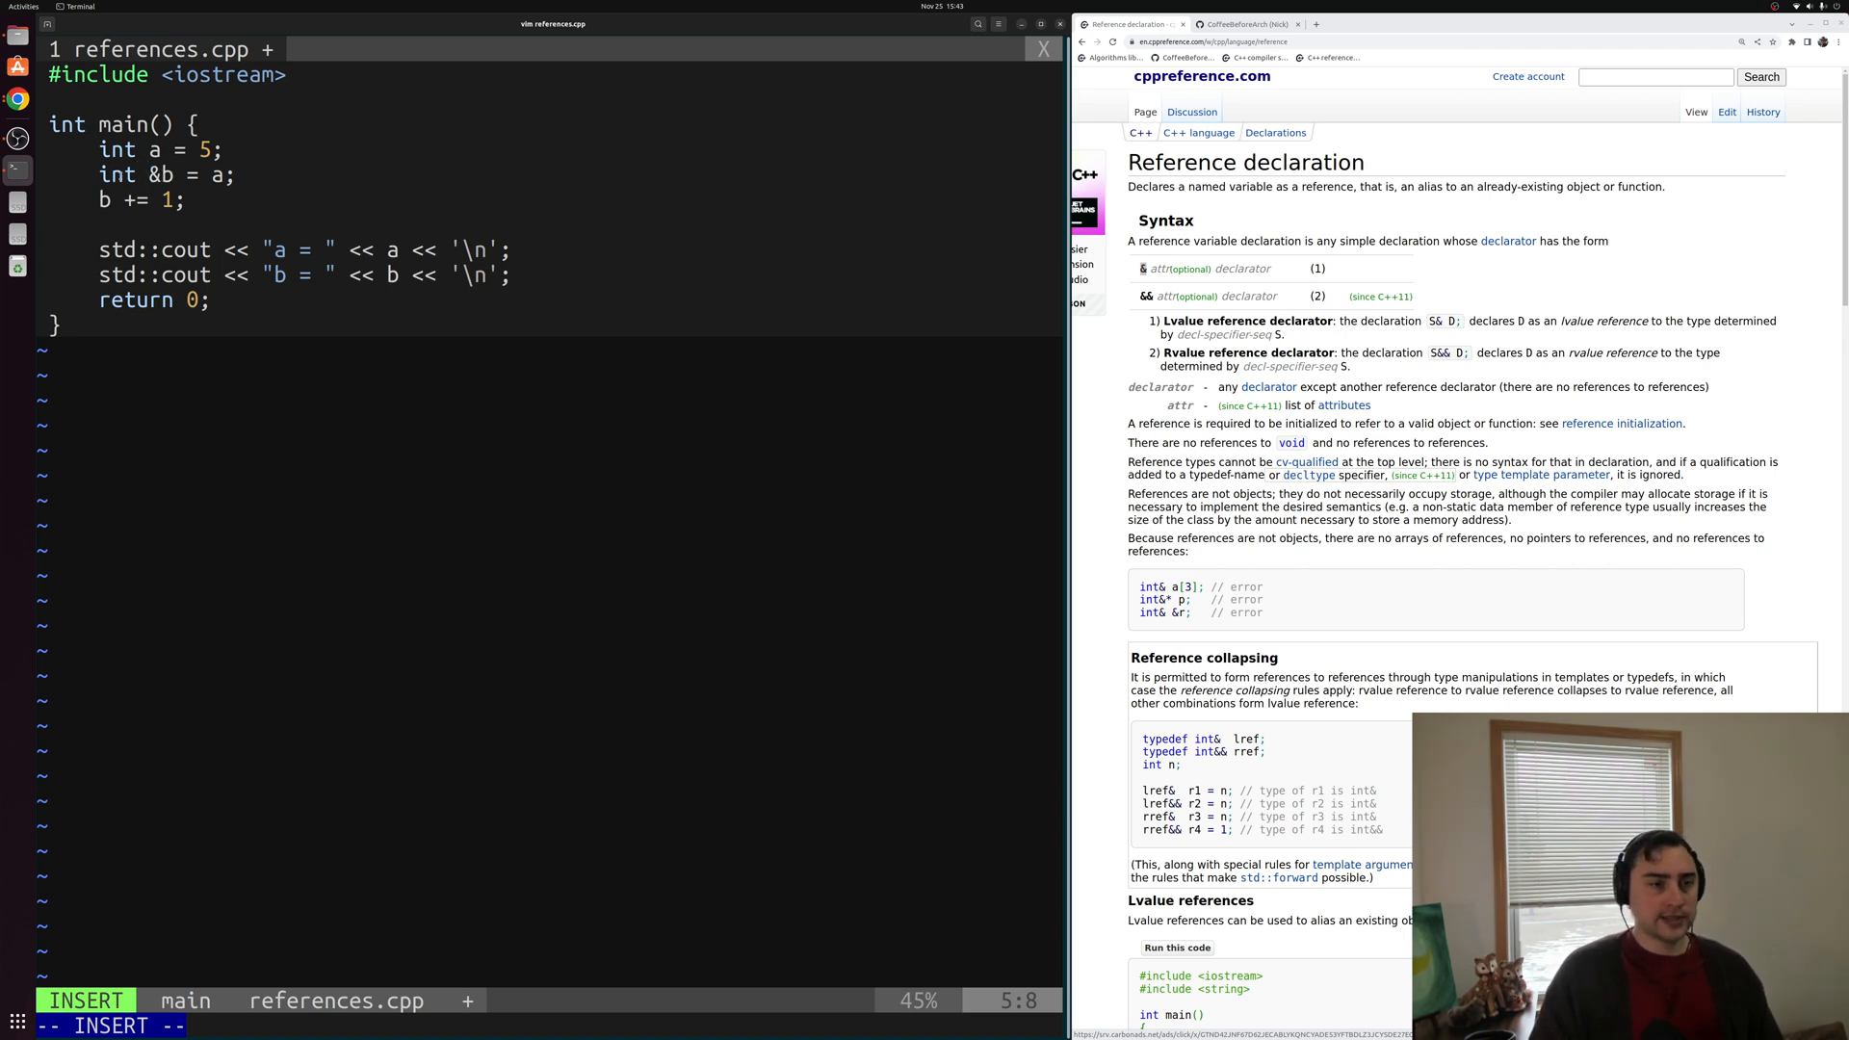
mouse_move(145, 173)
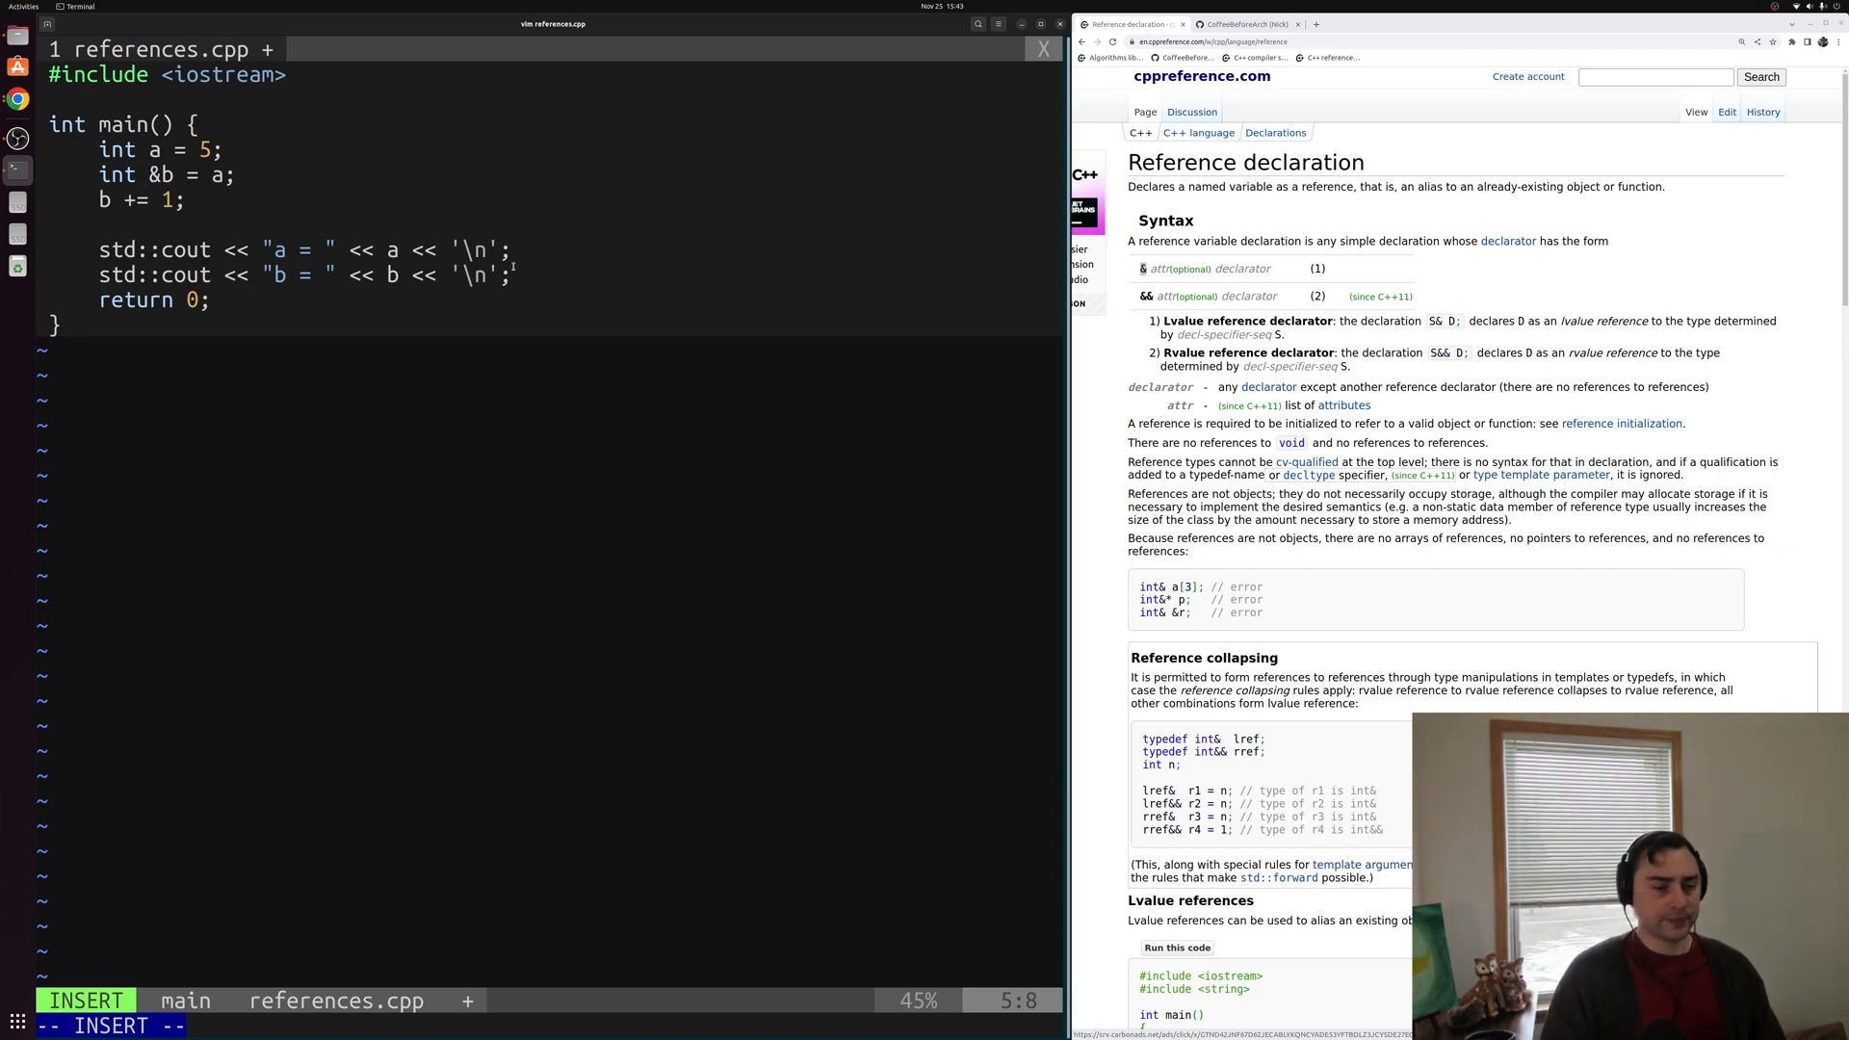
Leave insert mode after making b a reference and return to the shell.
key("Escape")
type("g++")
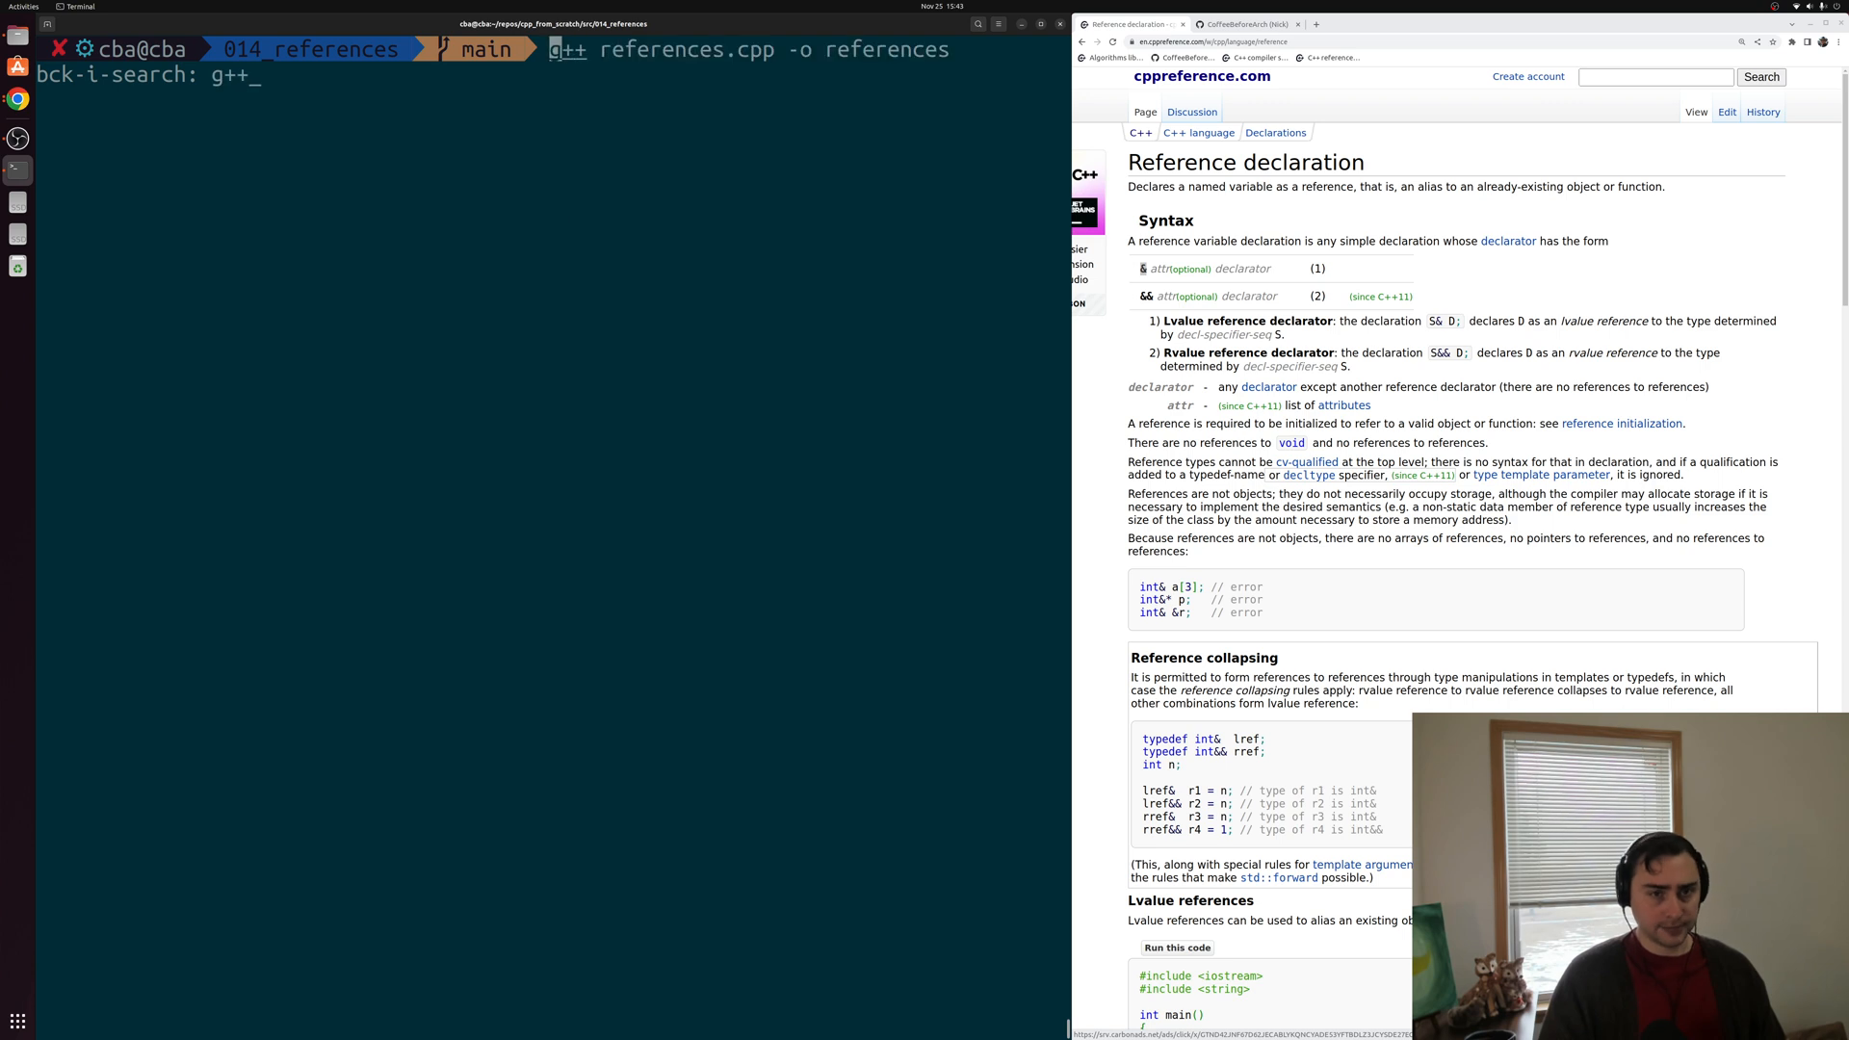
Rebuild with the recalled g++ command and run the reference version.
key("Return")
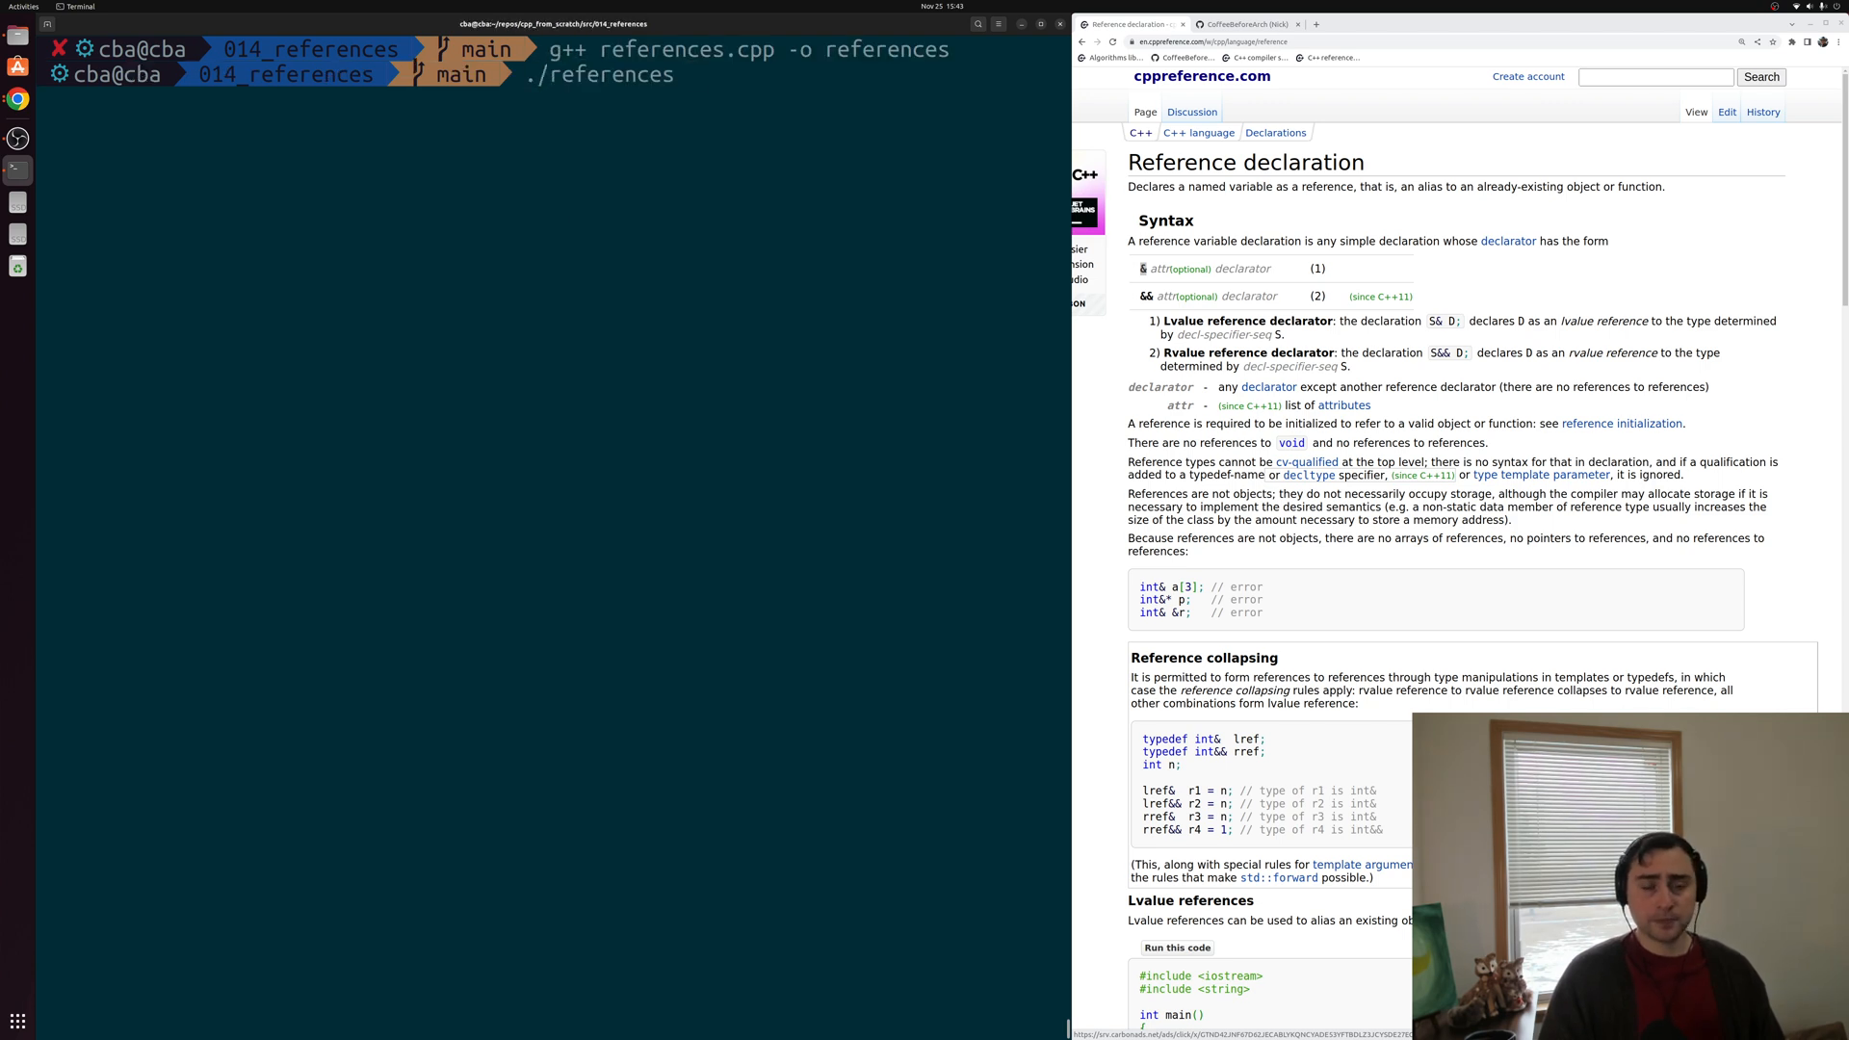
key("Return")
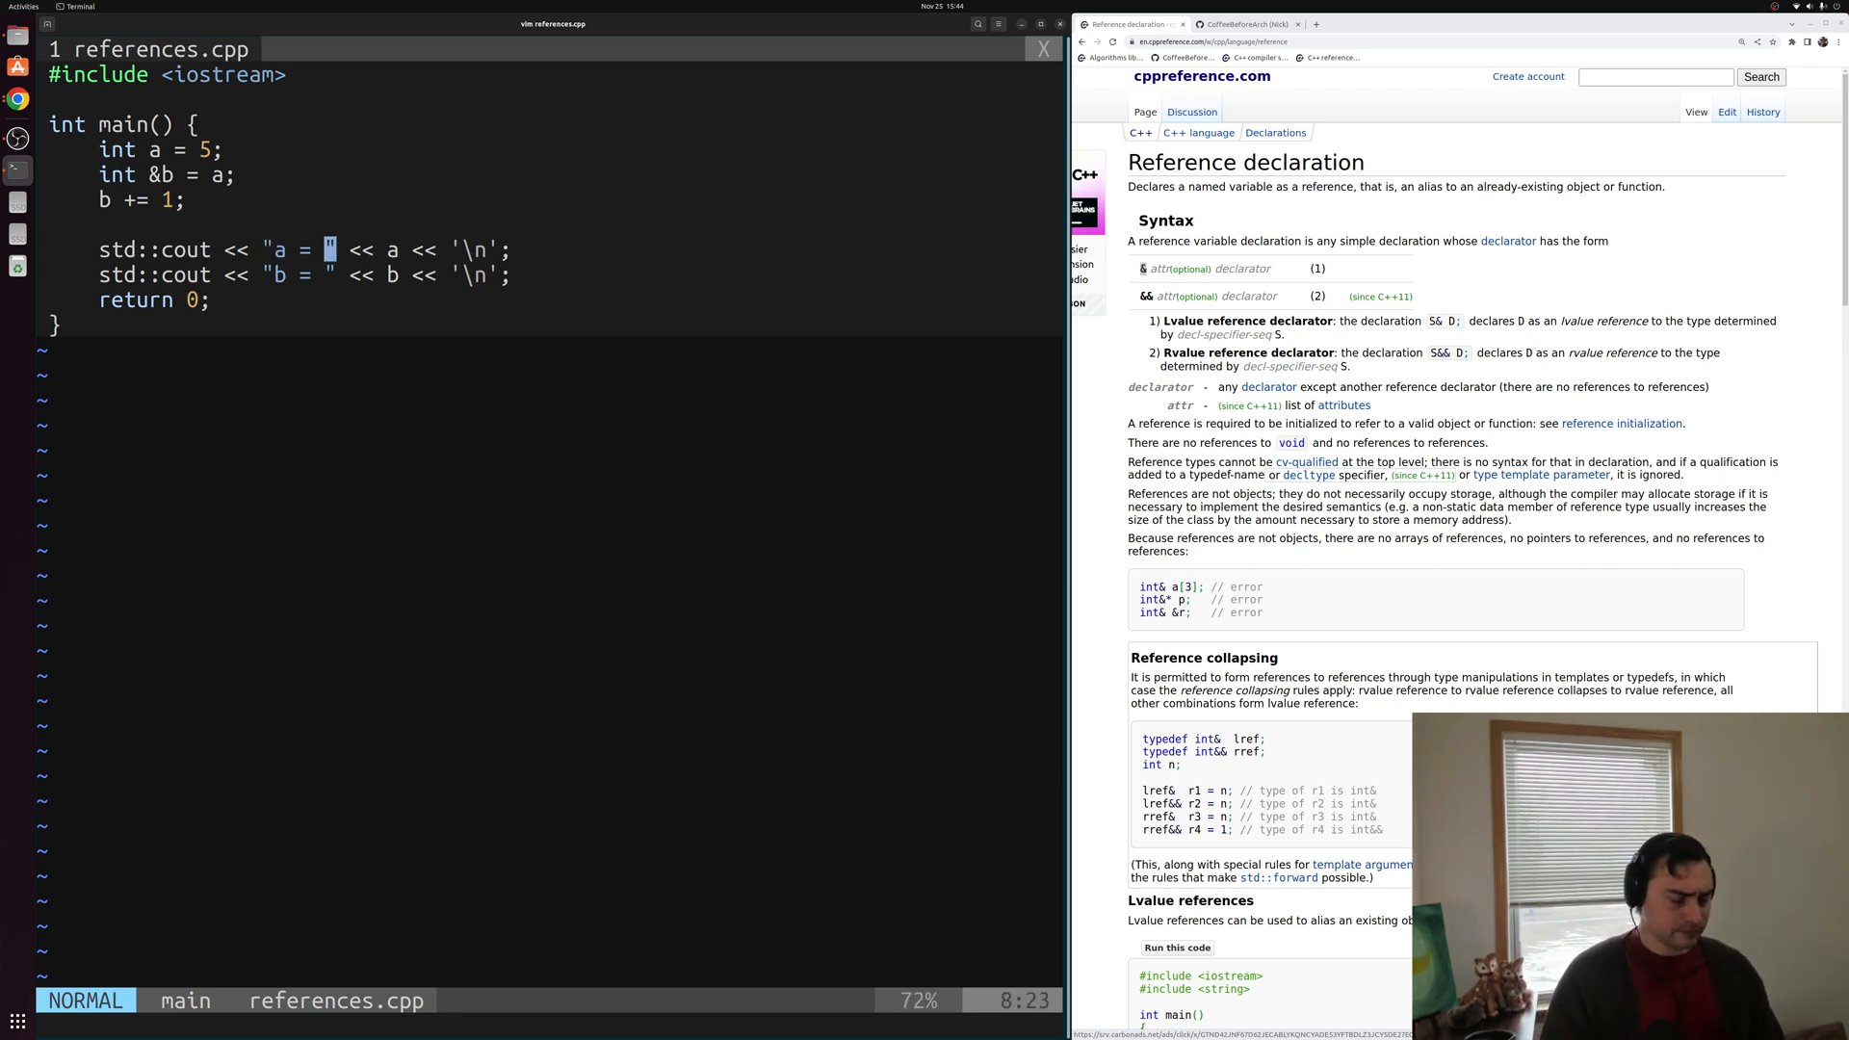
Change the cout lines to print &a and &b, then suspend Vim to rebuild.
key("i")
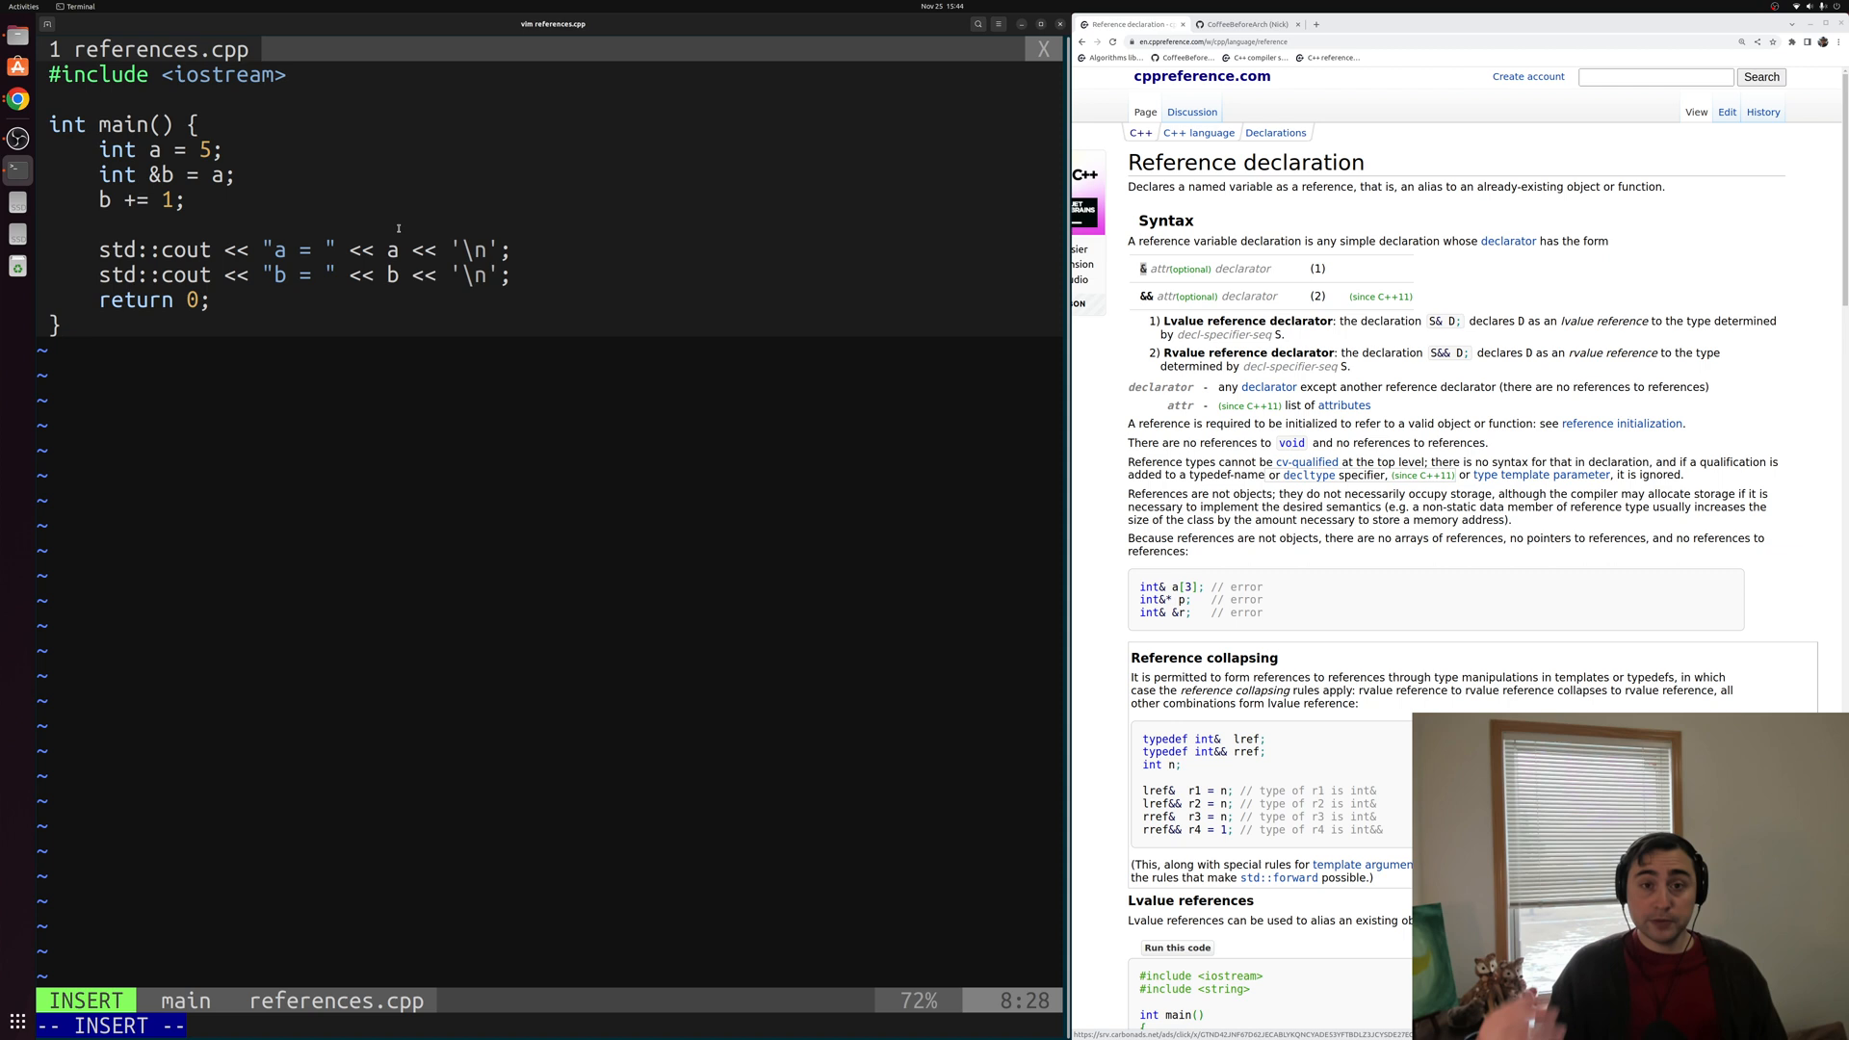
mouse_move(393, 248)
type("&")
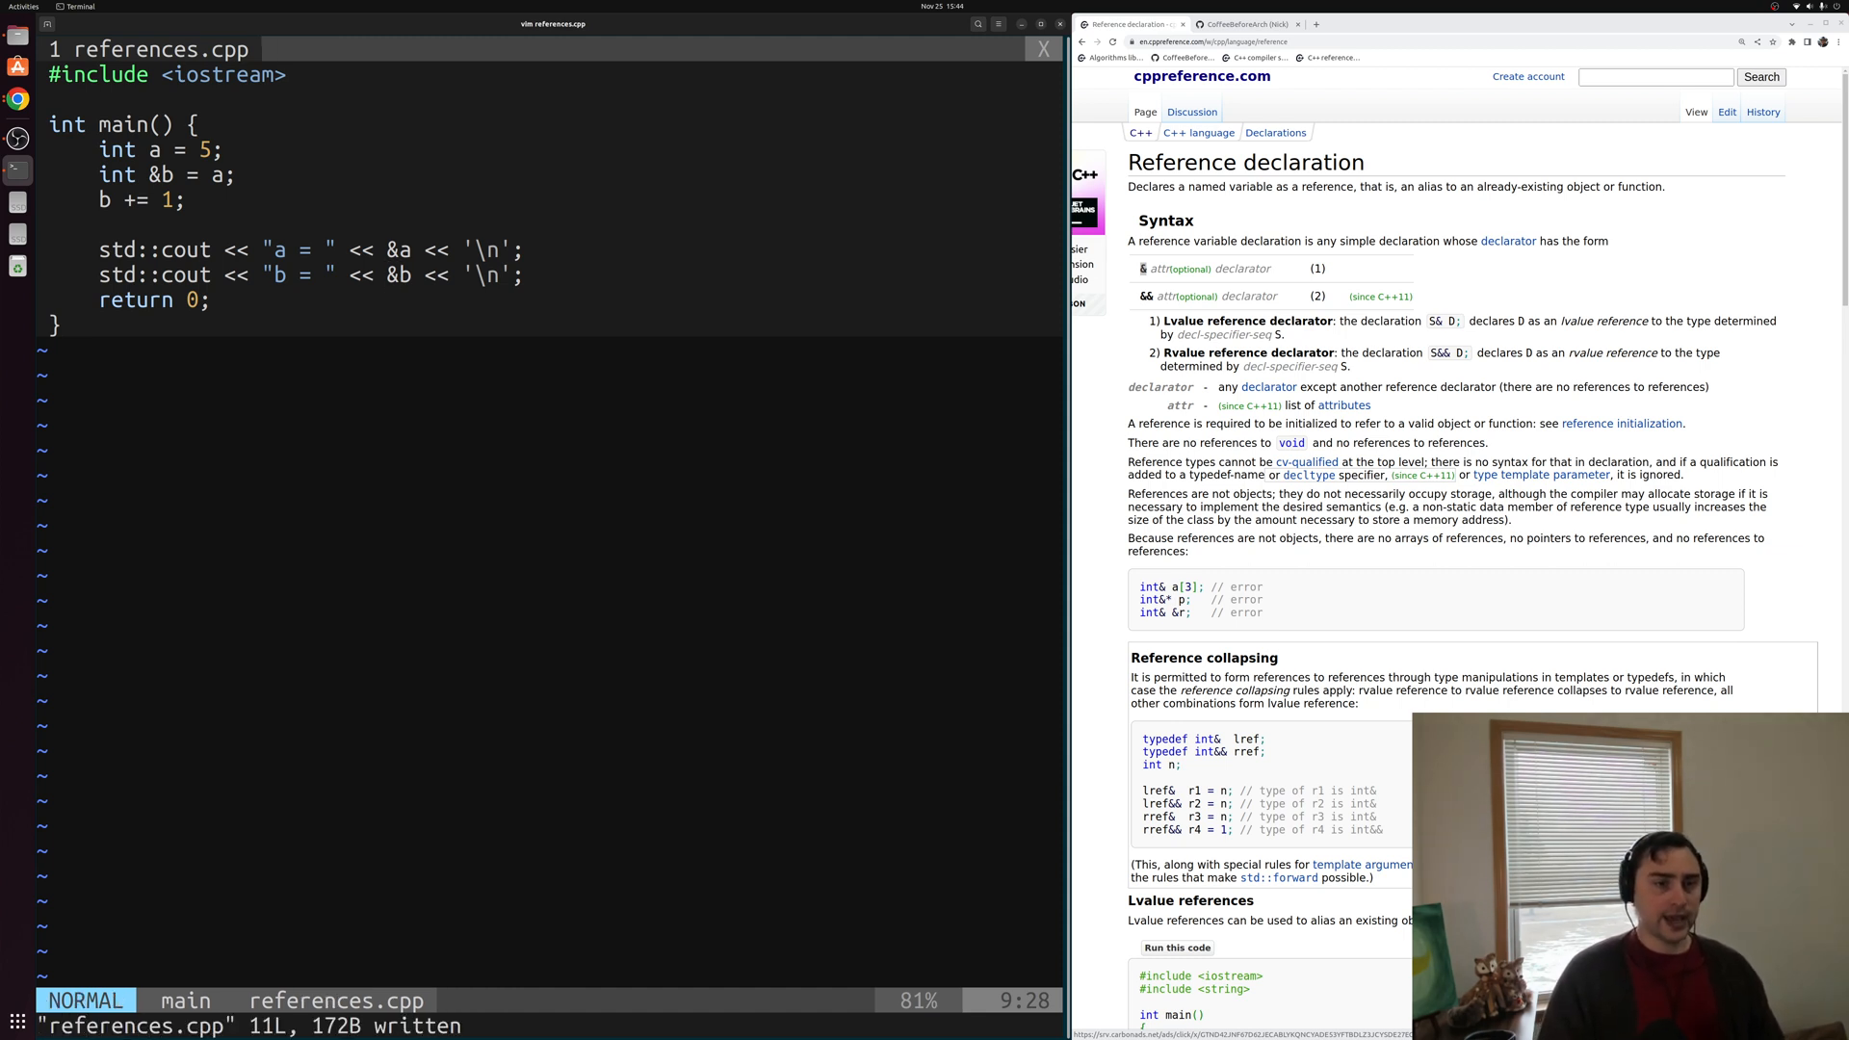
key("ctrl+z")
type("./references")
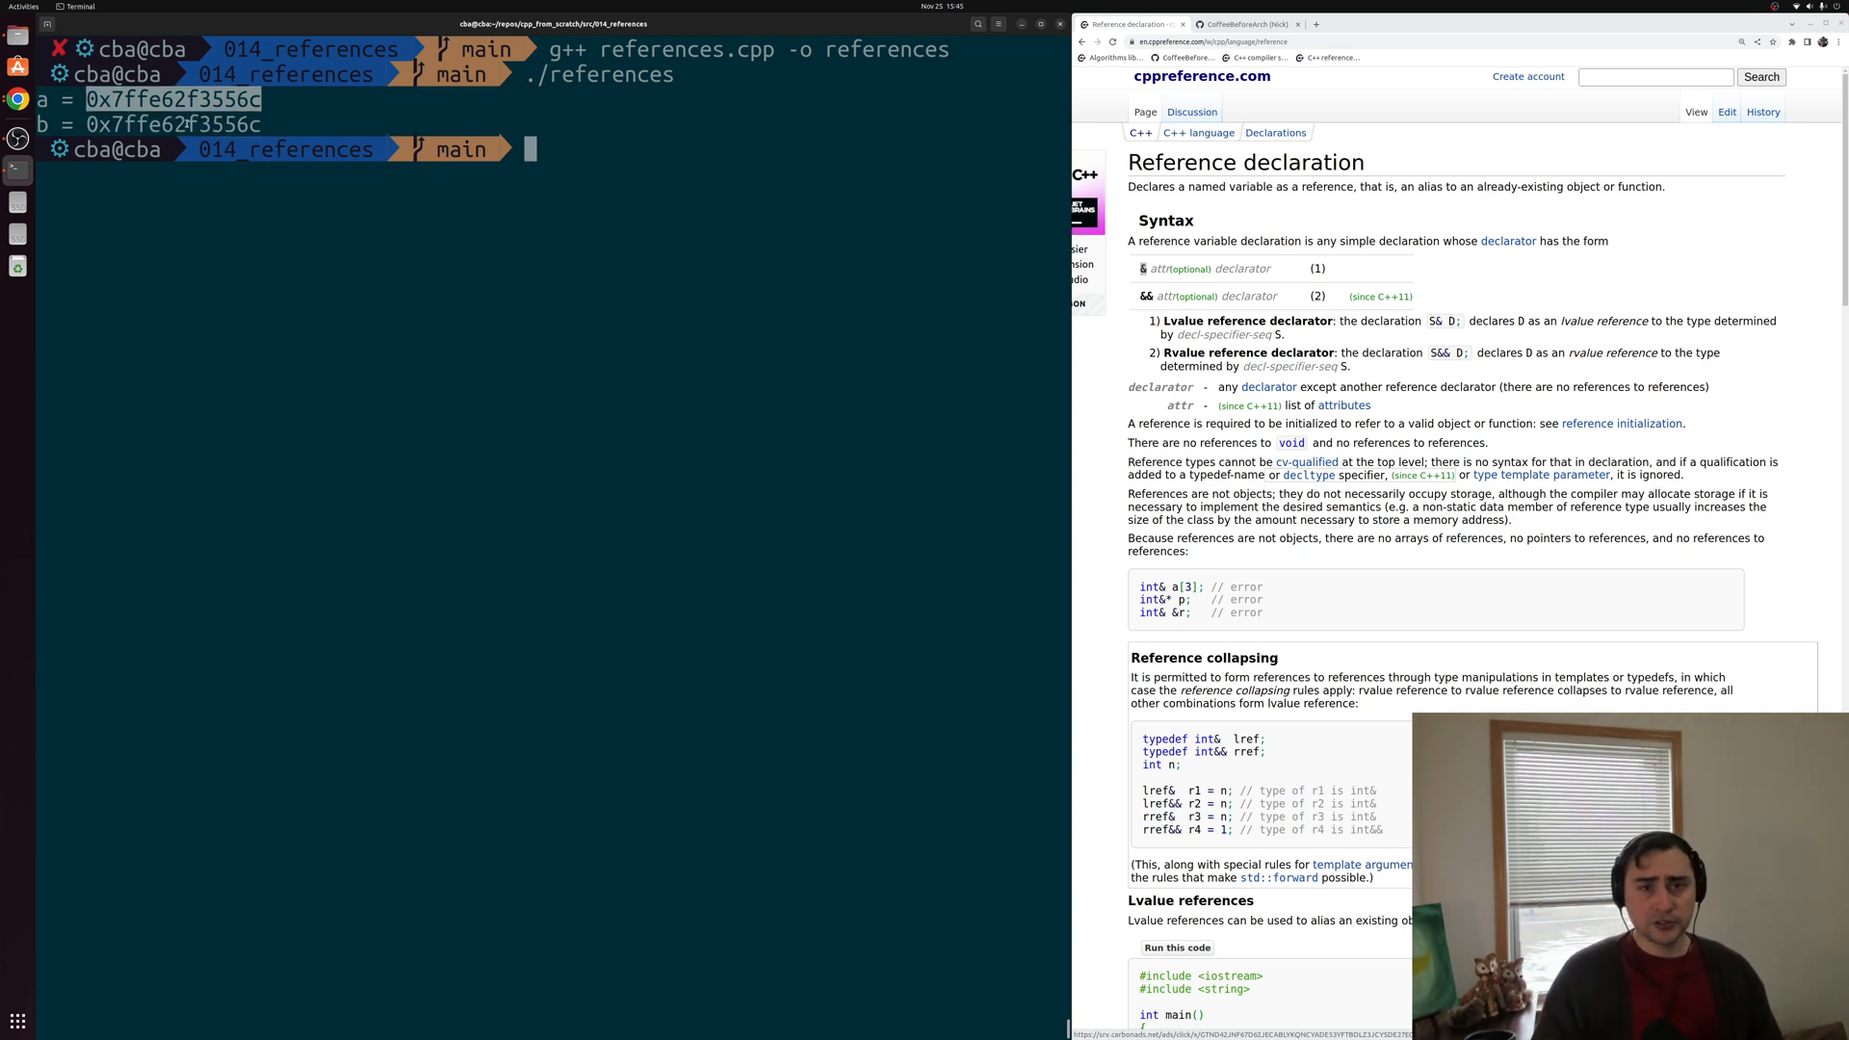
mouse_move(395, 210)
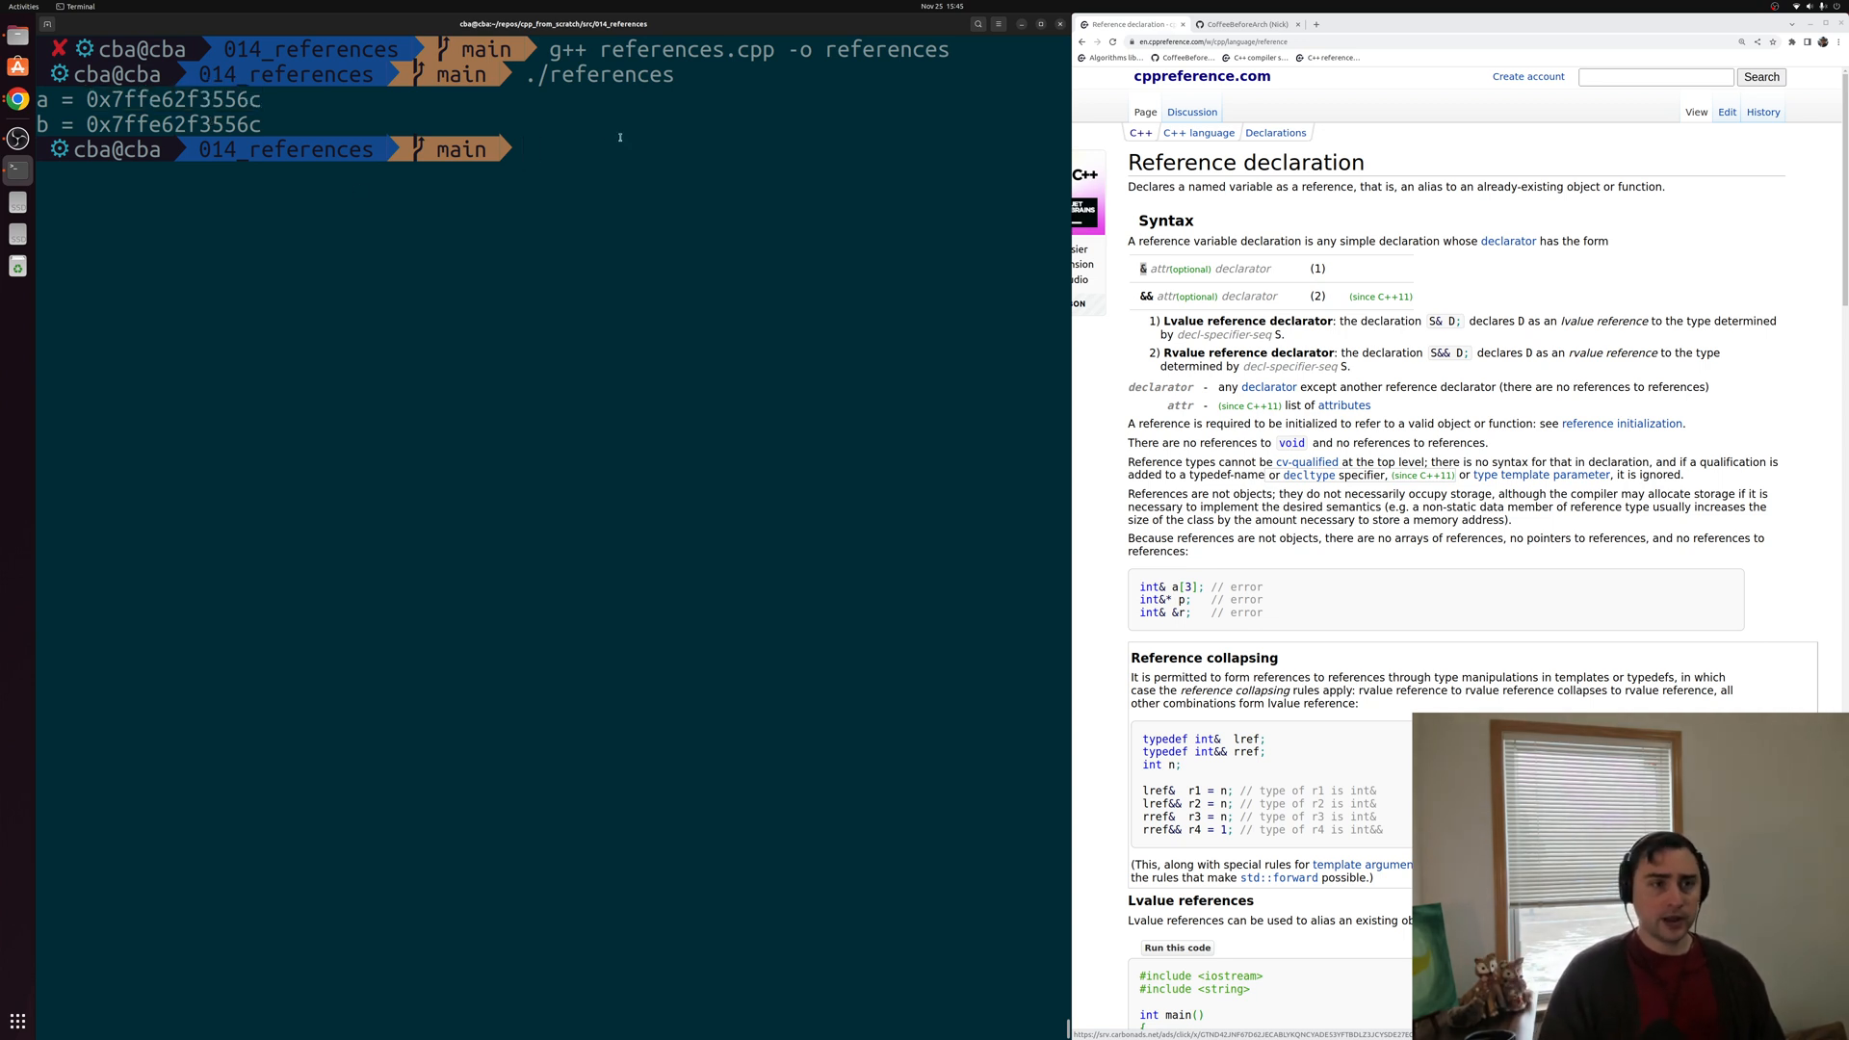
Reopen references.cpp in Vim from the shell.
type("vim references.cpp")
type("g++")
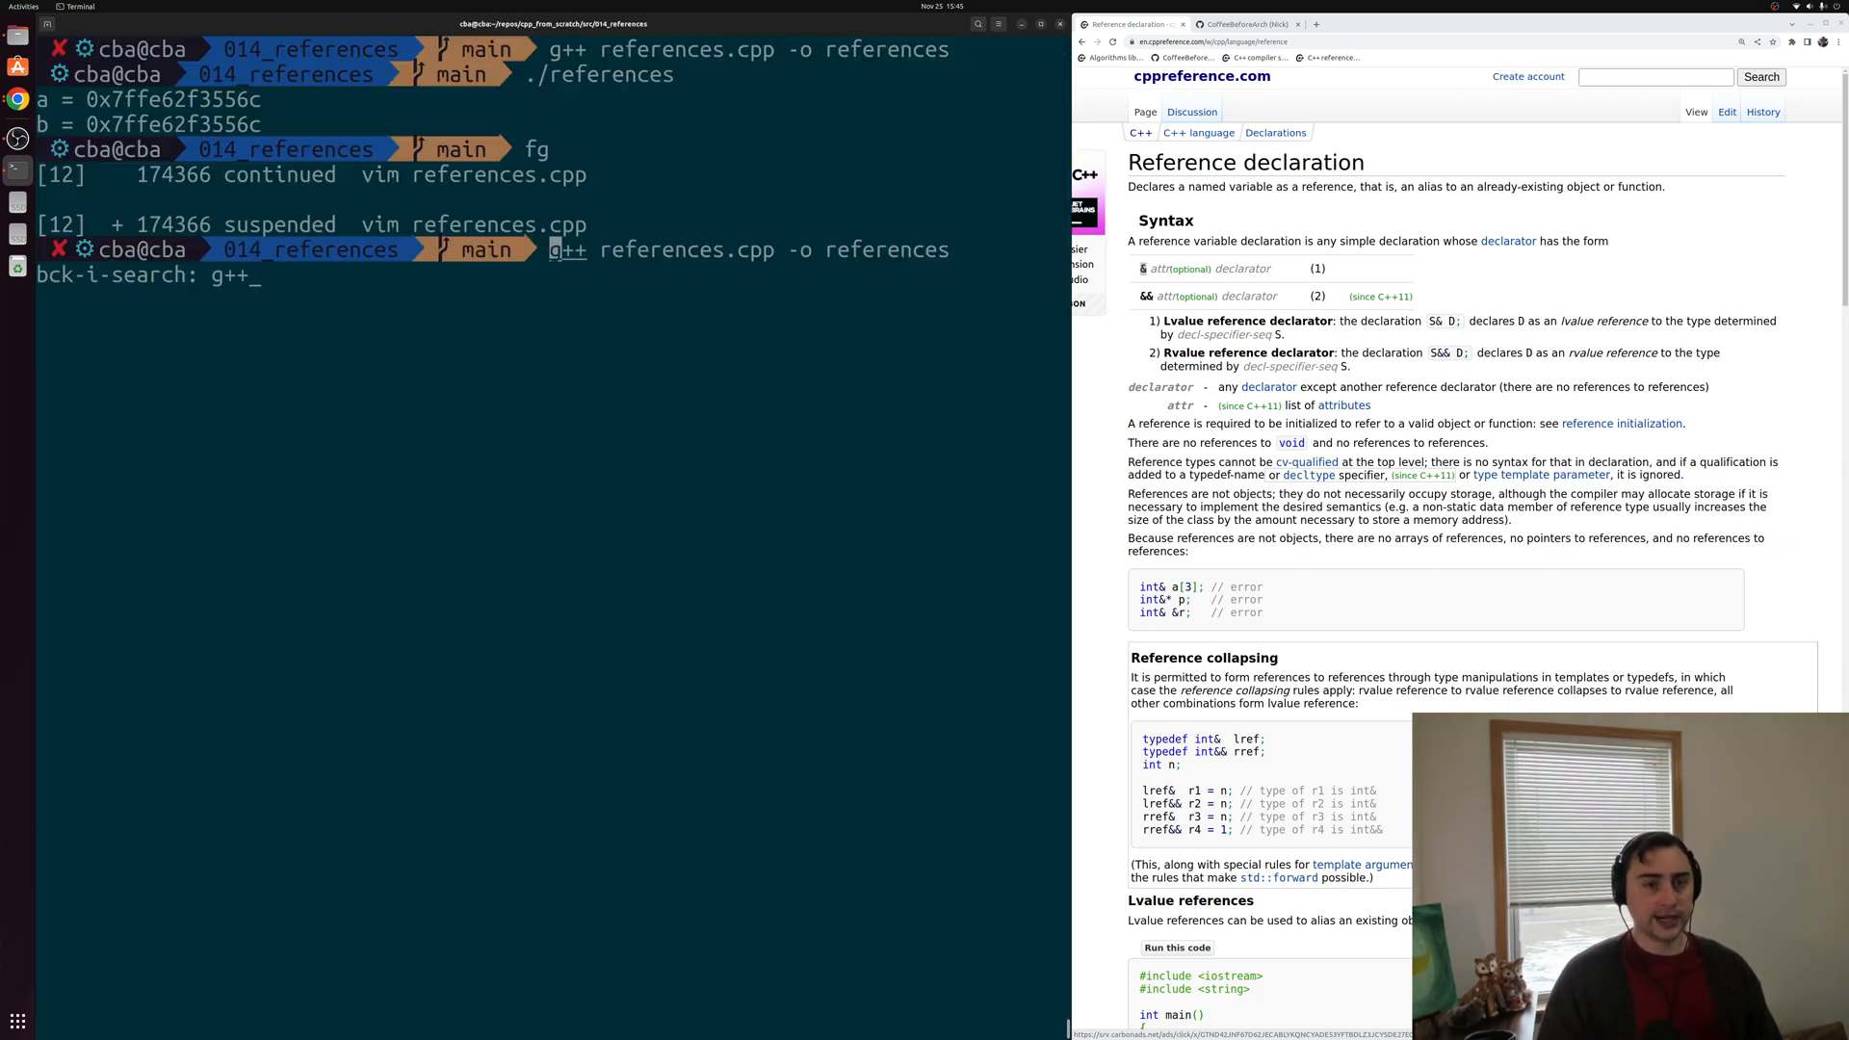
Rebuild and run, printing addresses 0x7ffc8e5d8940 and 0x7ffc8e5d8944, then switch to GitHub.
key("Return")
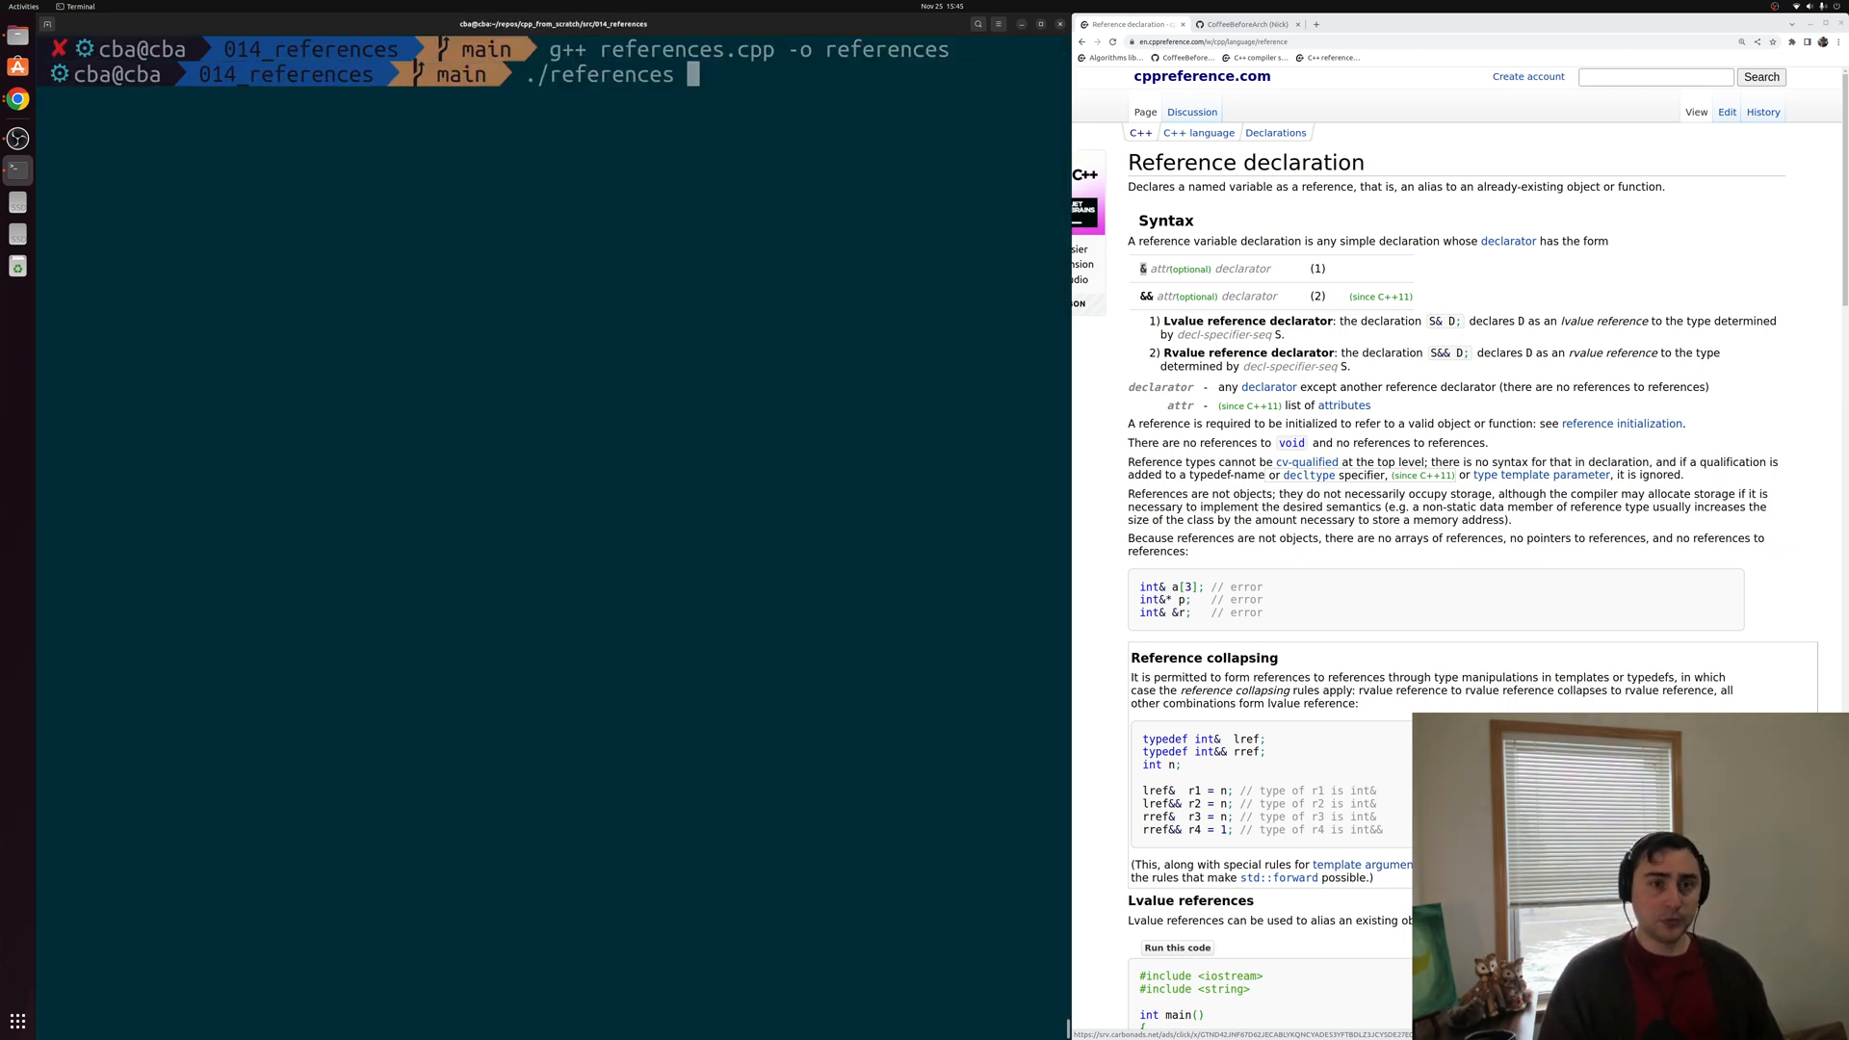
key("Return")
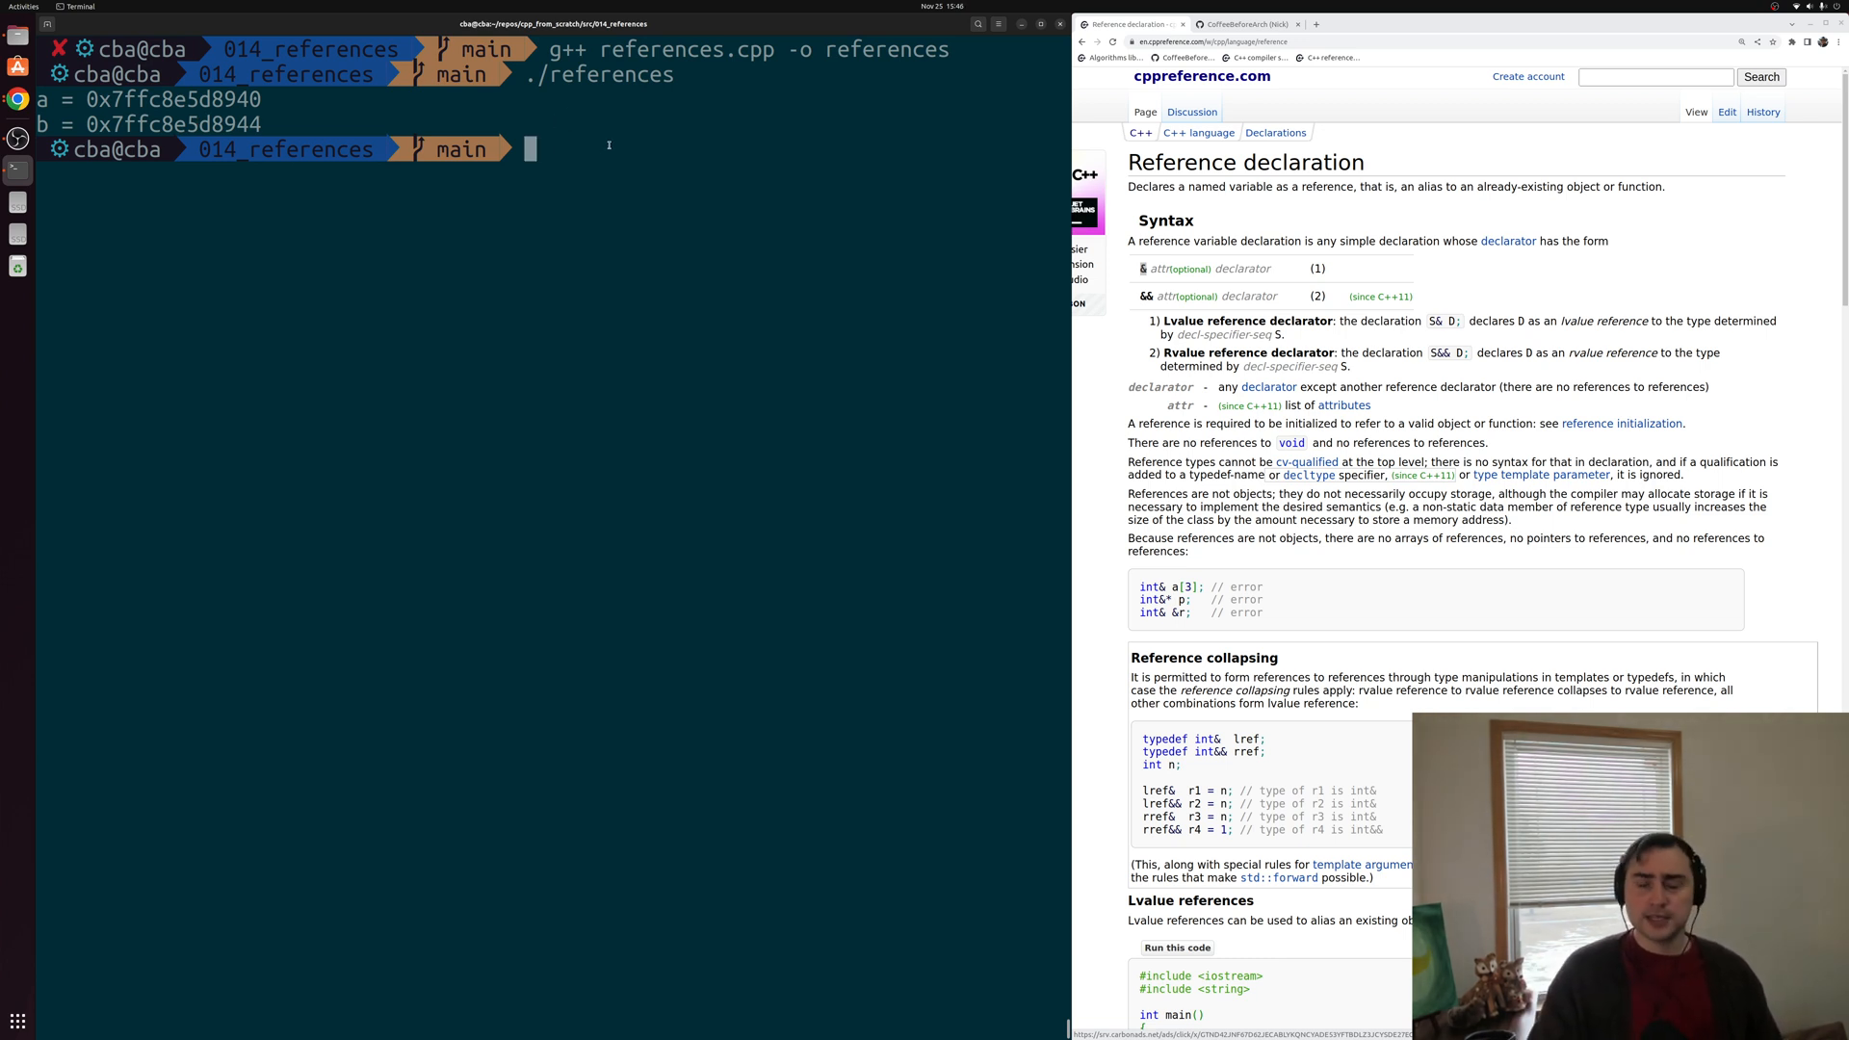
mouse_move(699, 208)
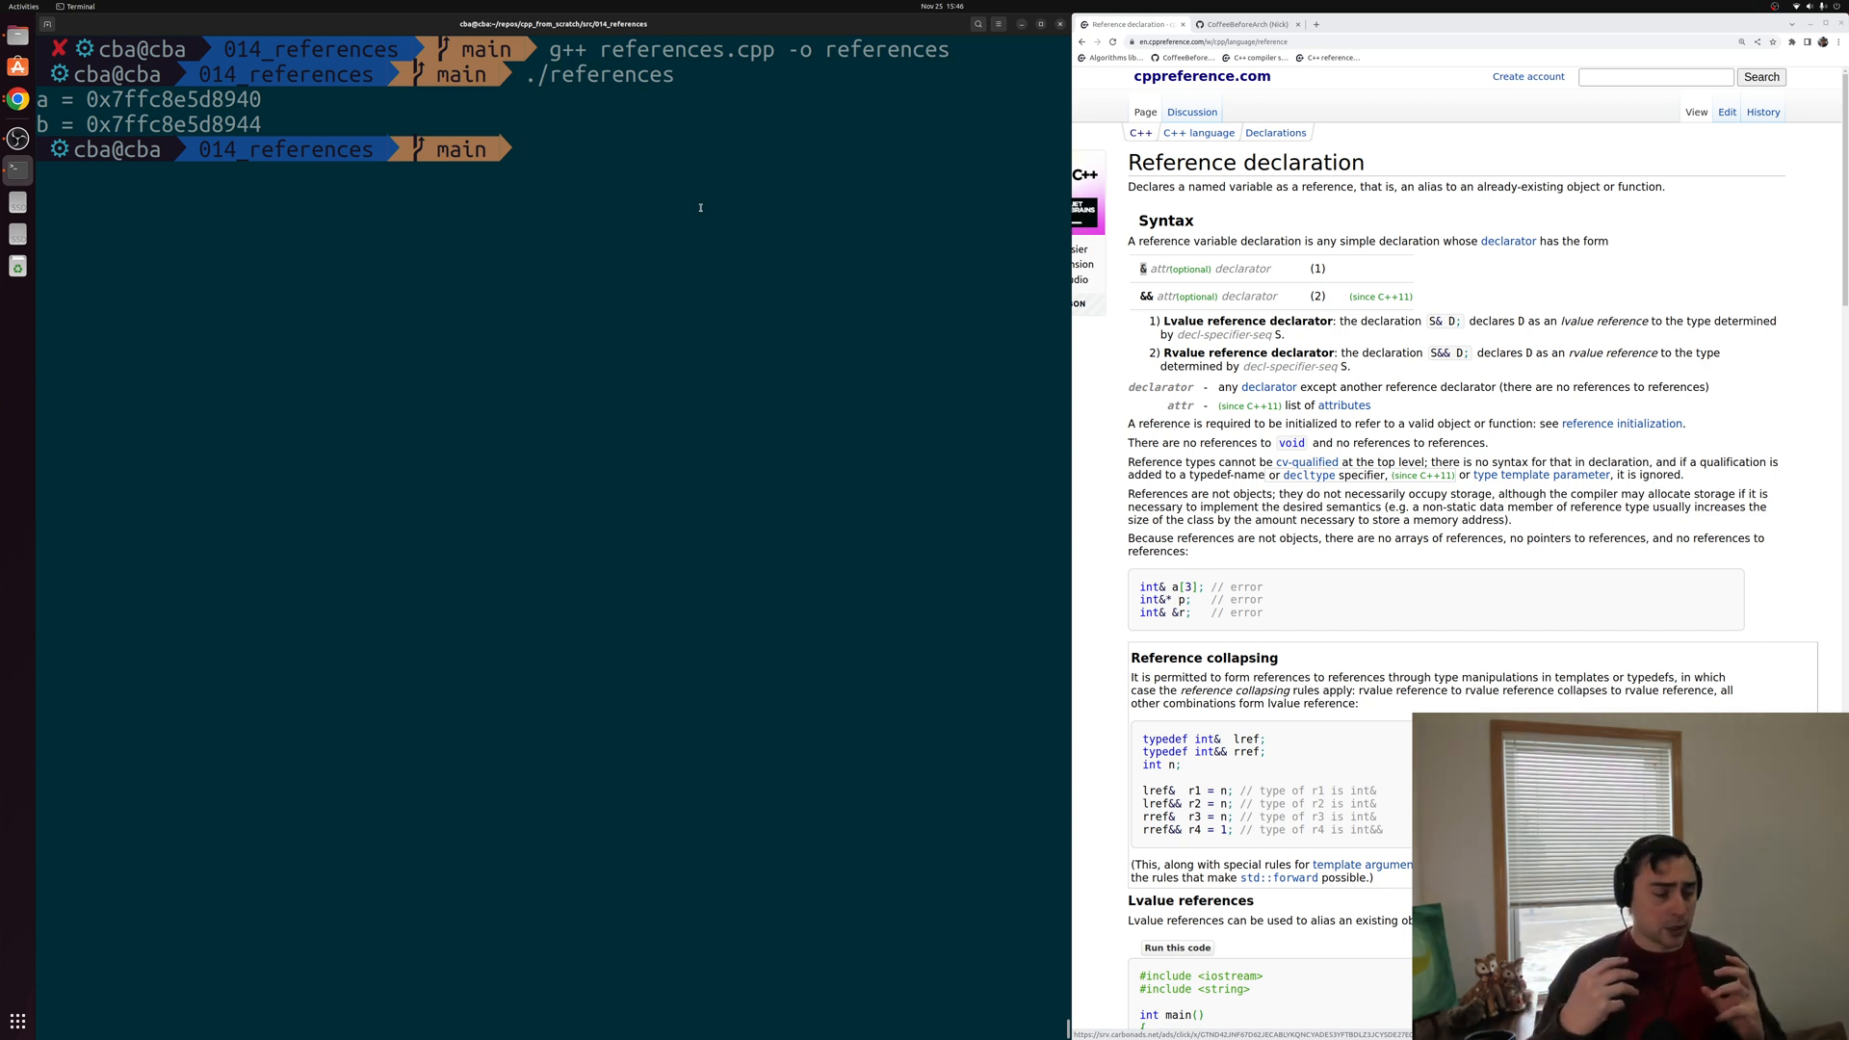
mouse_move(744, 212)
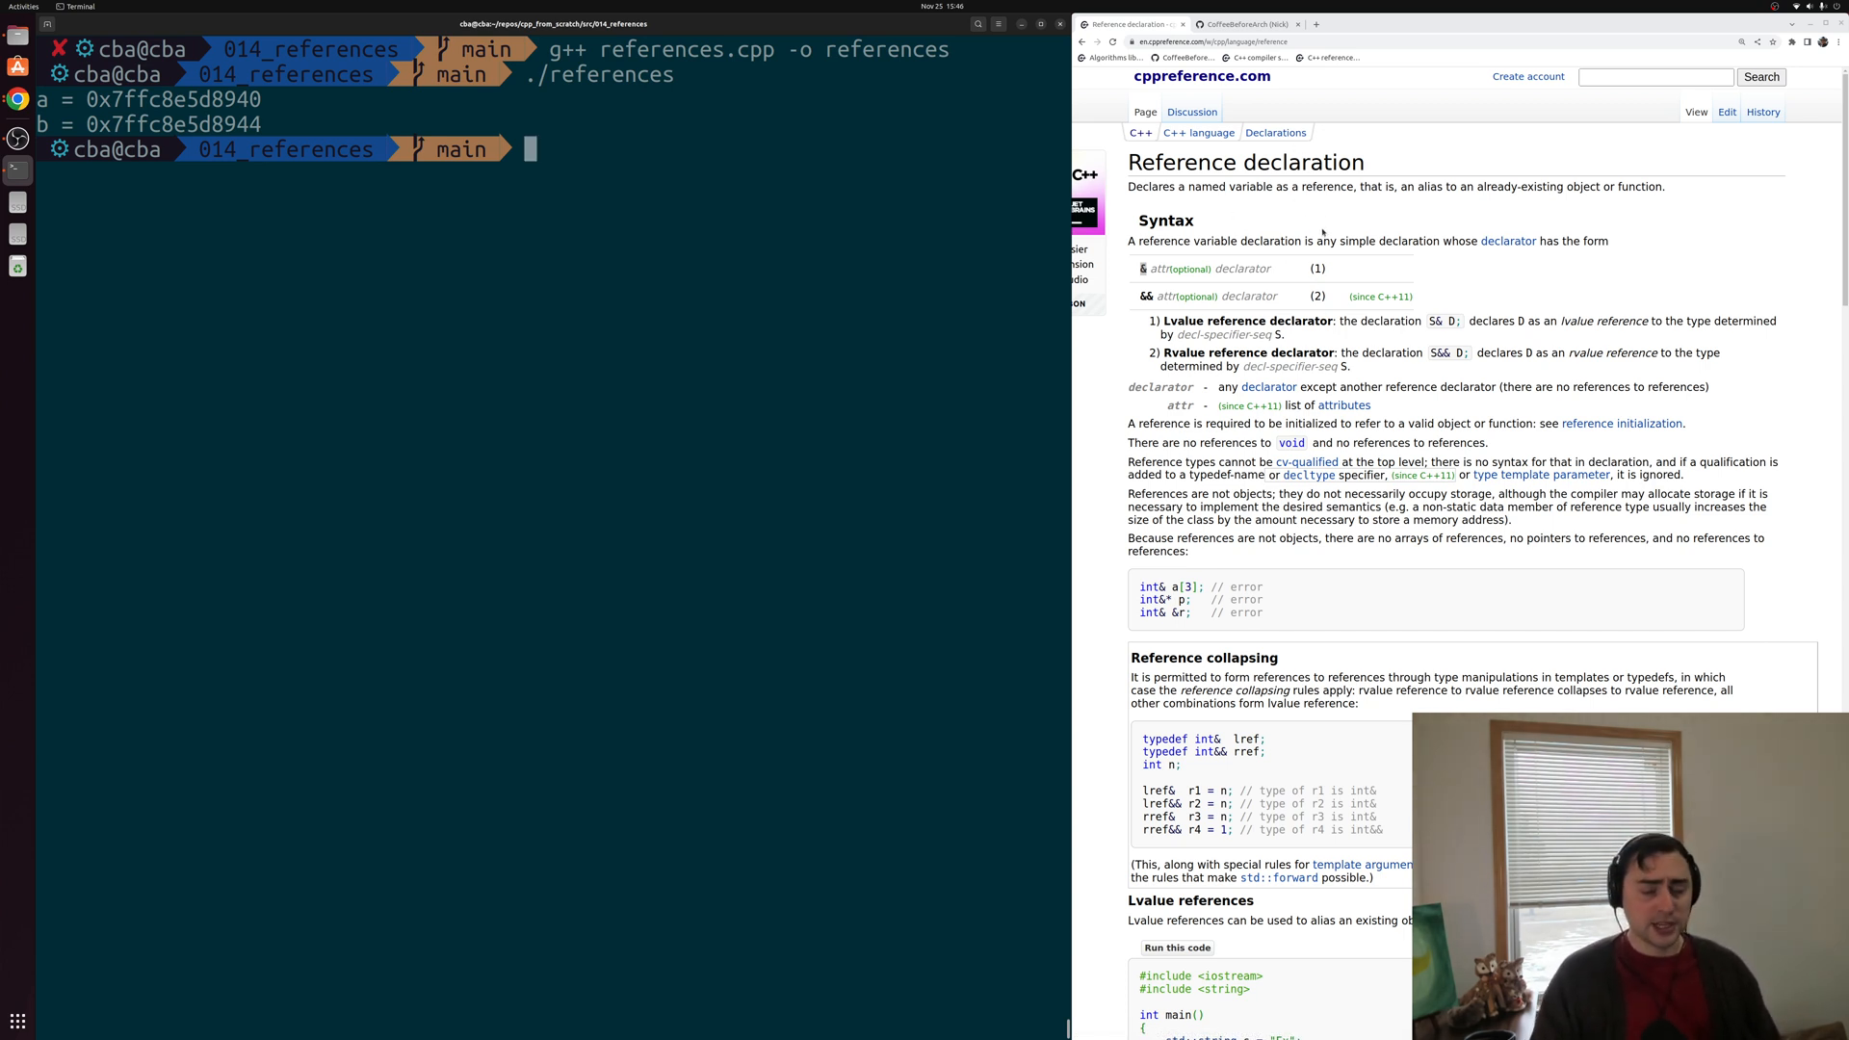
left_click(1247, 23)
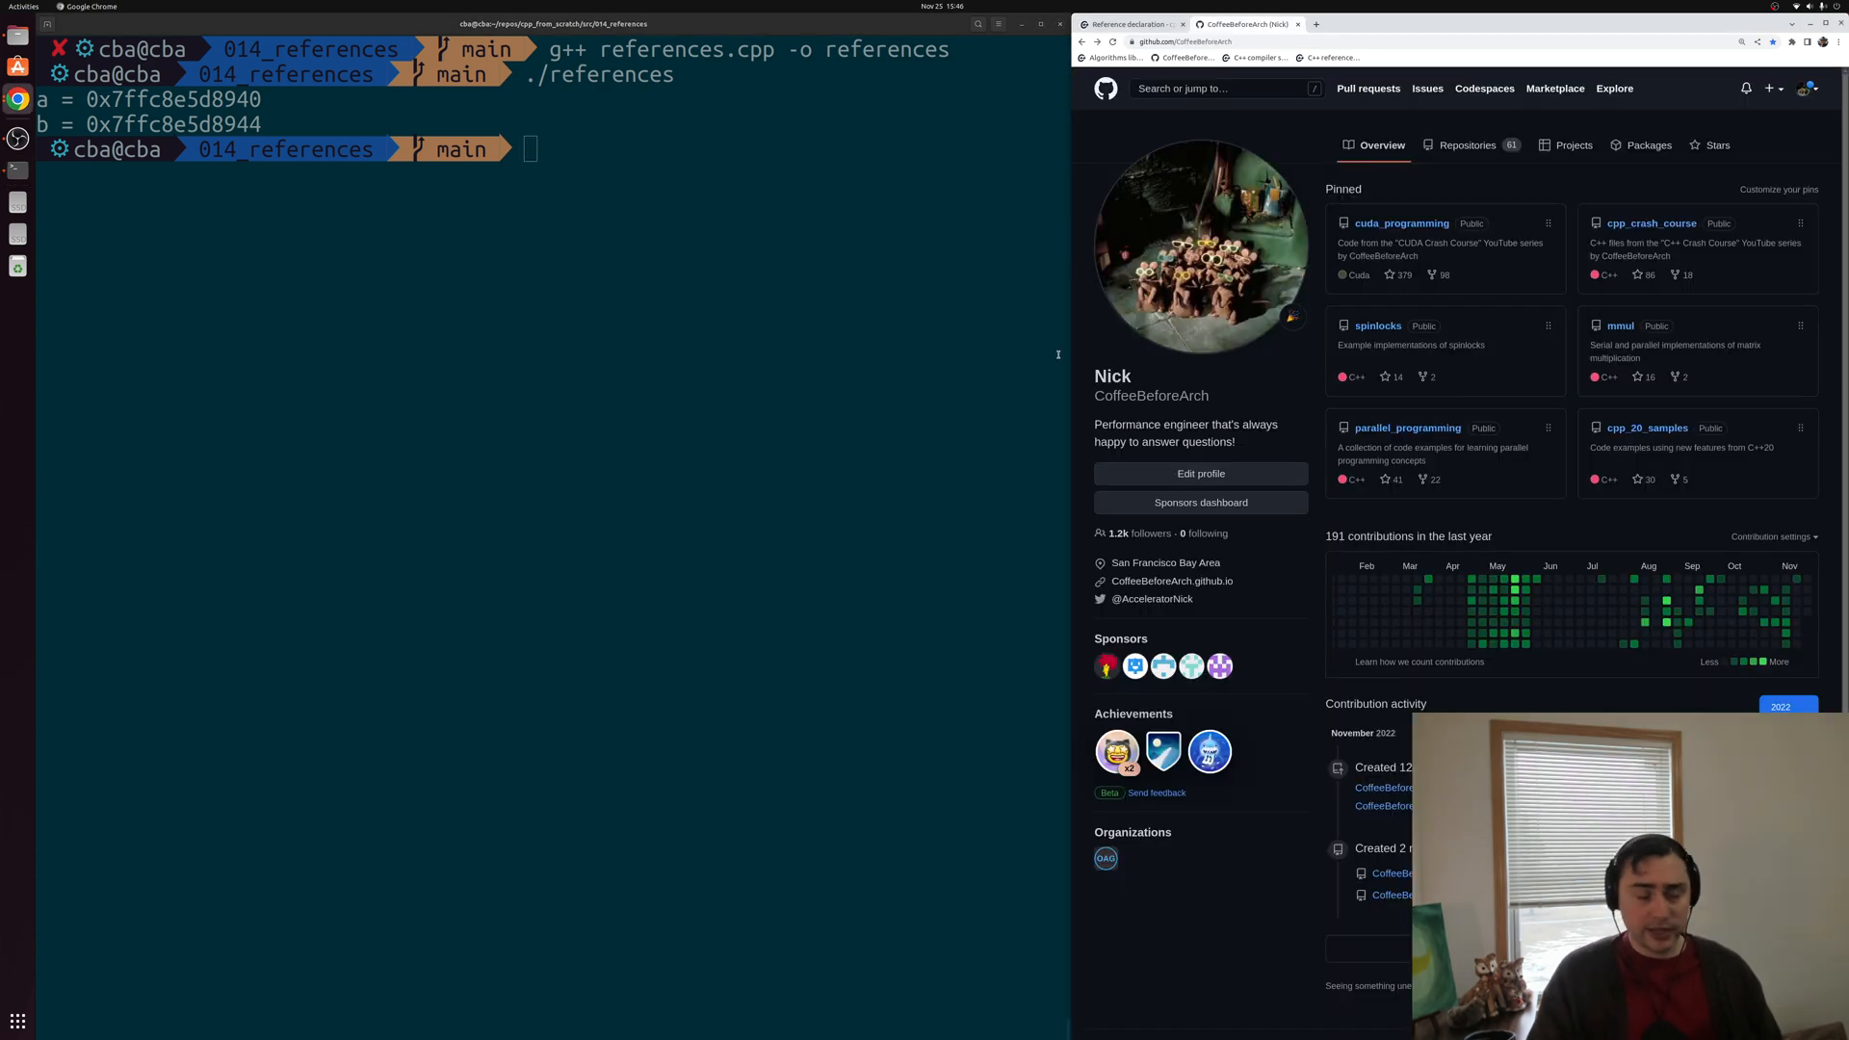